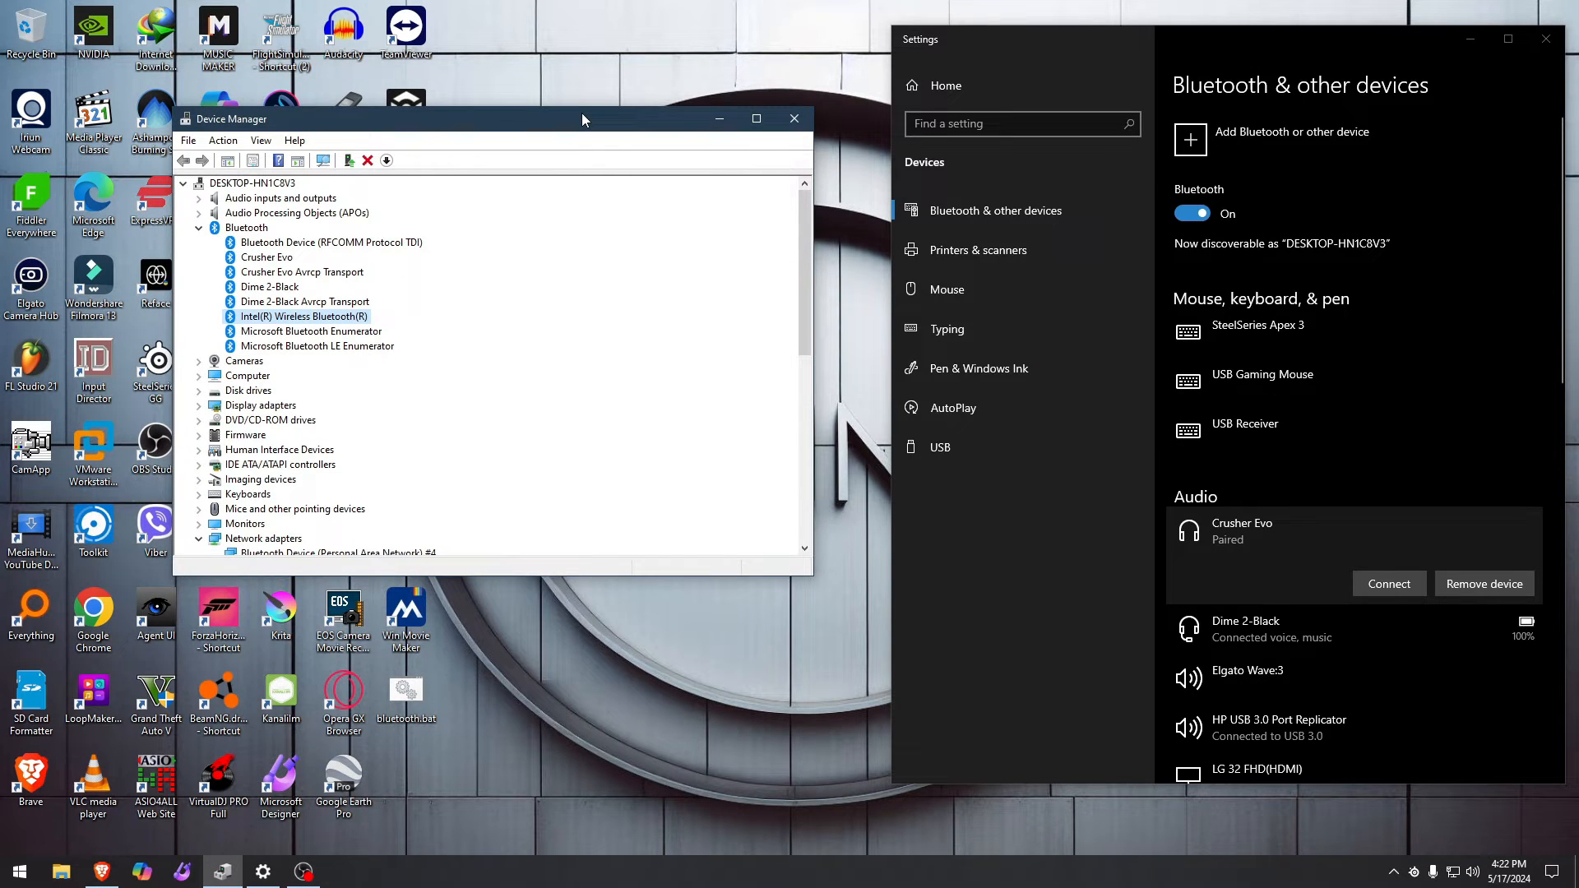
mouse_move(608, 264)
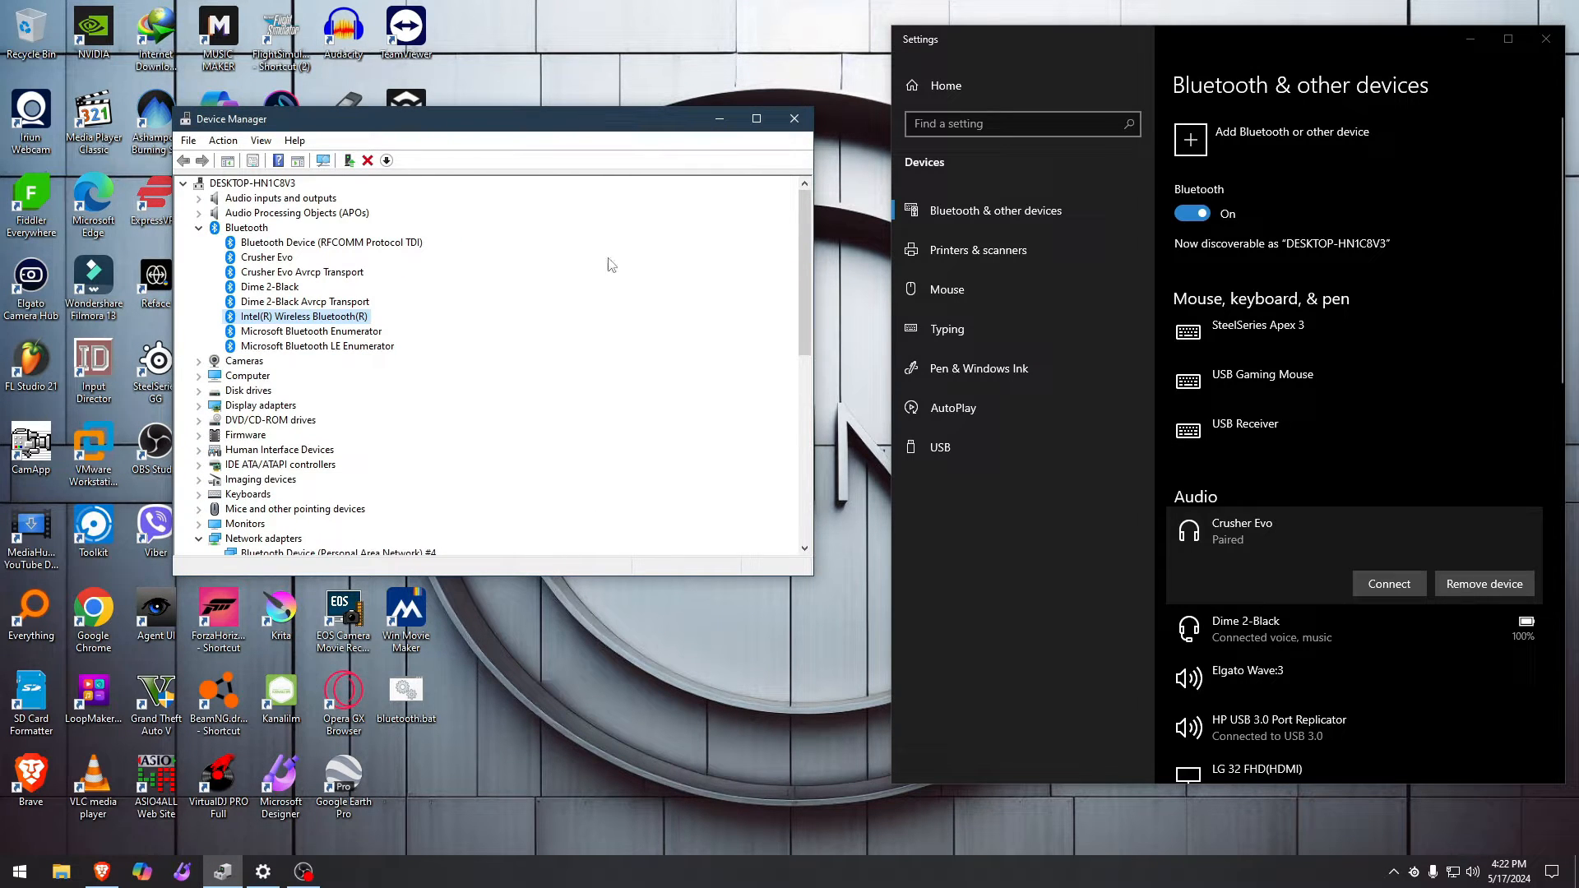
mouse_move(561, 321)
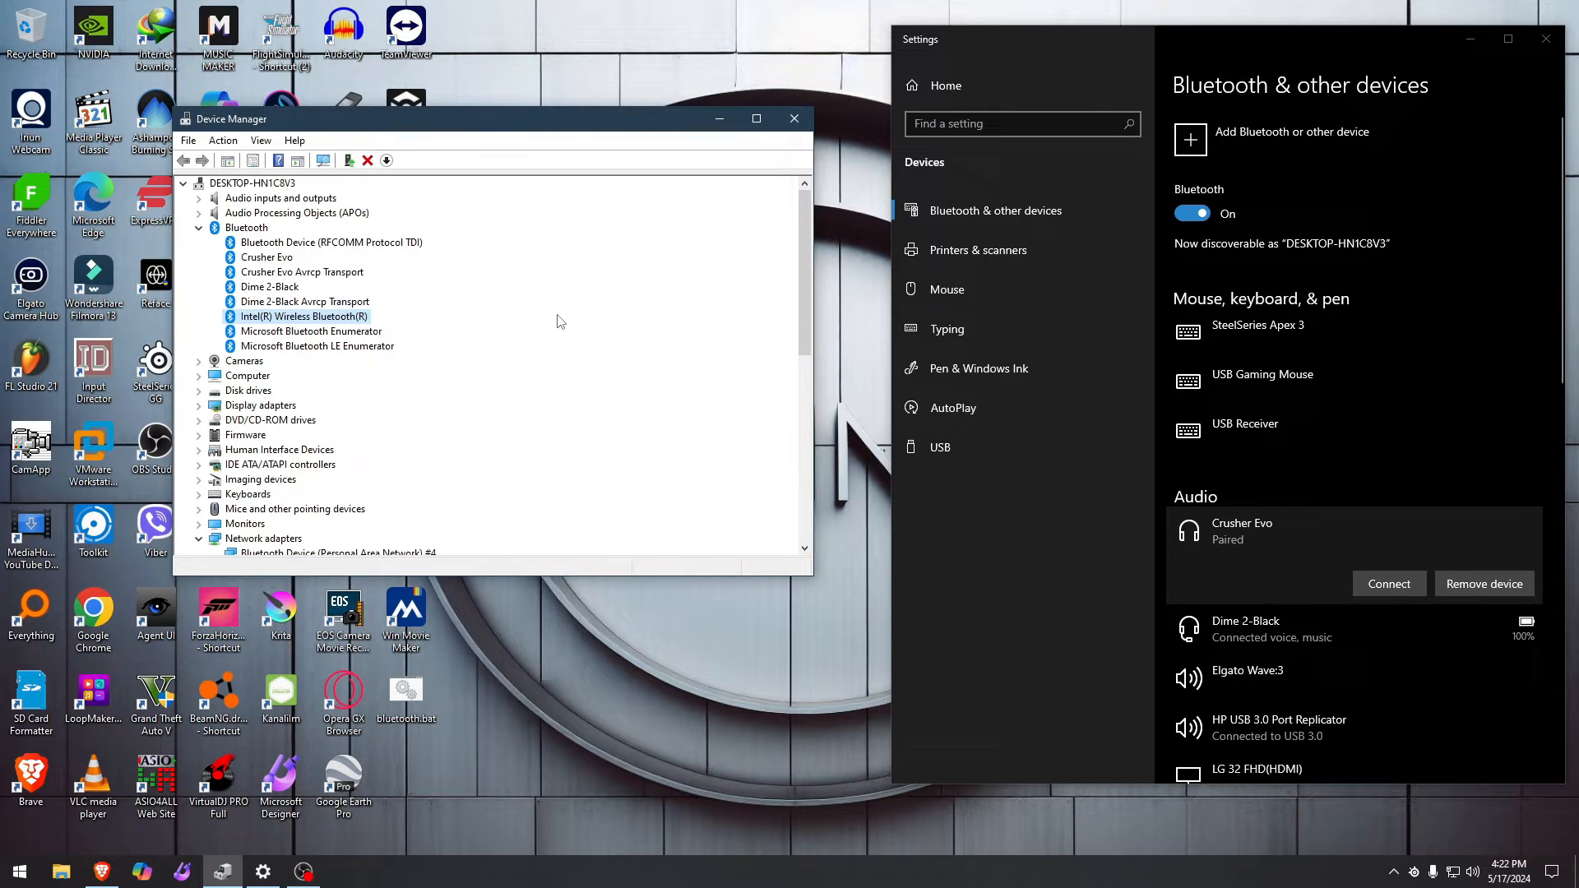
Step: Connect the Crusher Evo headset, then select Dime 2-Black to try removing it
scroll("down", 3)
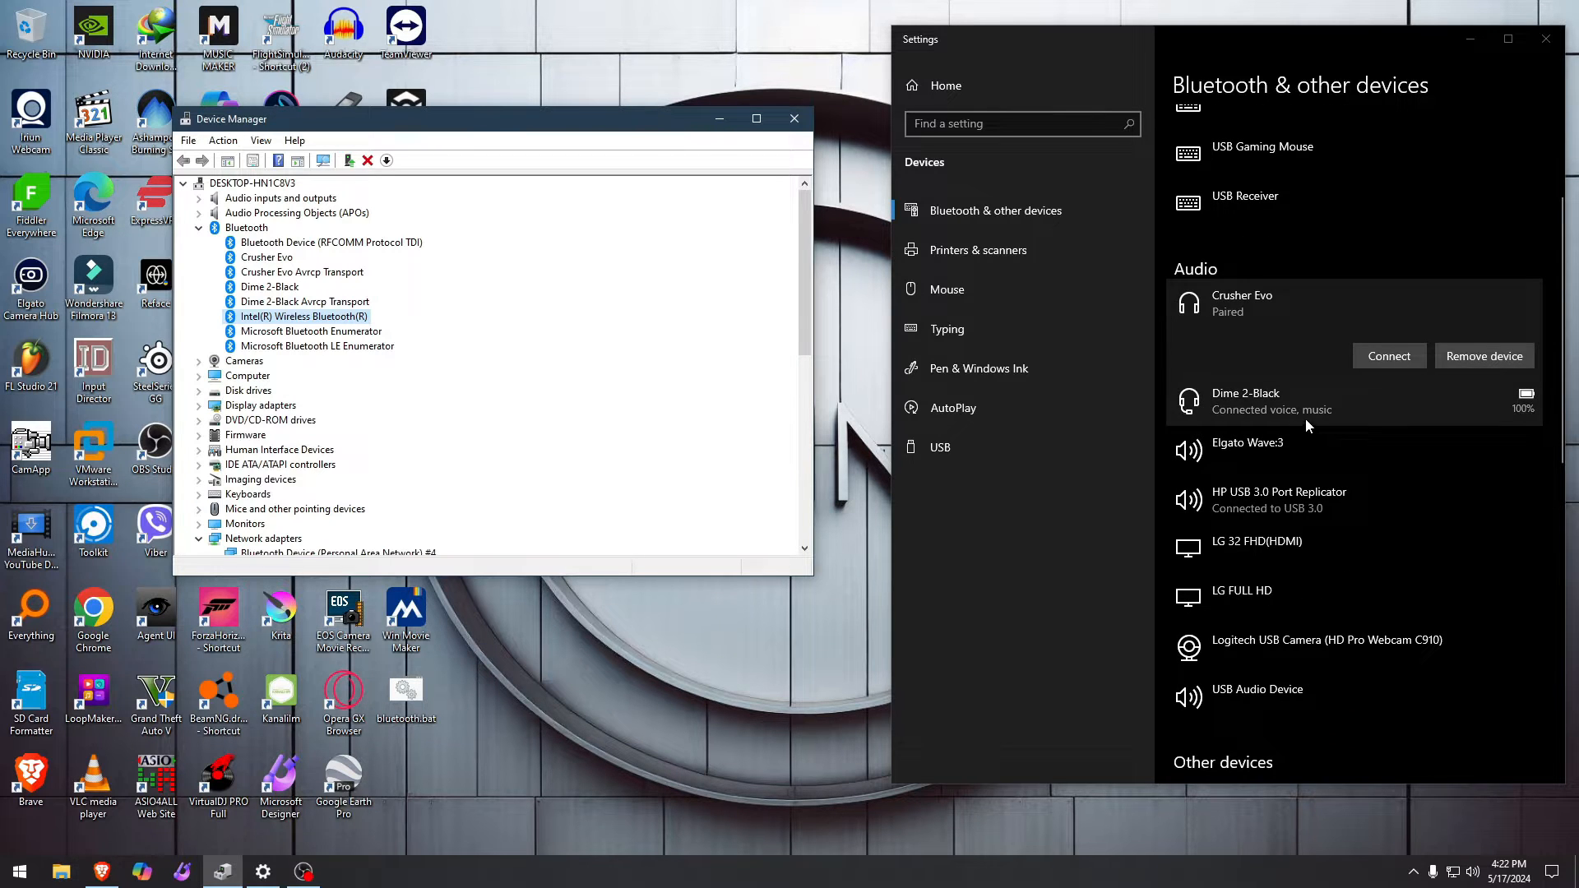
left_click(1387, 356)
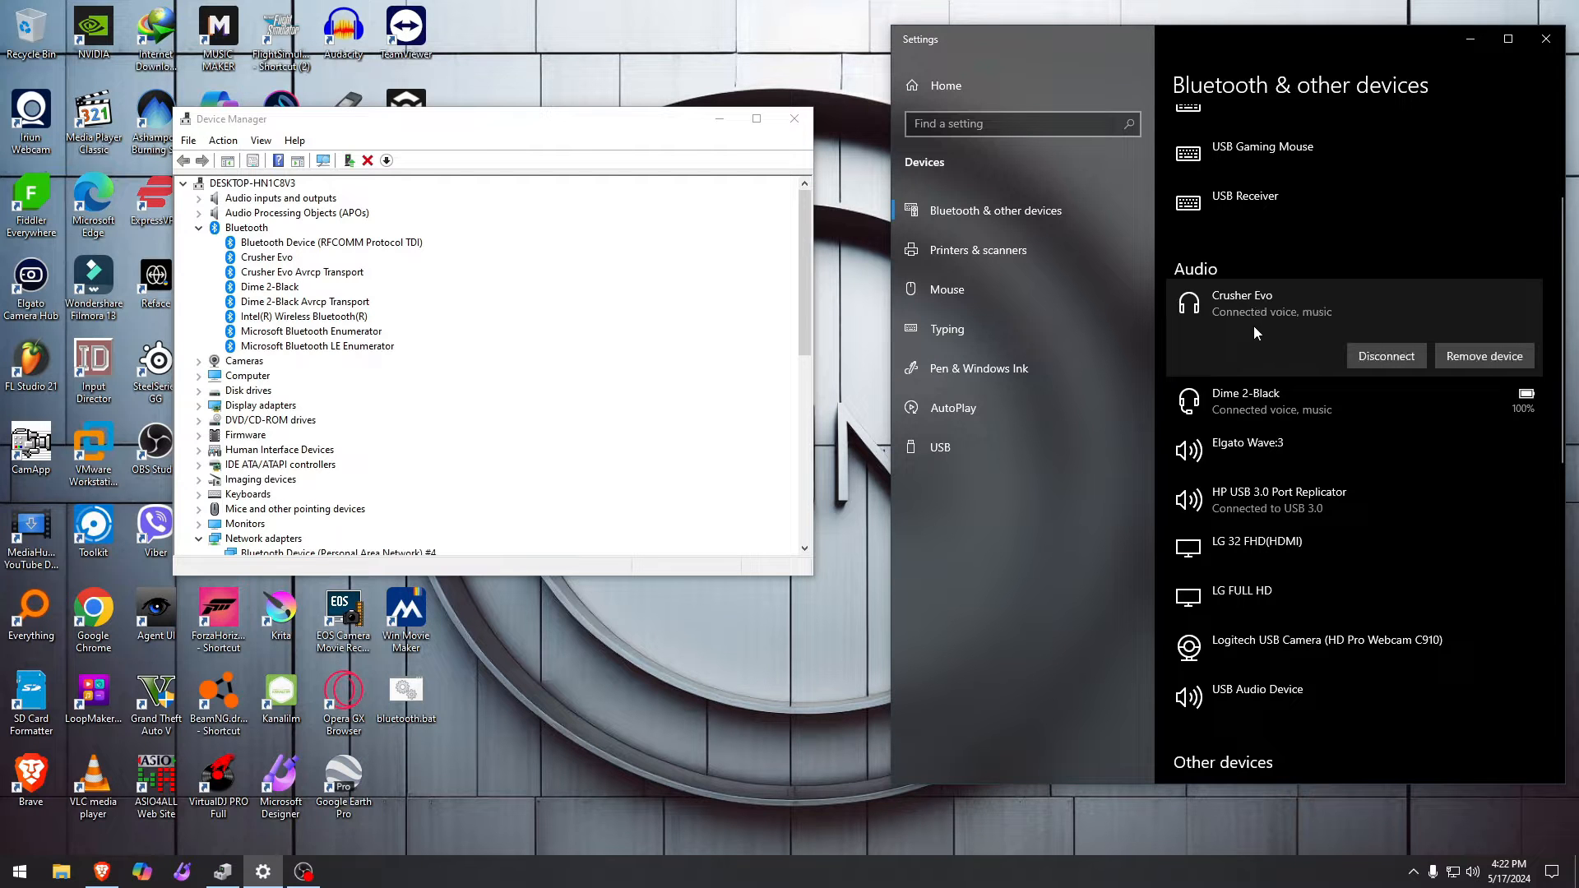
left_click(1246, 393)
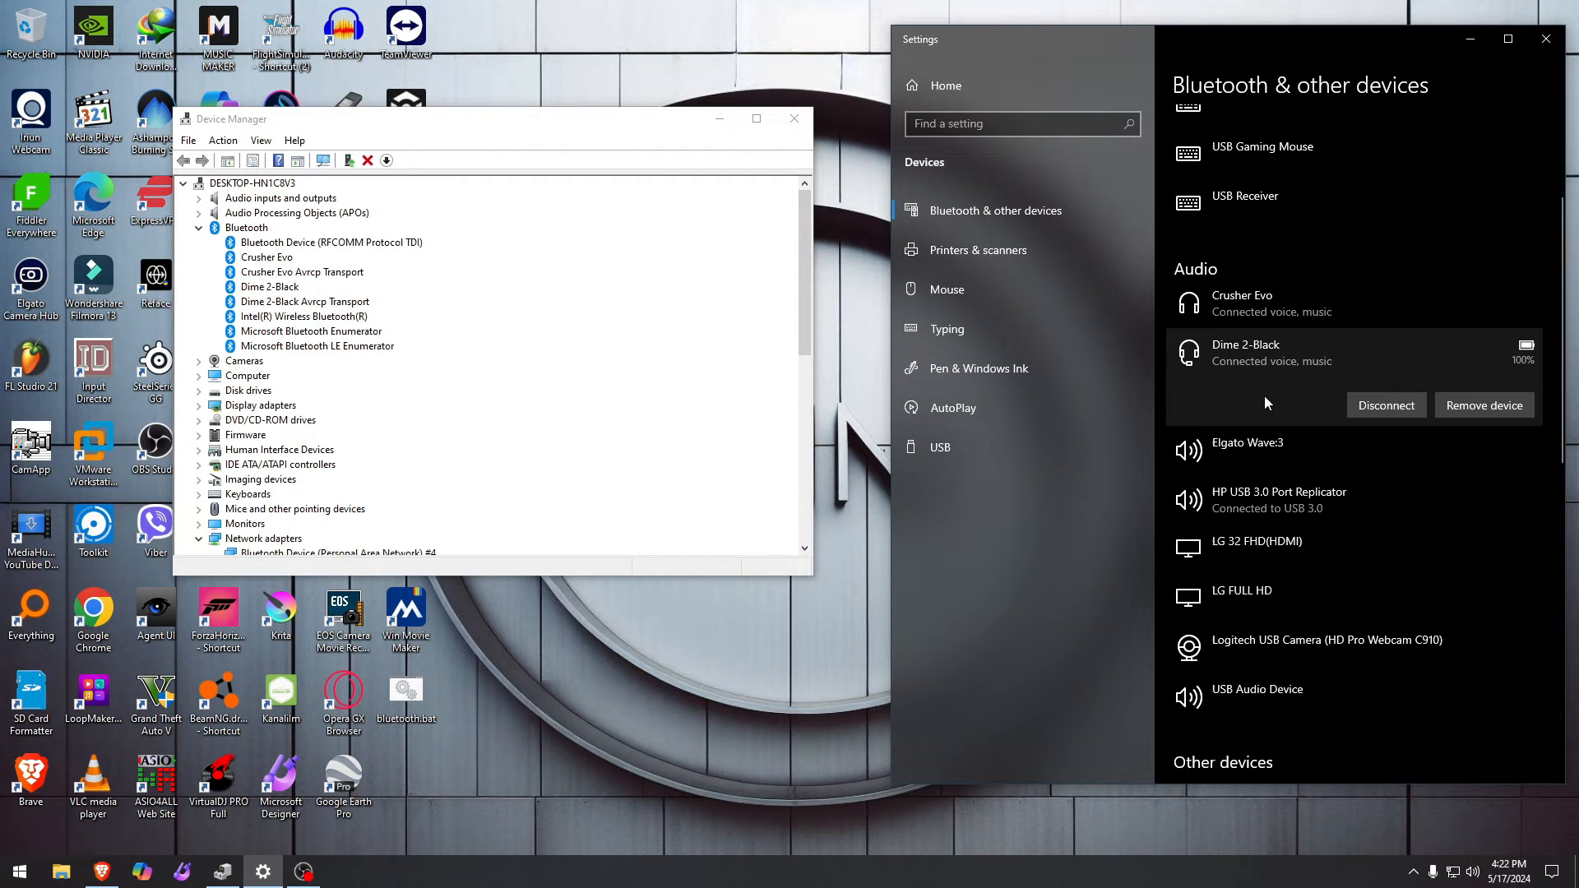
mouse_move(1484, 404)
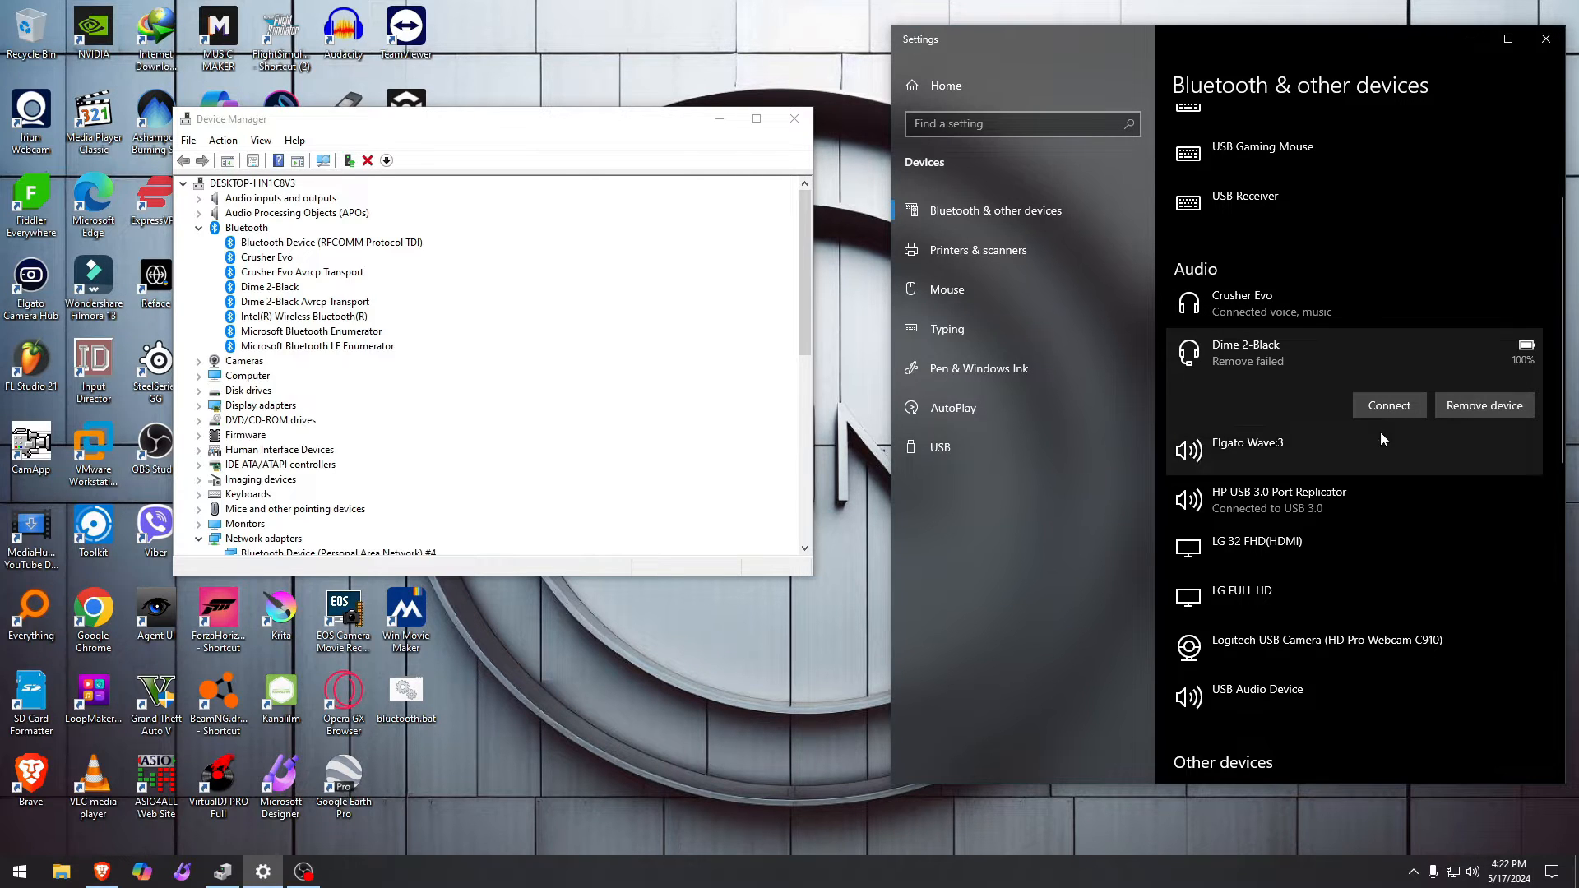
left_click(1482, 405)
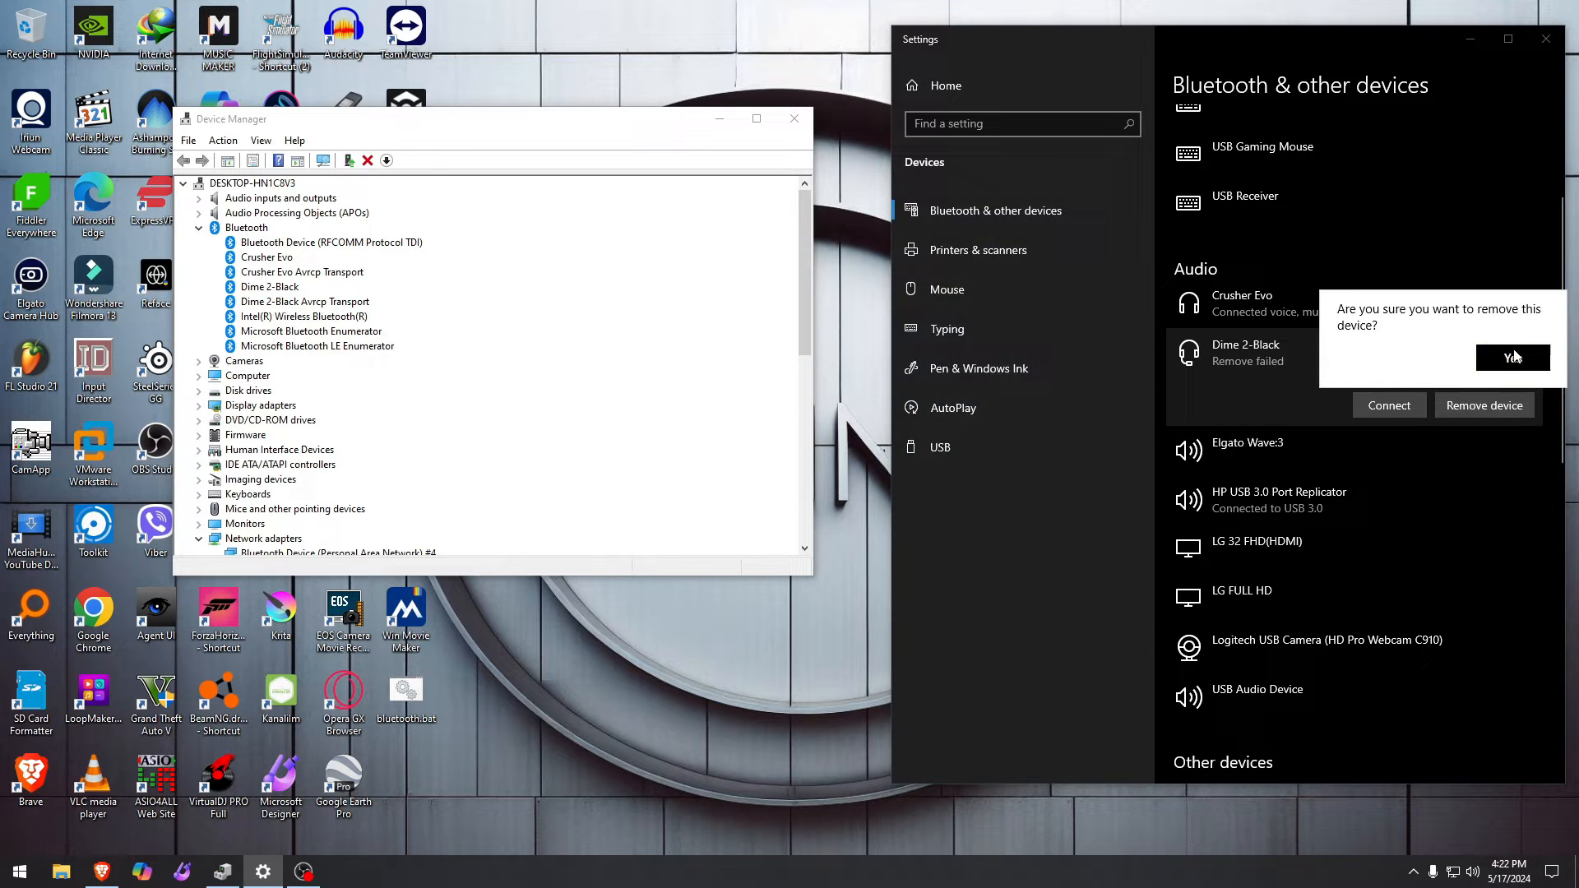
left_click(1511, 357)
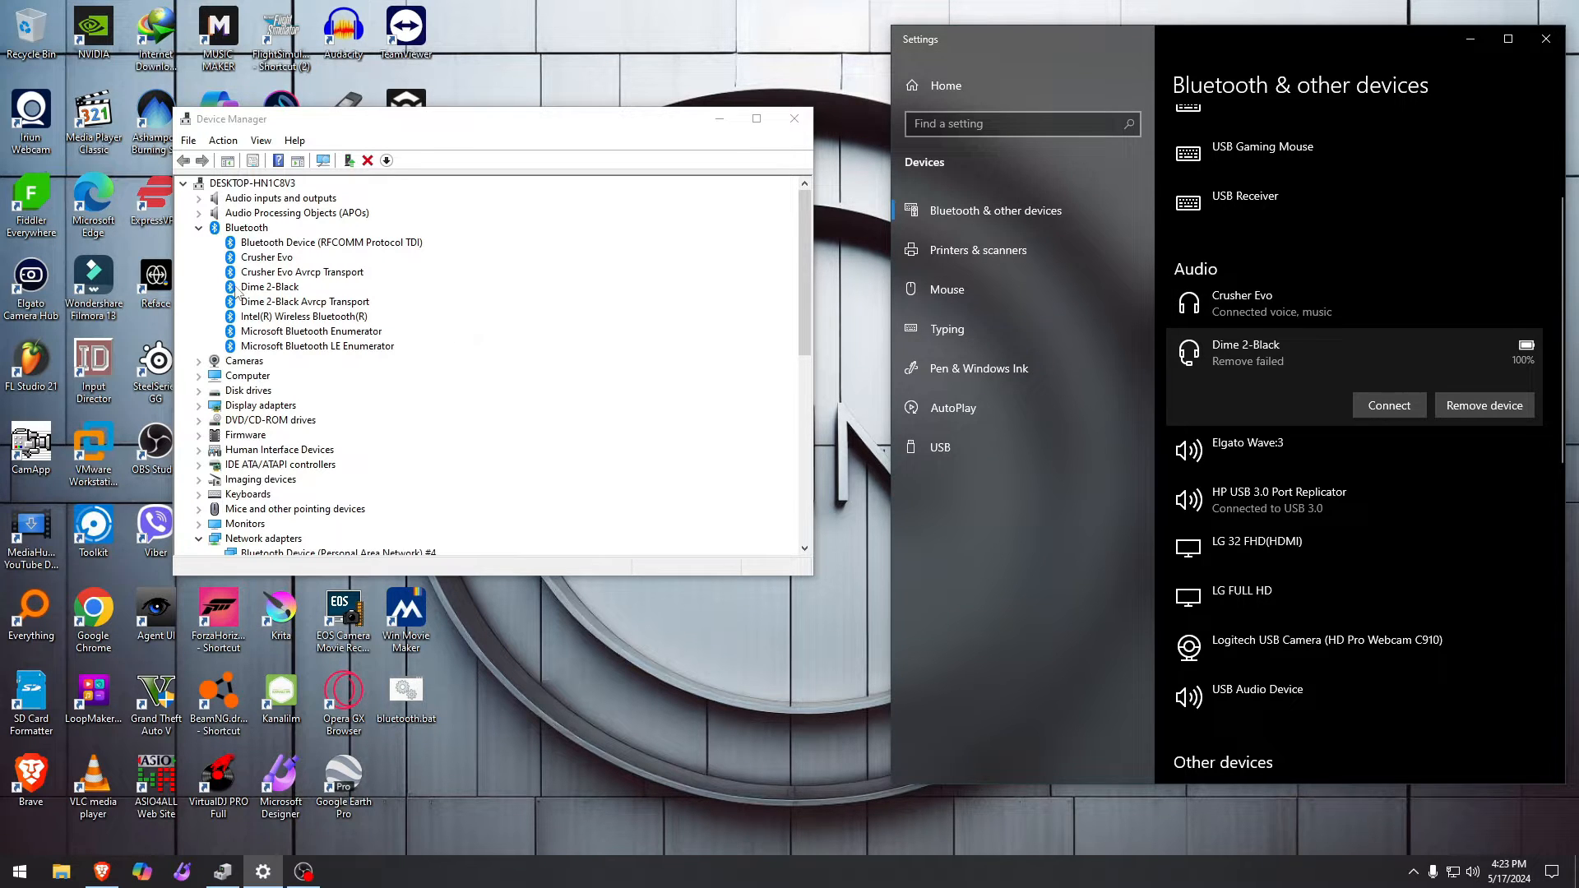
Step: Uninstall the Dime 2-Black Avrcp Transport device and scan for hardware changes
right_click(269, 286)
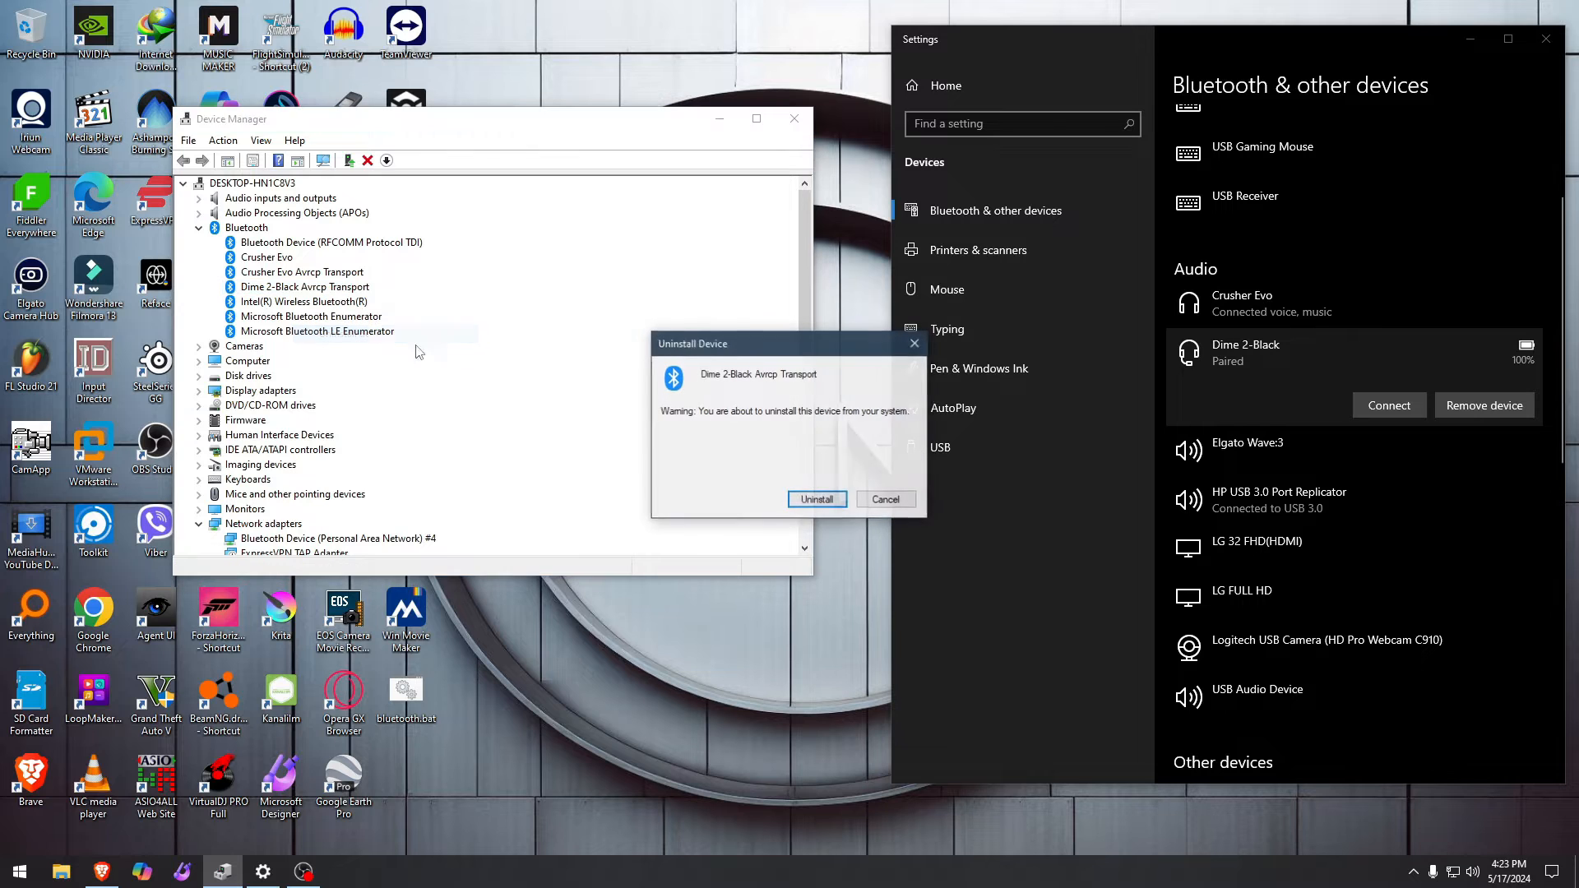
left_click(816, 498)
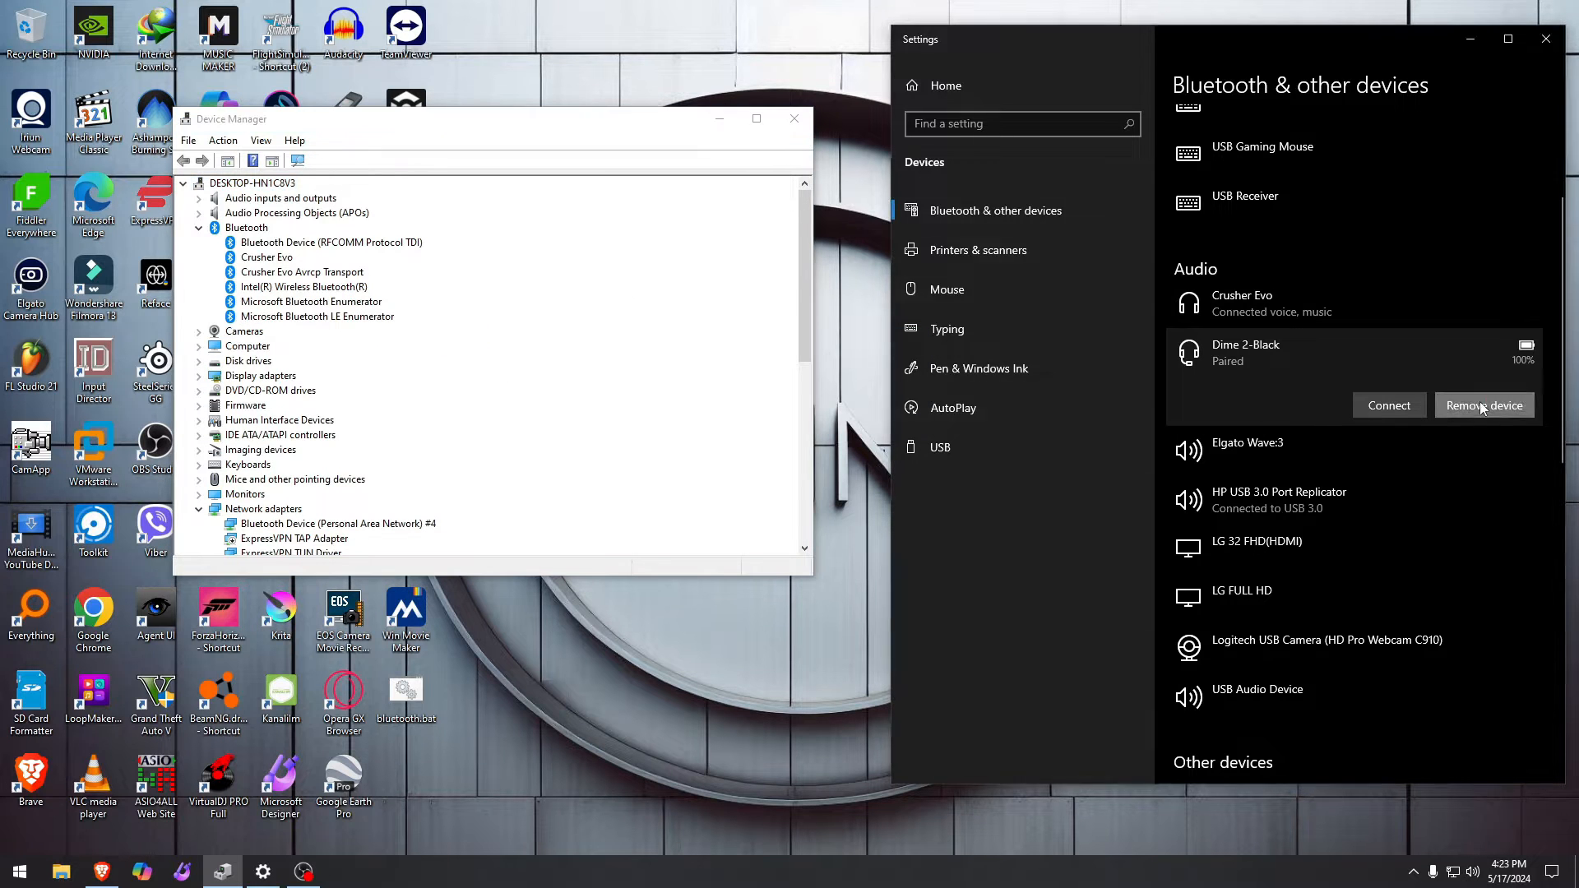
left_click(1482, 405)
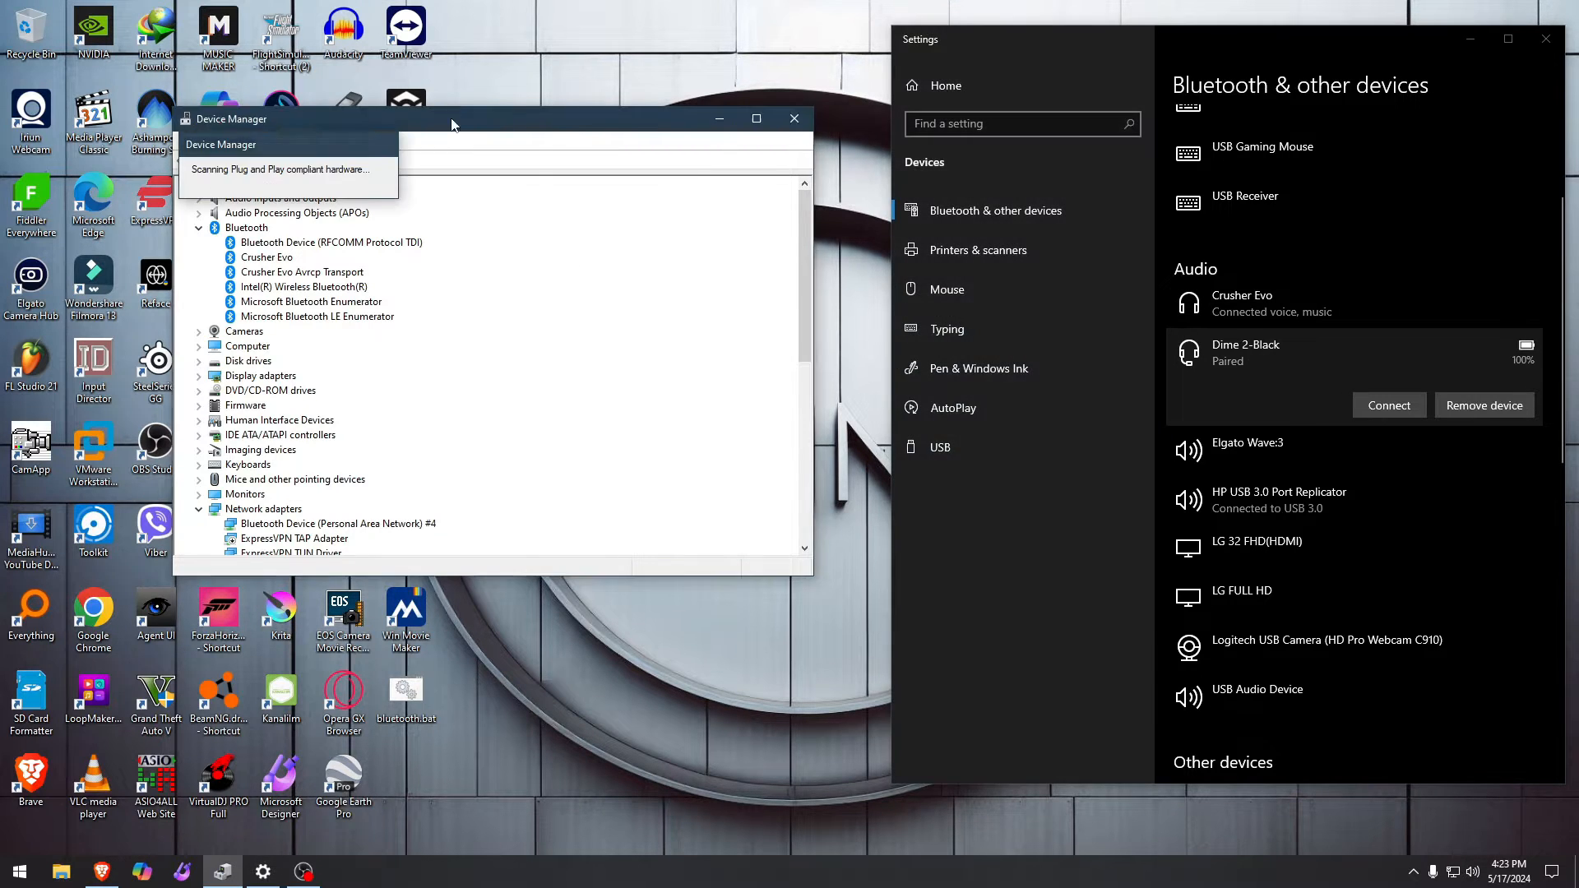
Step: Inspect the restored Dime 2-Black entry, then the Crusher Evo entry
left_click(1387, 405)
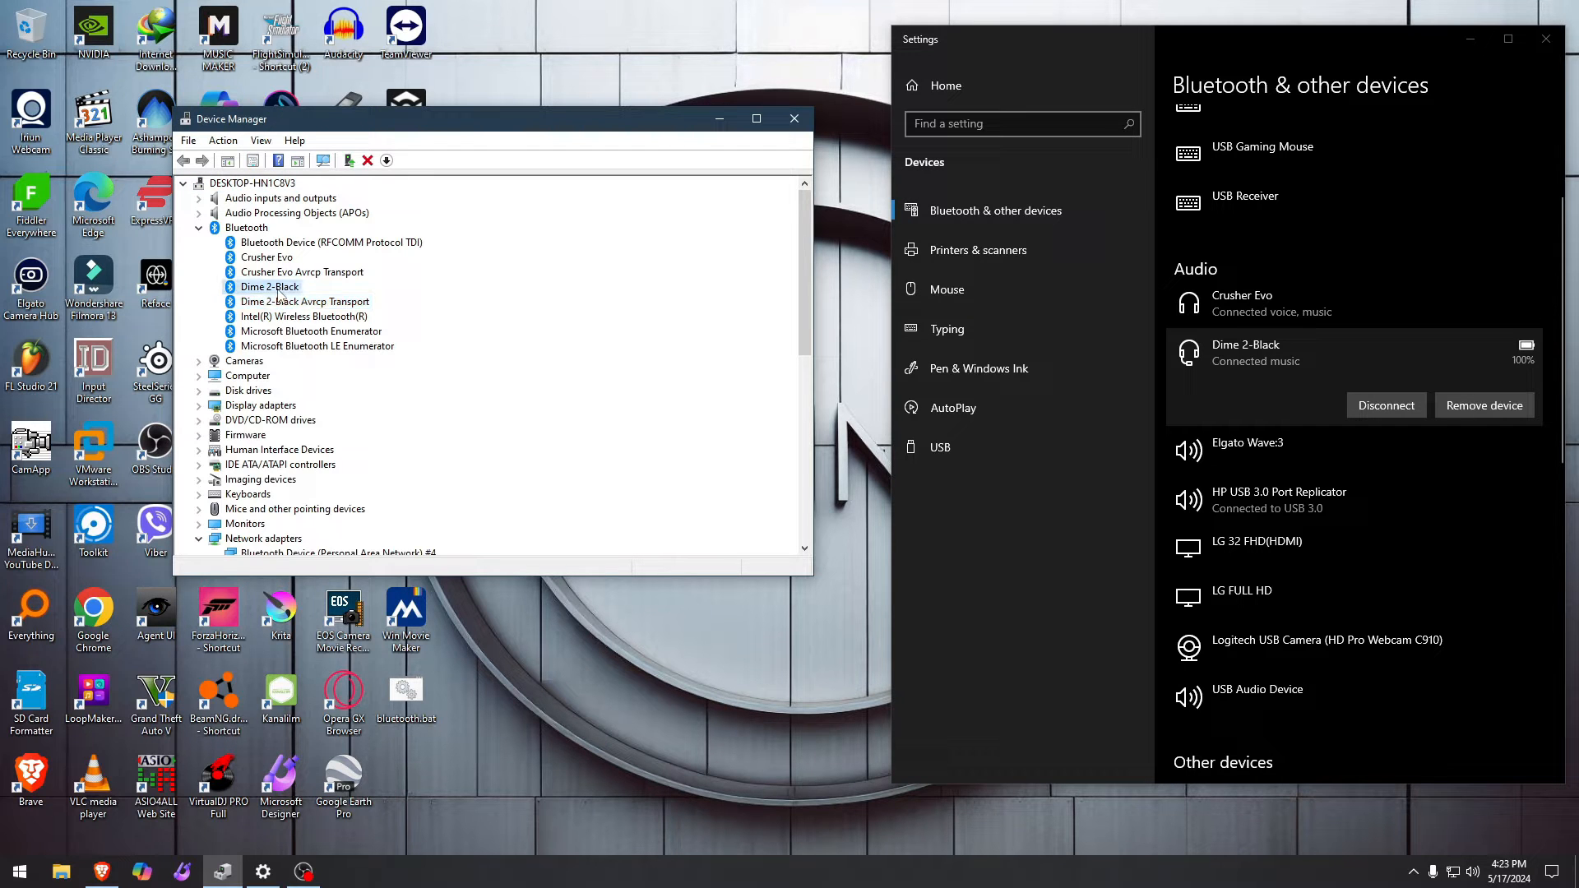
left_click(266, 257)
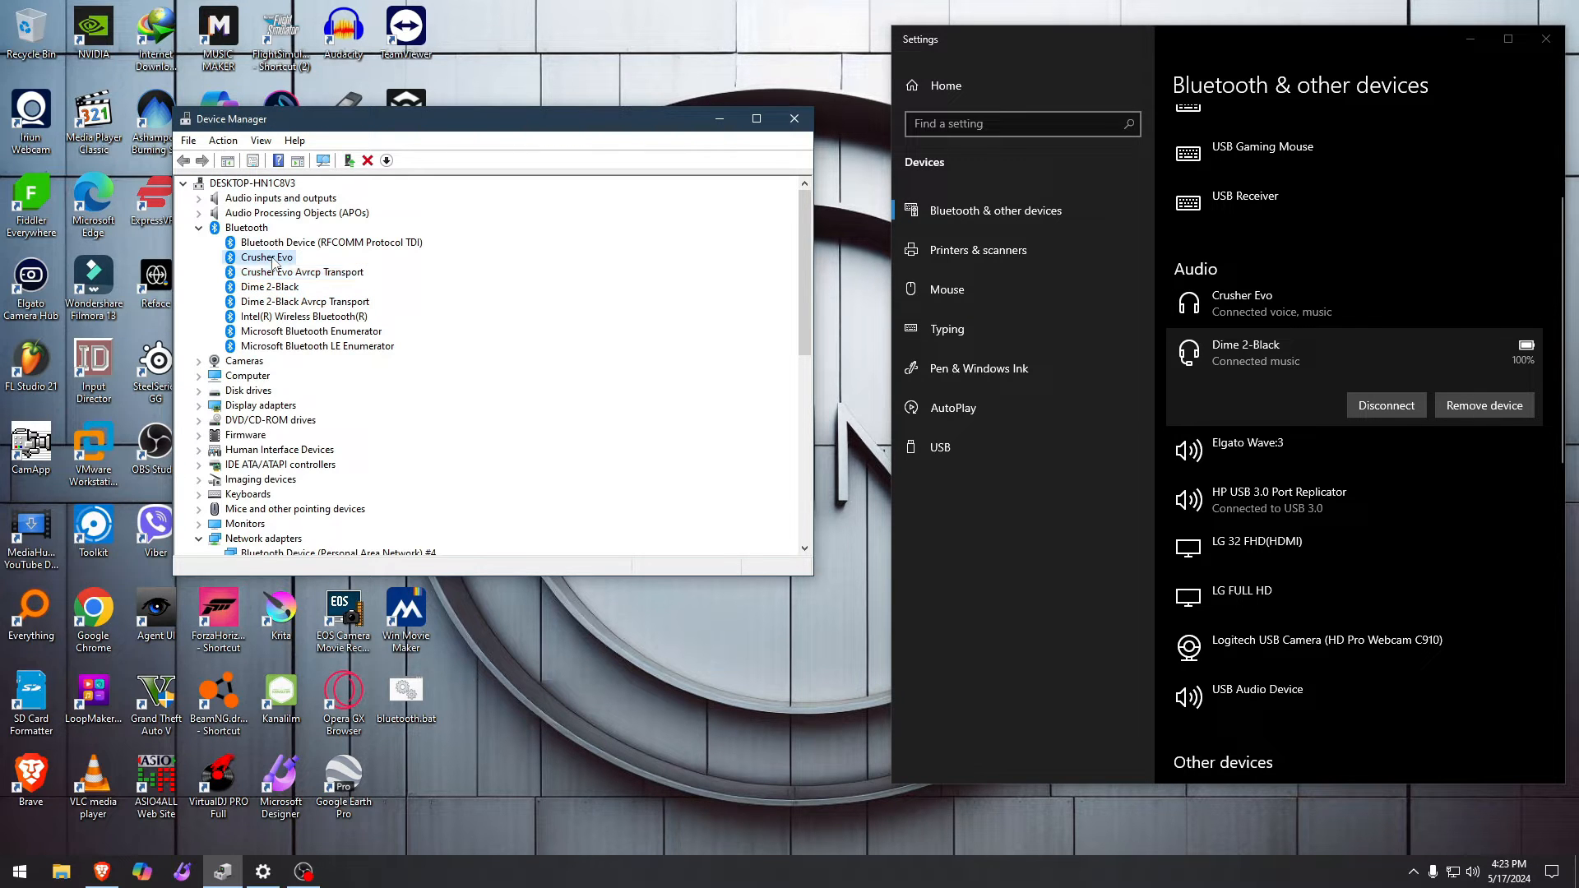
mouse_move(695, 279)
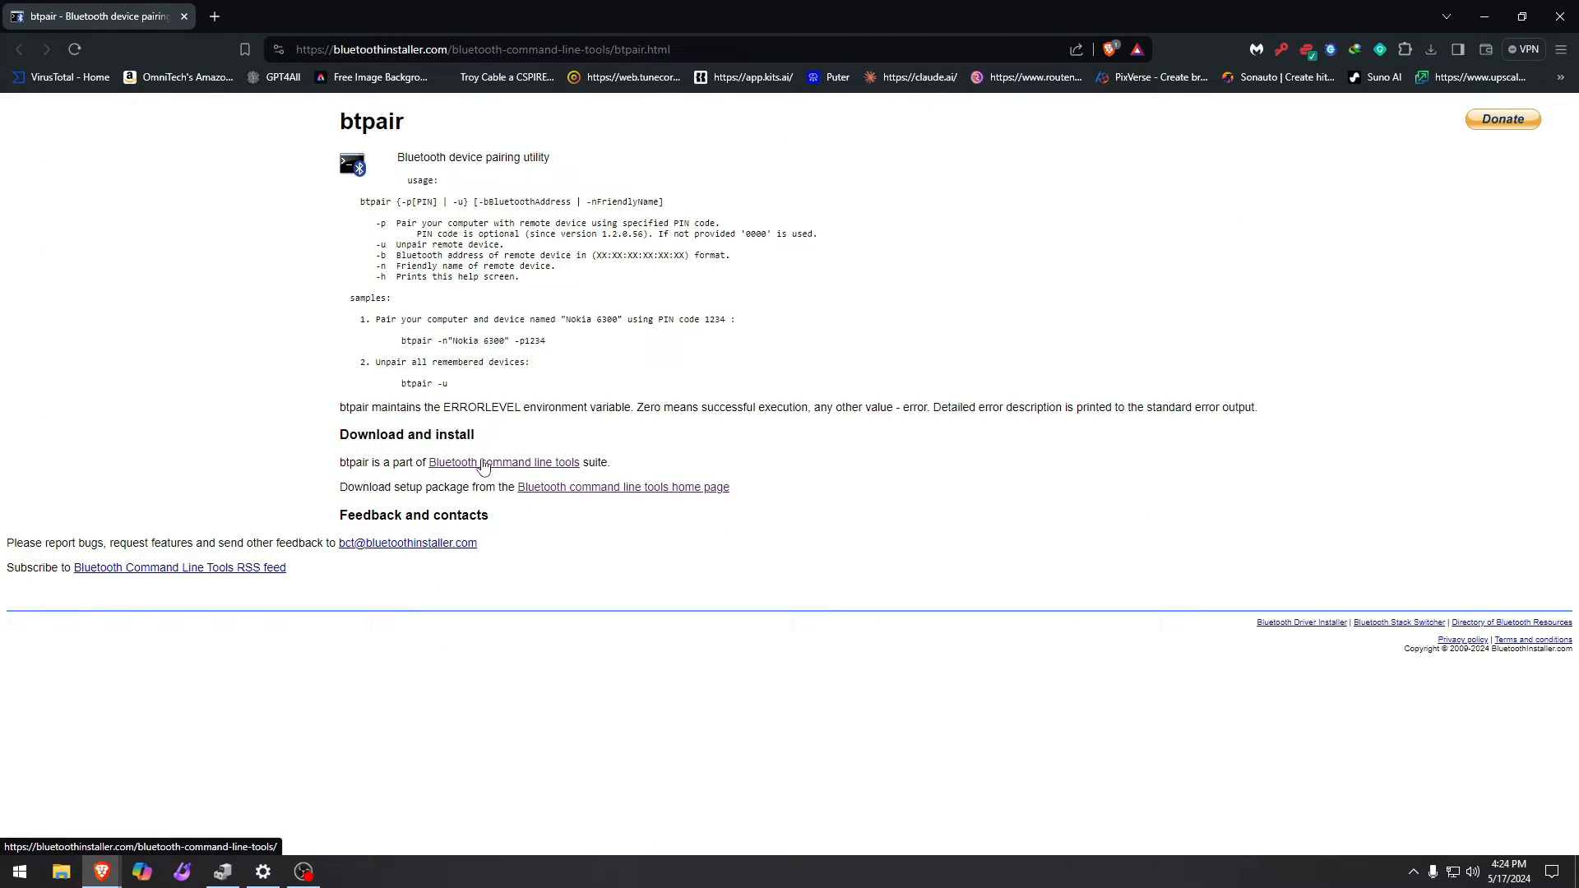
Step: Go from the btpair page to the tools' home page and request the setup package
left_click(503, 462)
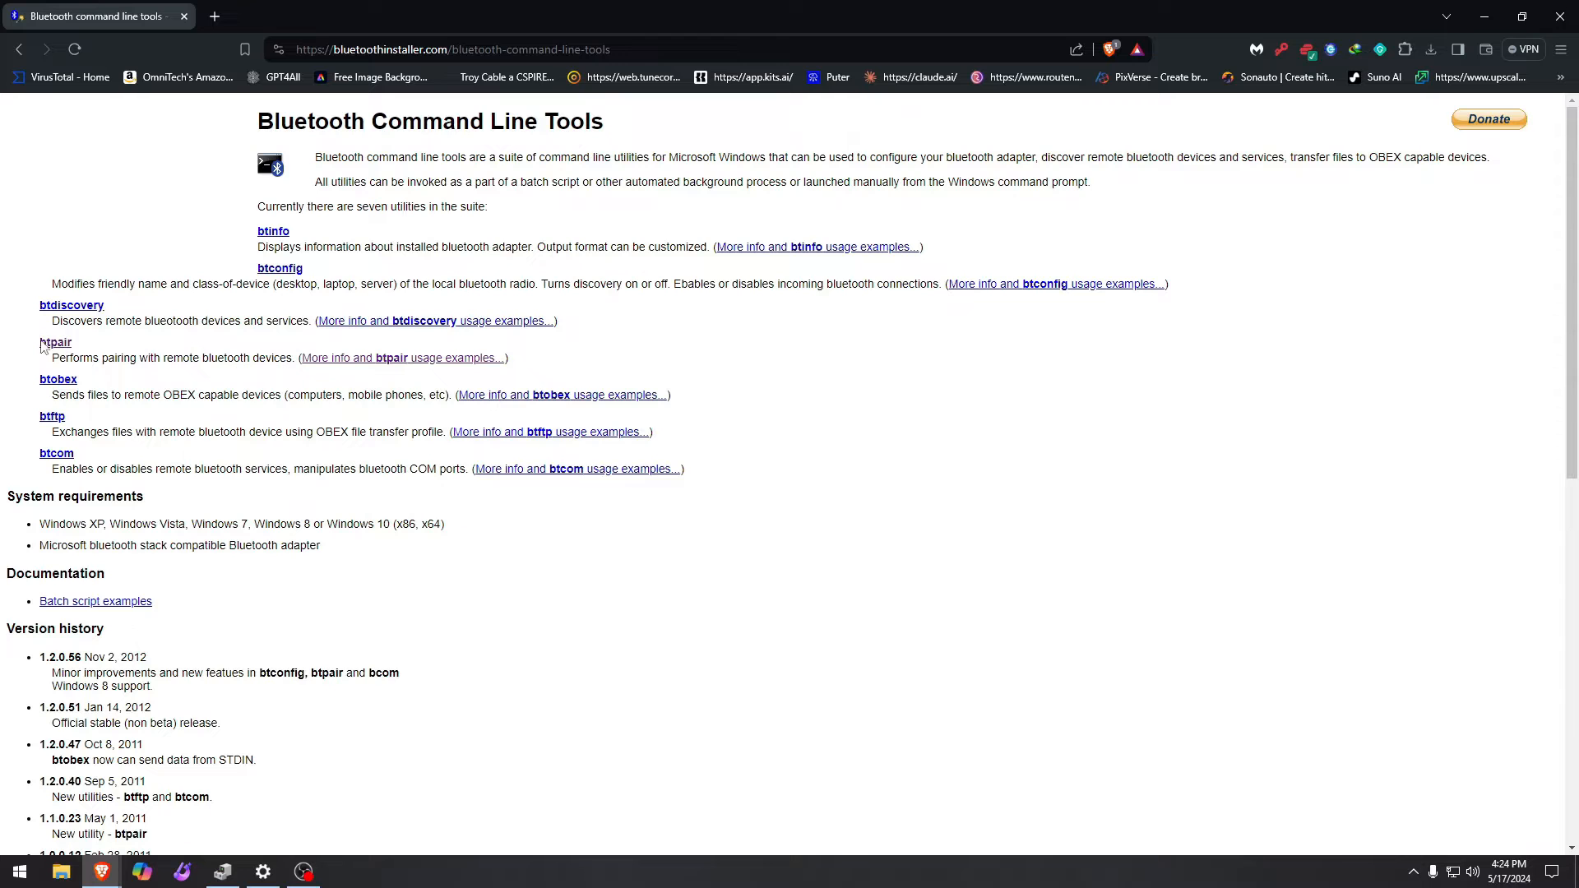
left_click(55, 341)
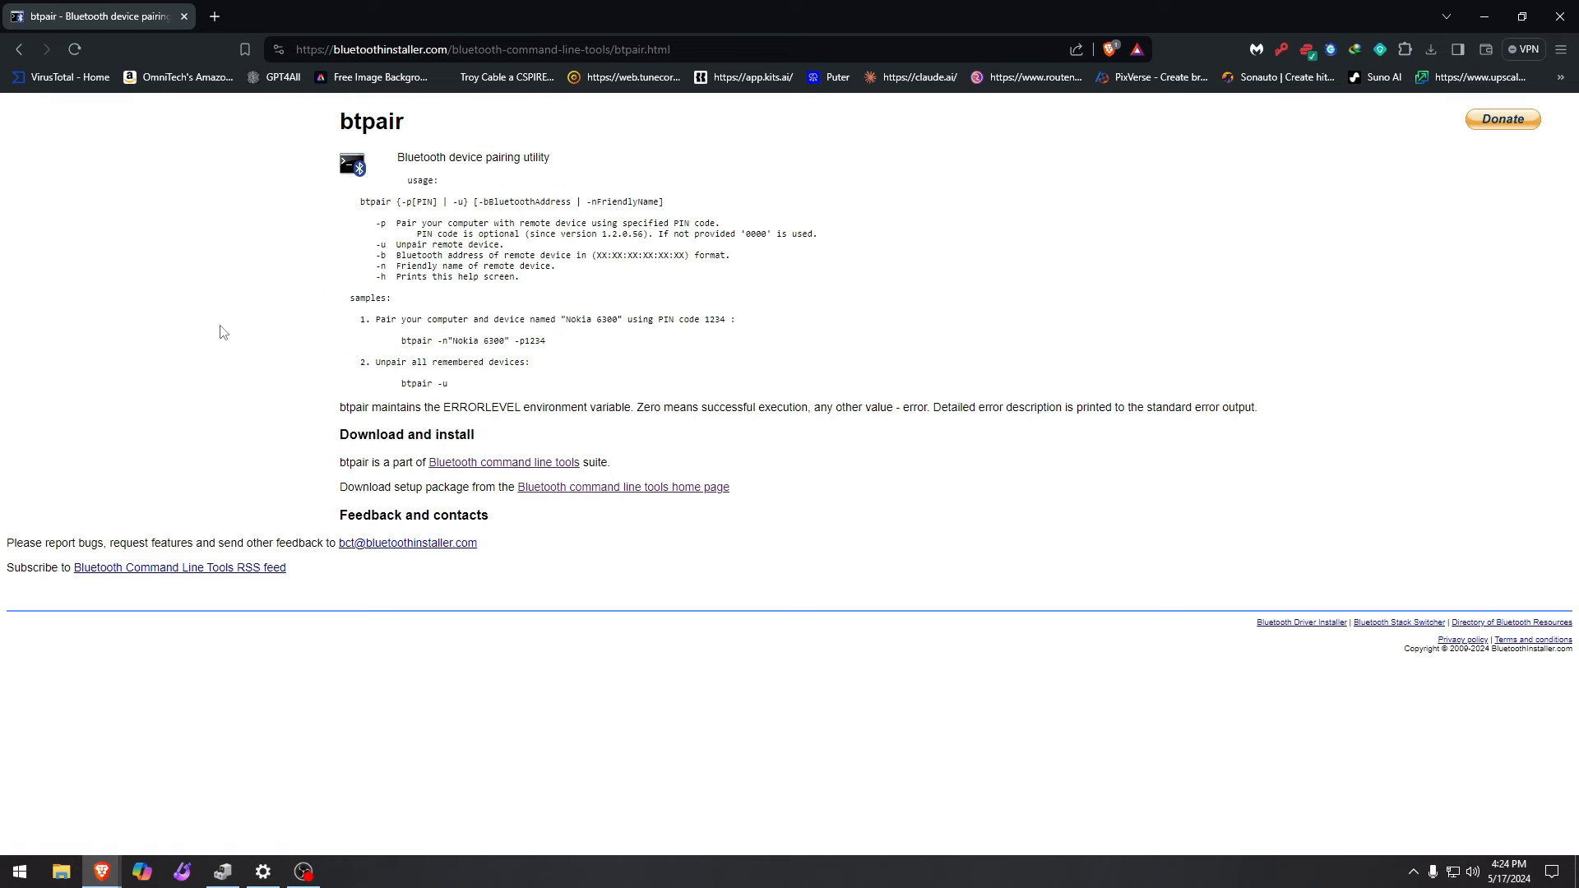
mouse_move(511, 467)
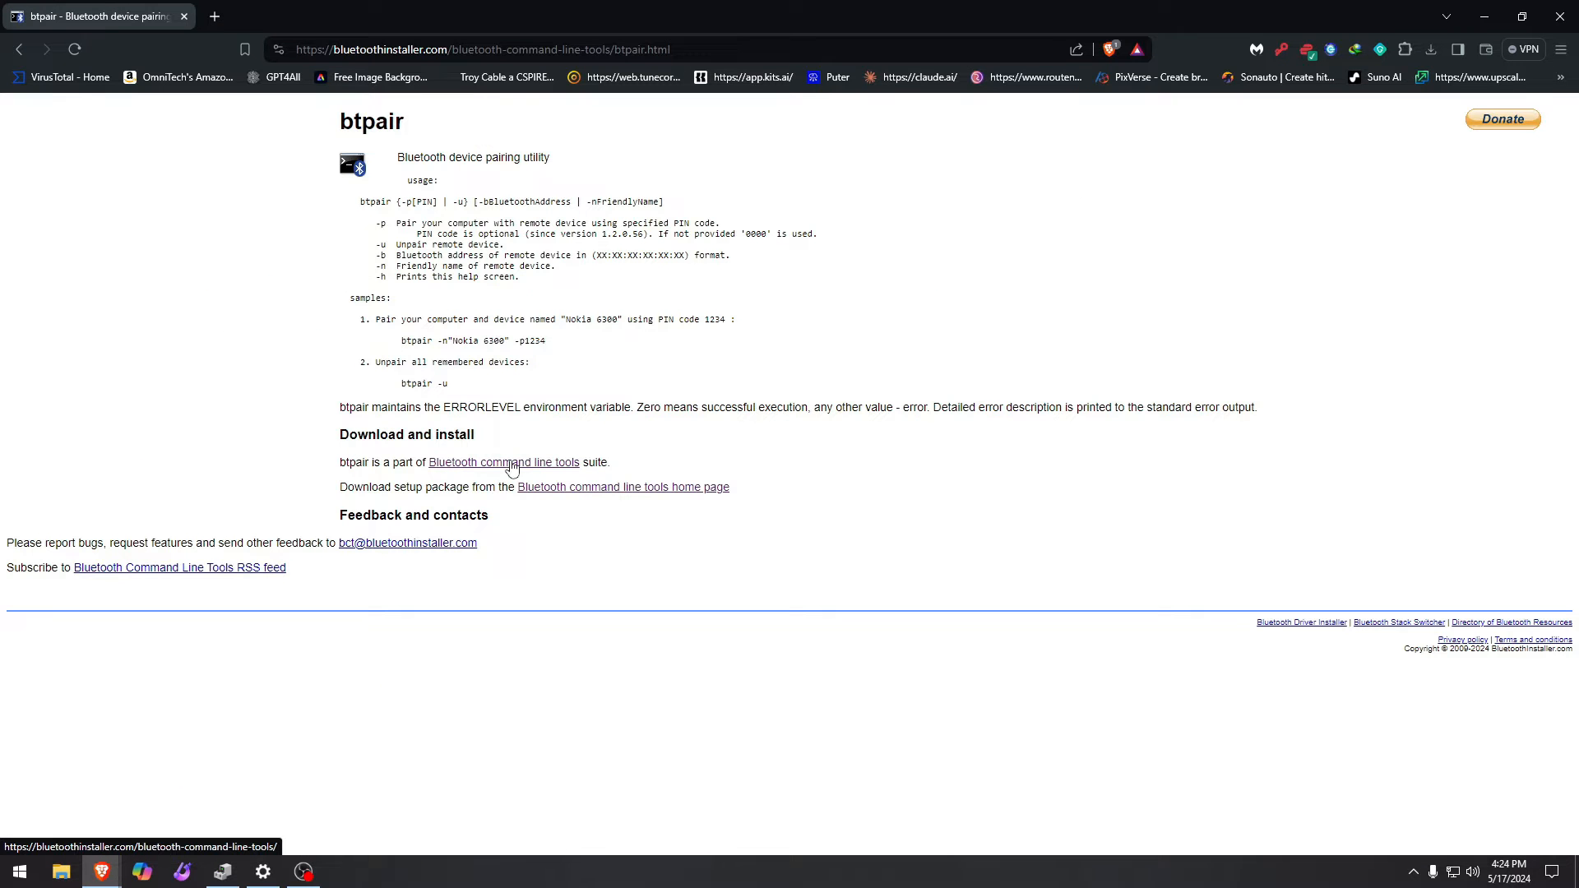
left_click(503, 462)
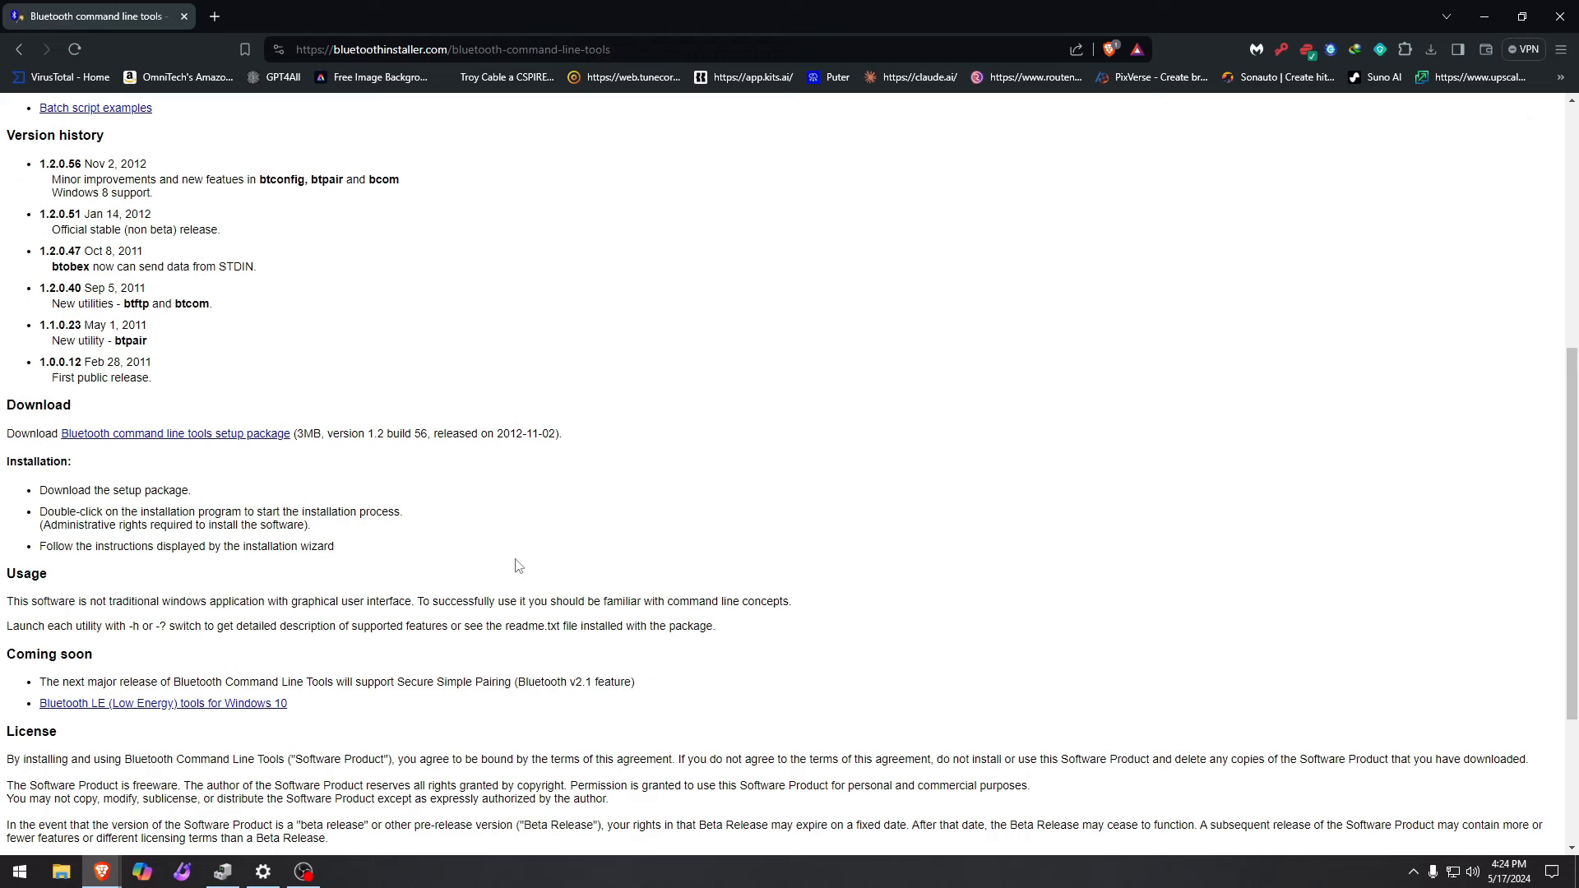
mouse_move(199, 476)
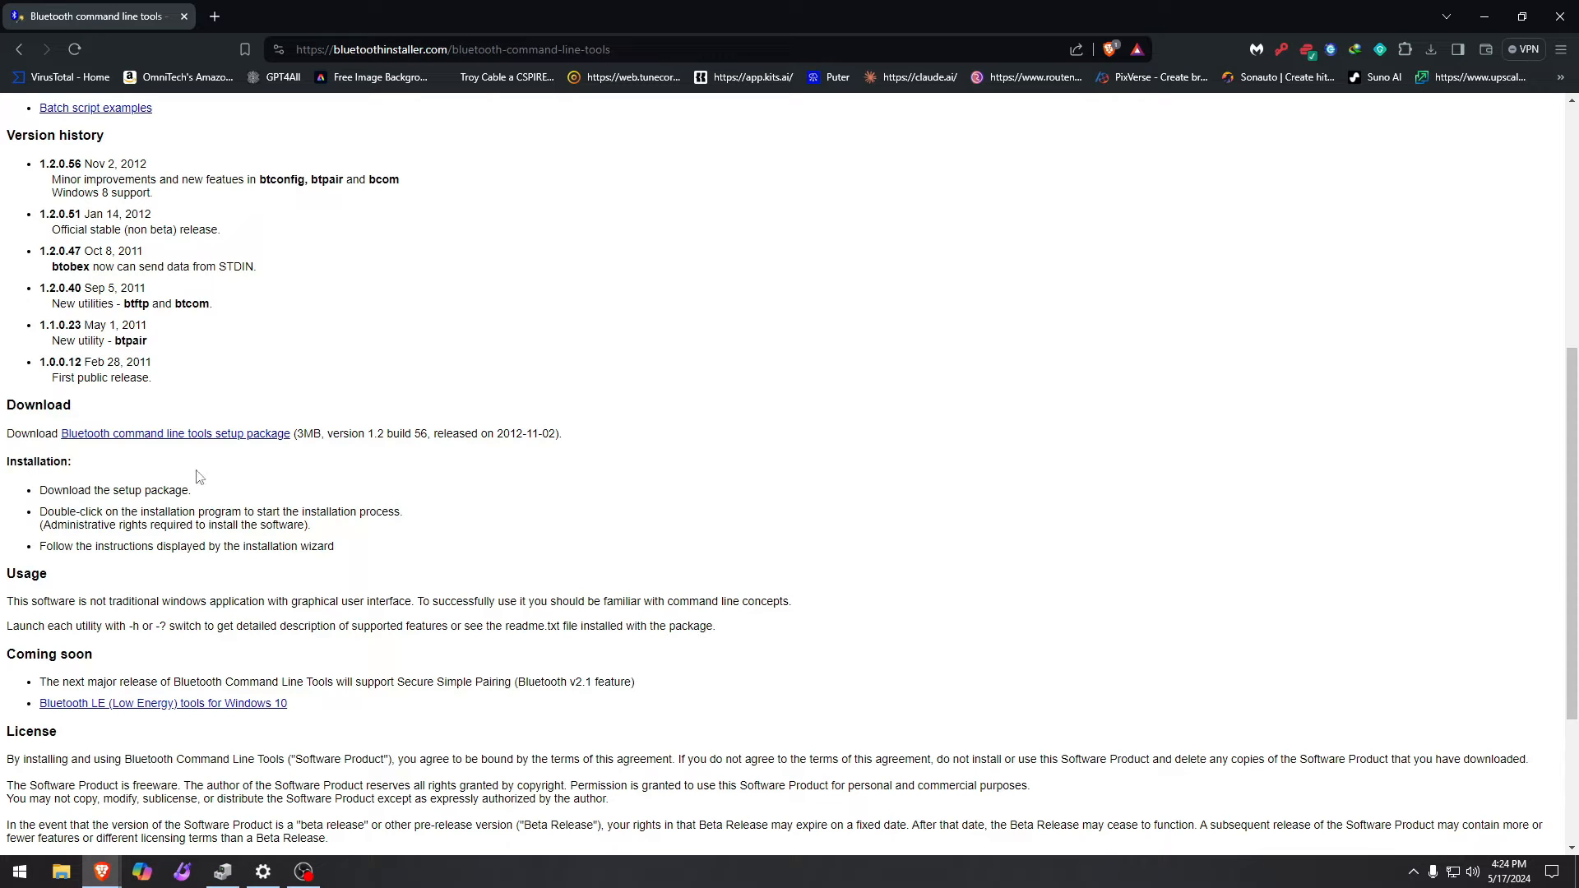
left_click(174, 433)
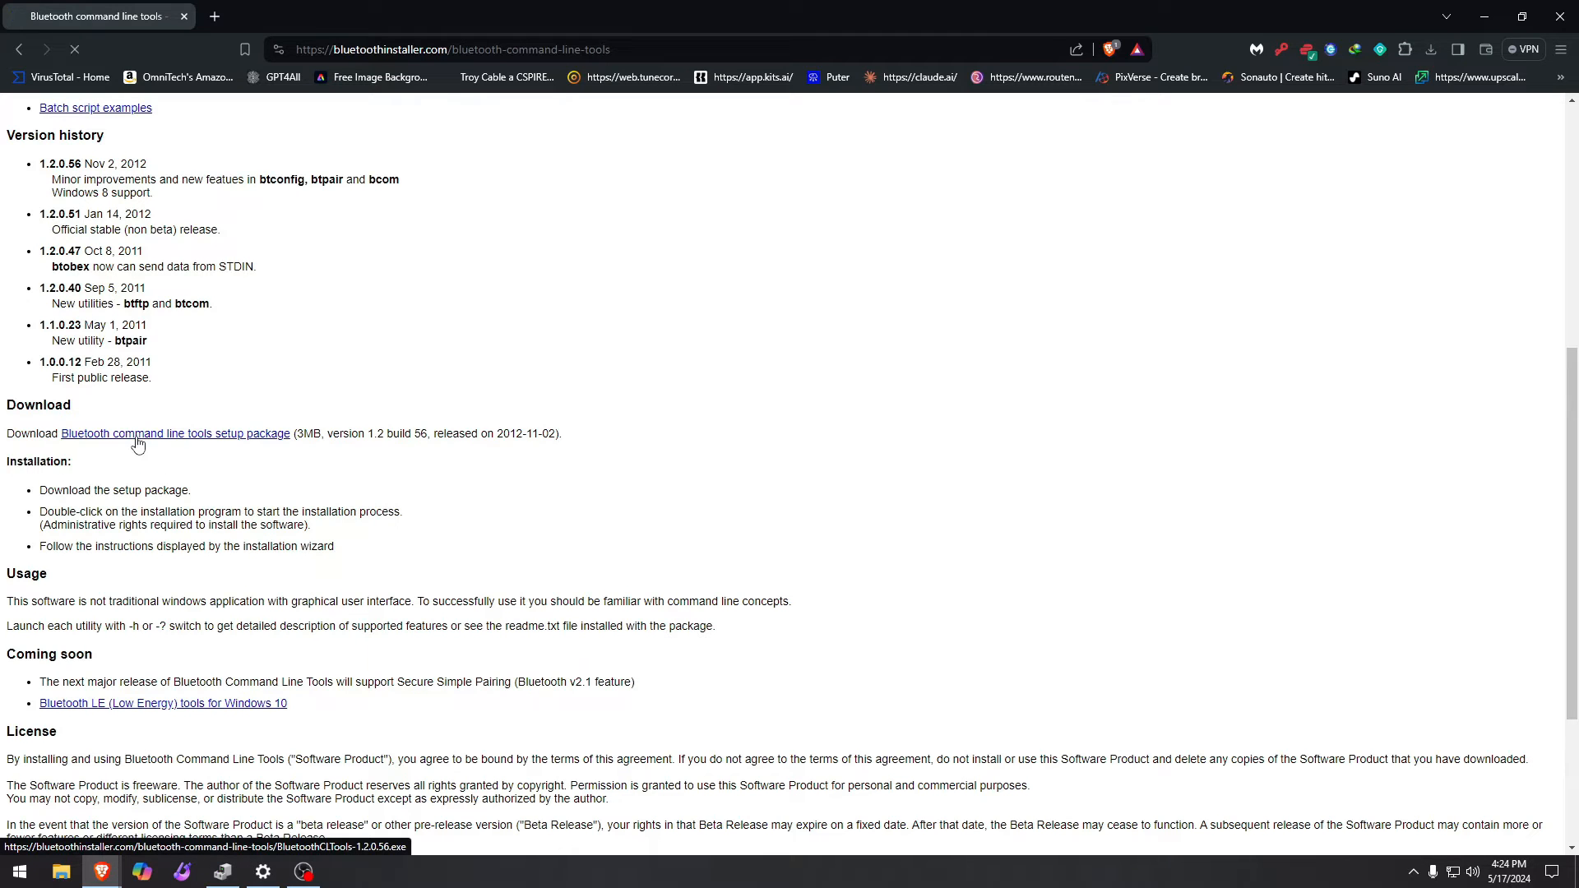
left_click(174, 433)
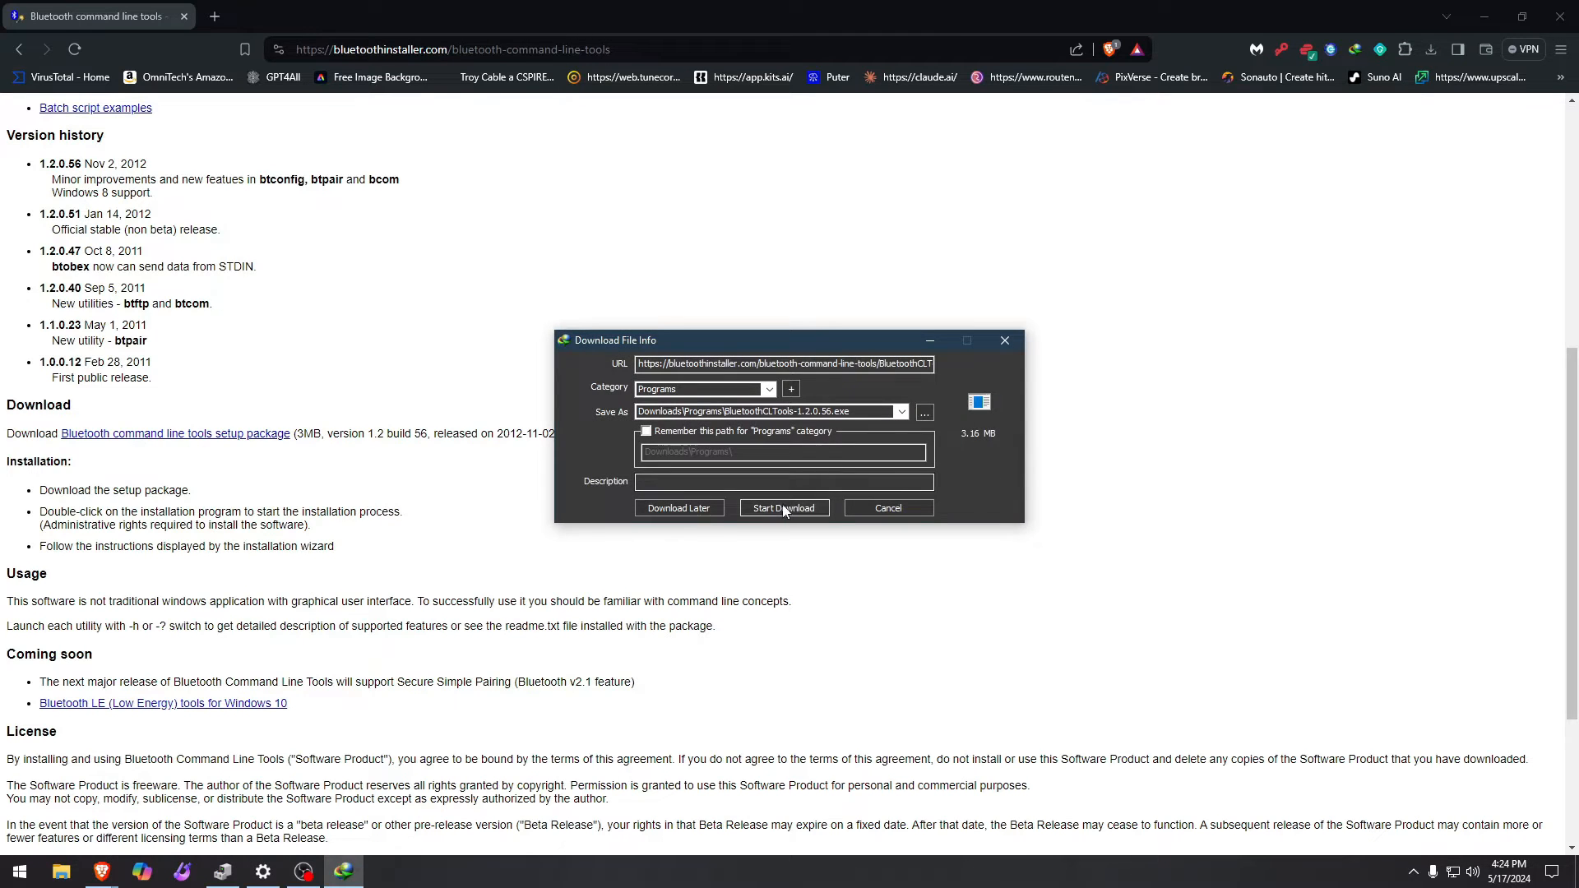
Step: Save and run the installer, accept the license, and finish without viewing readme.txt
left_click(781, 507)
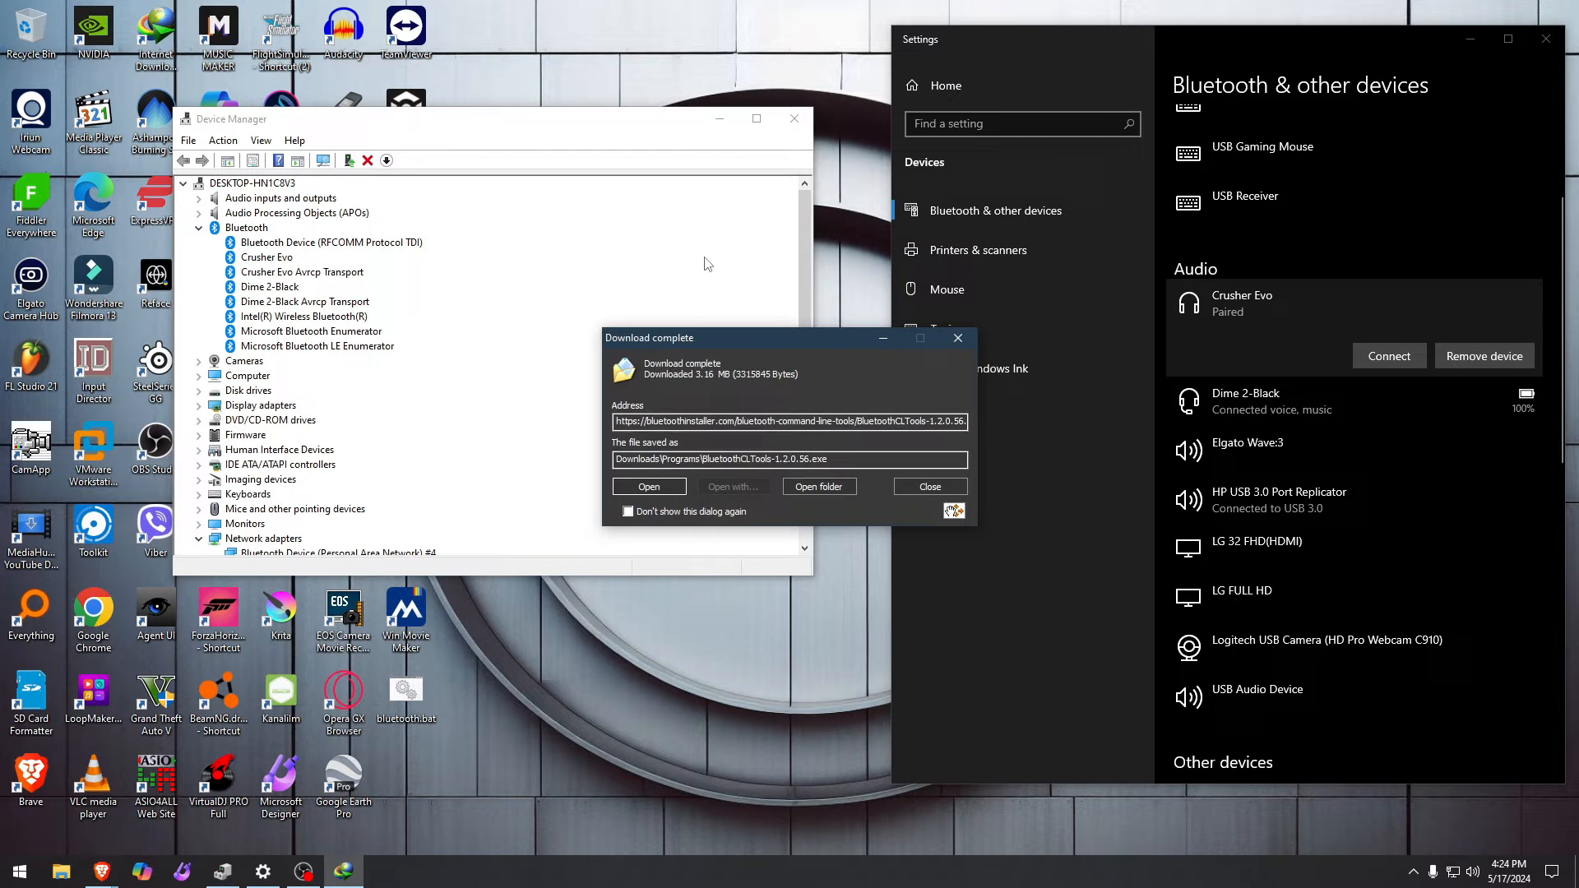
left_click(649, 486)
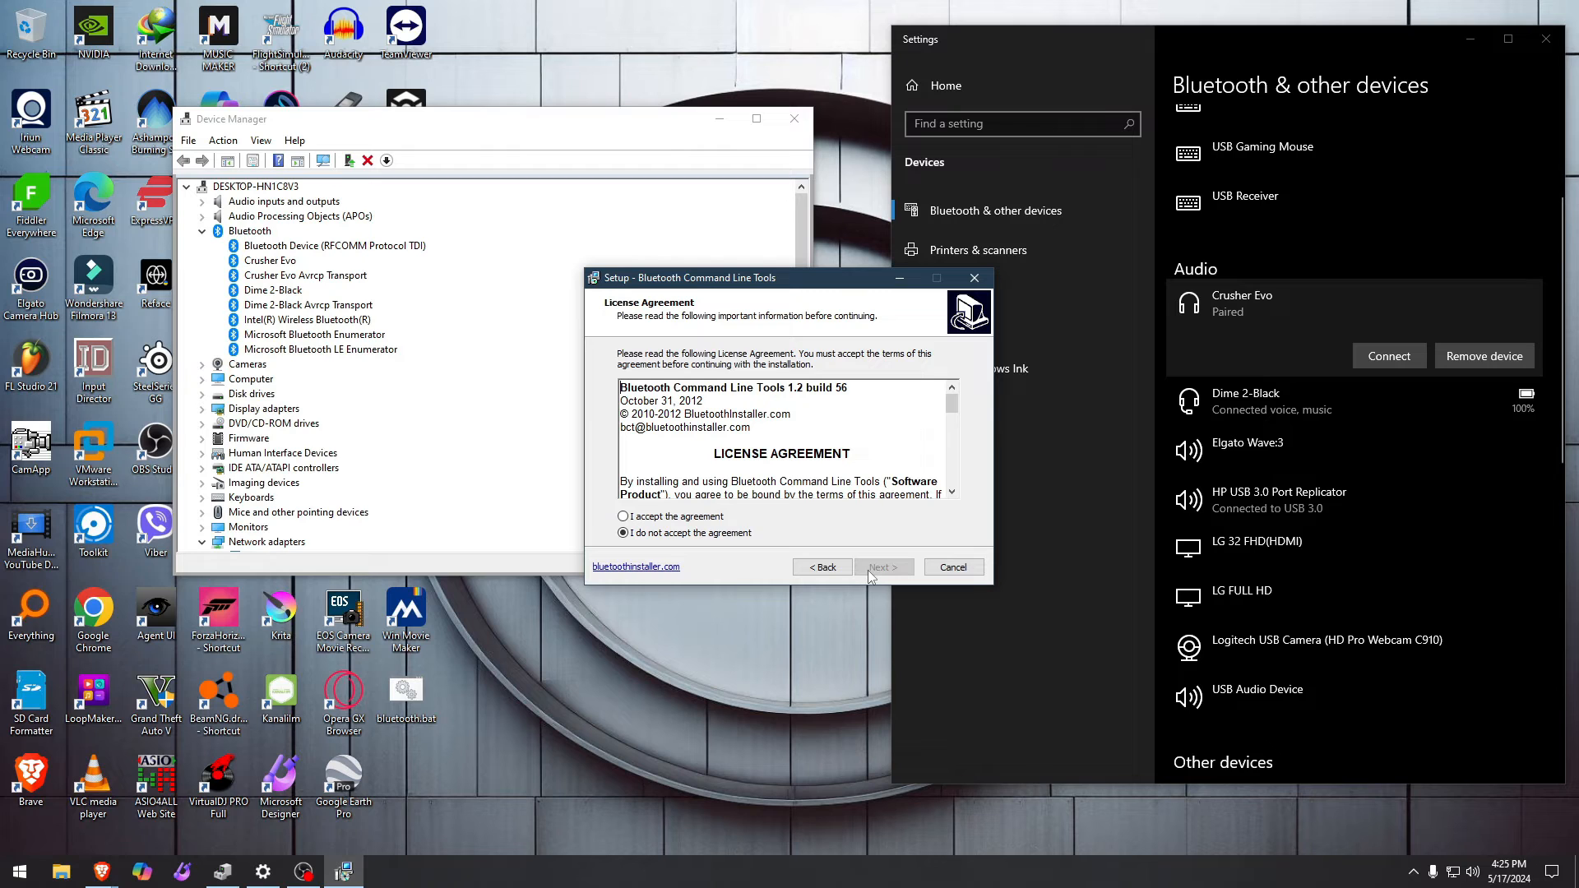
left_click(622, 515)
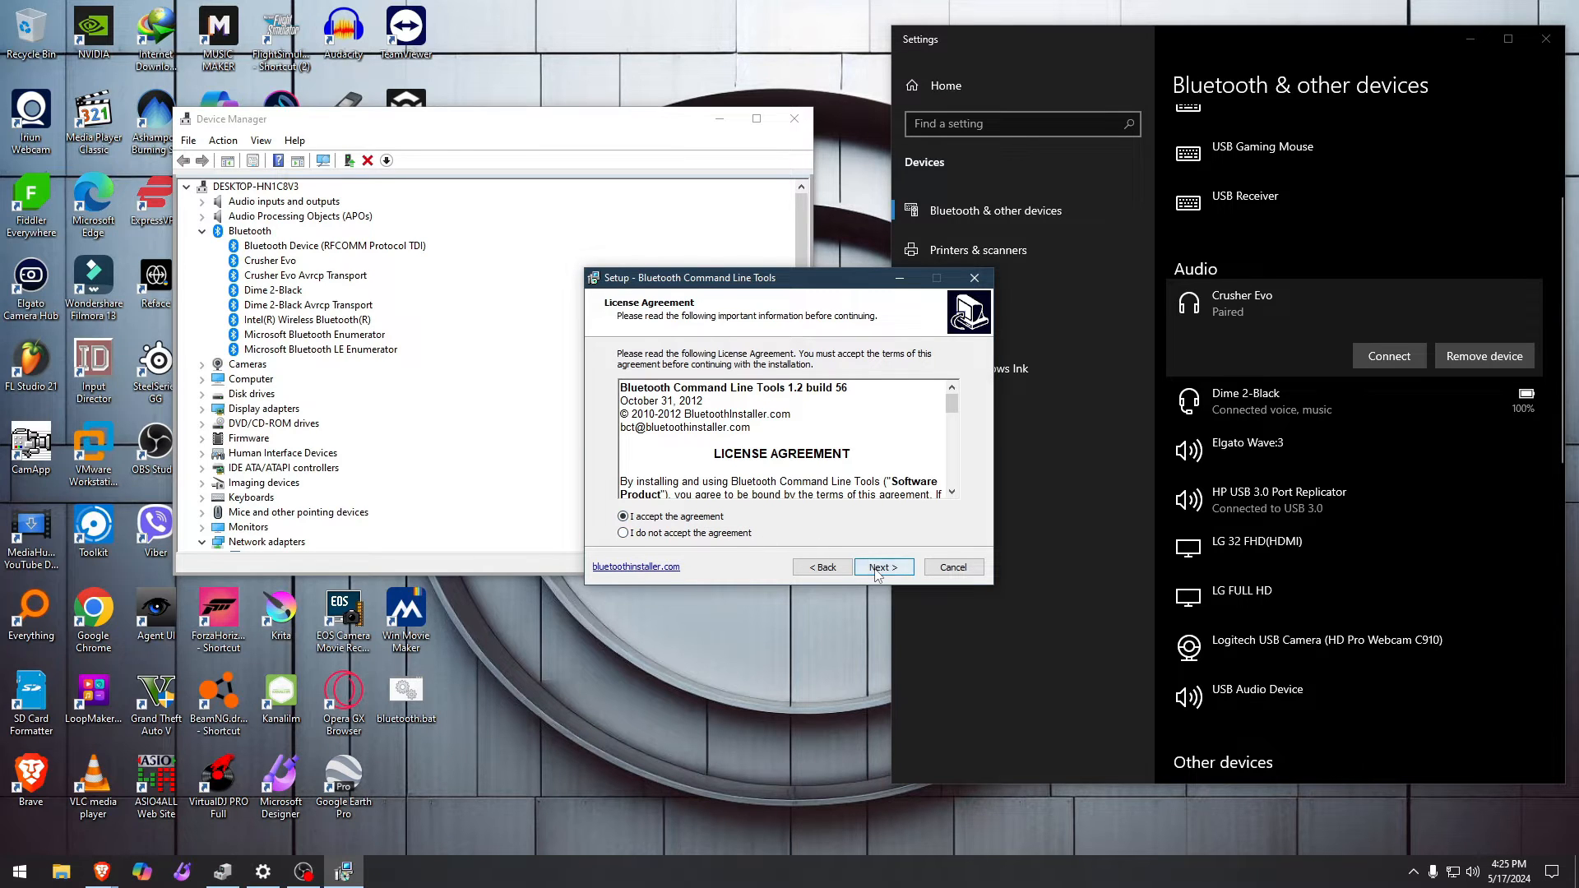
left_click(883, 567)
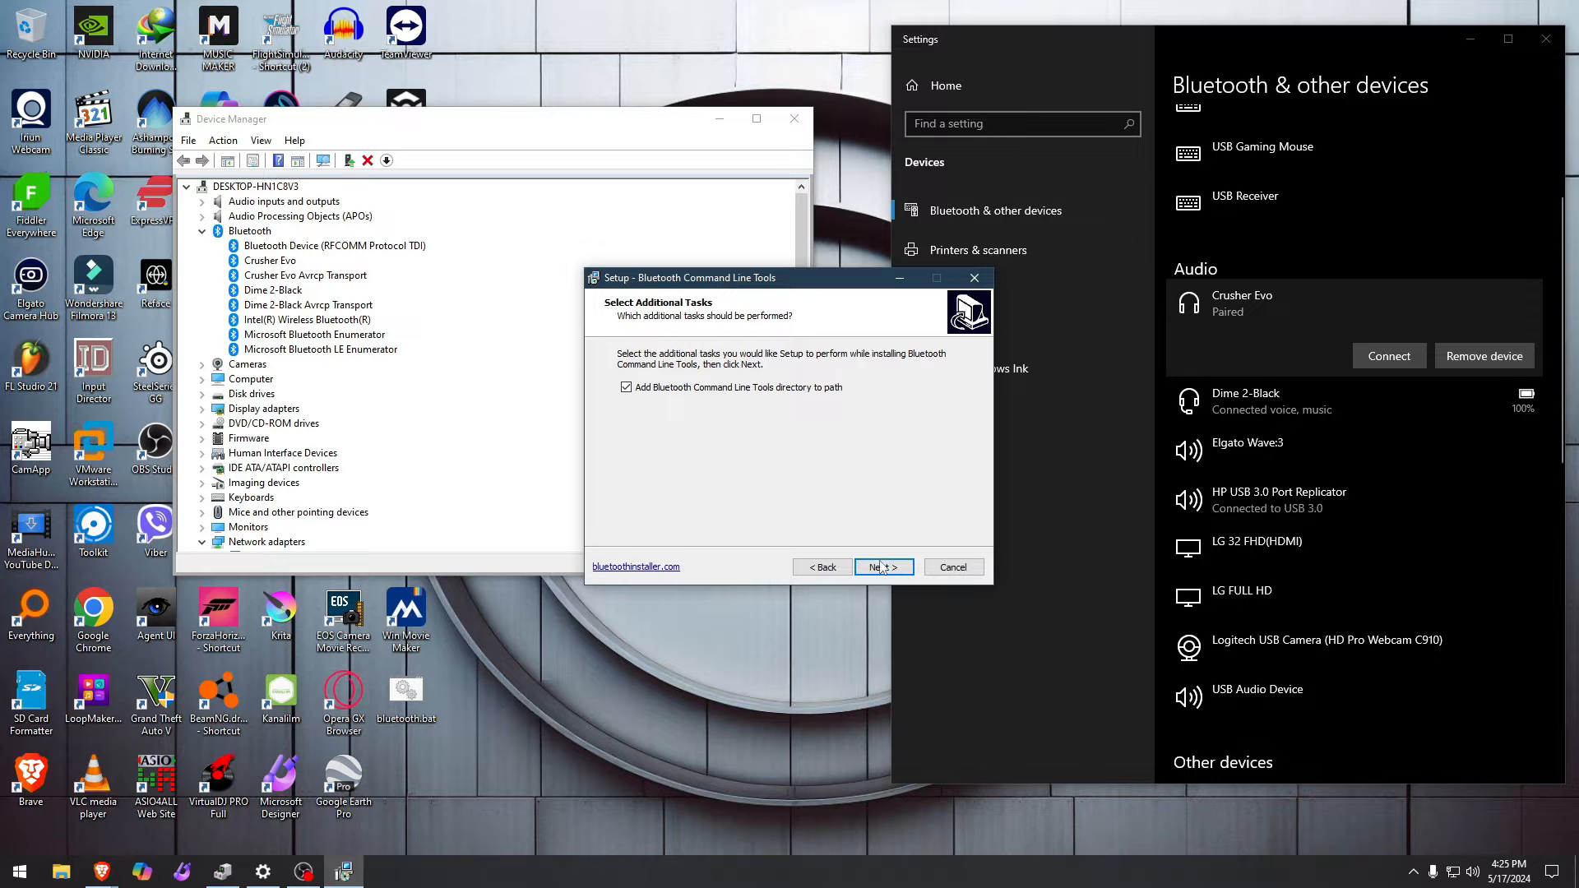
left_click(880, 567)
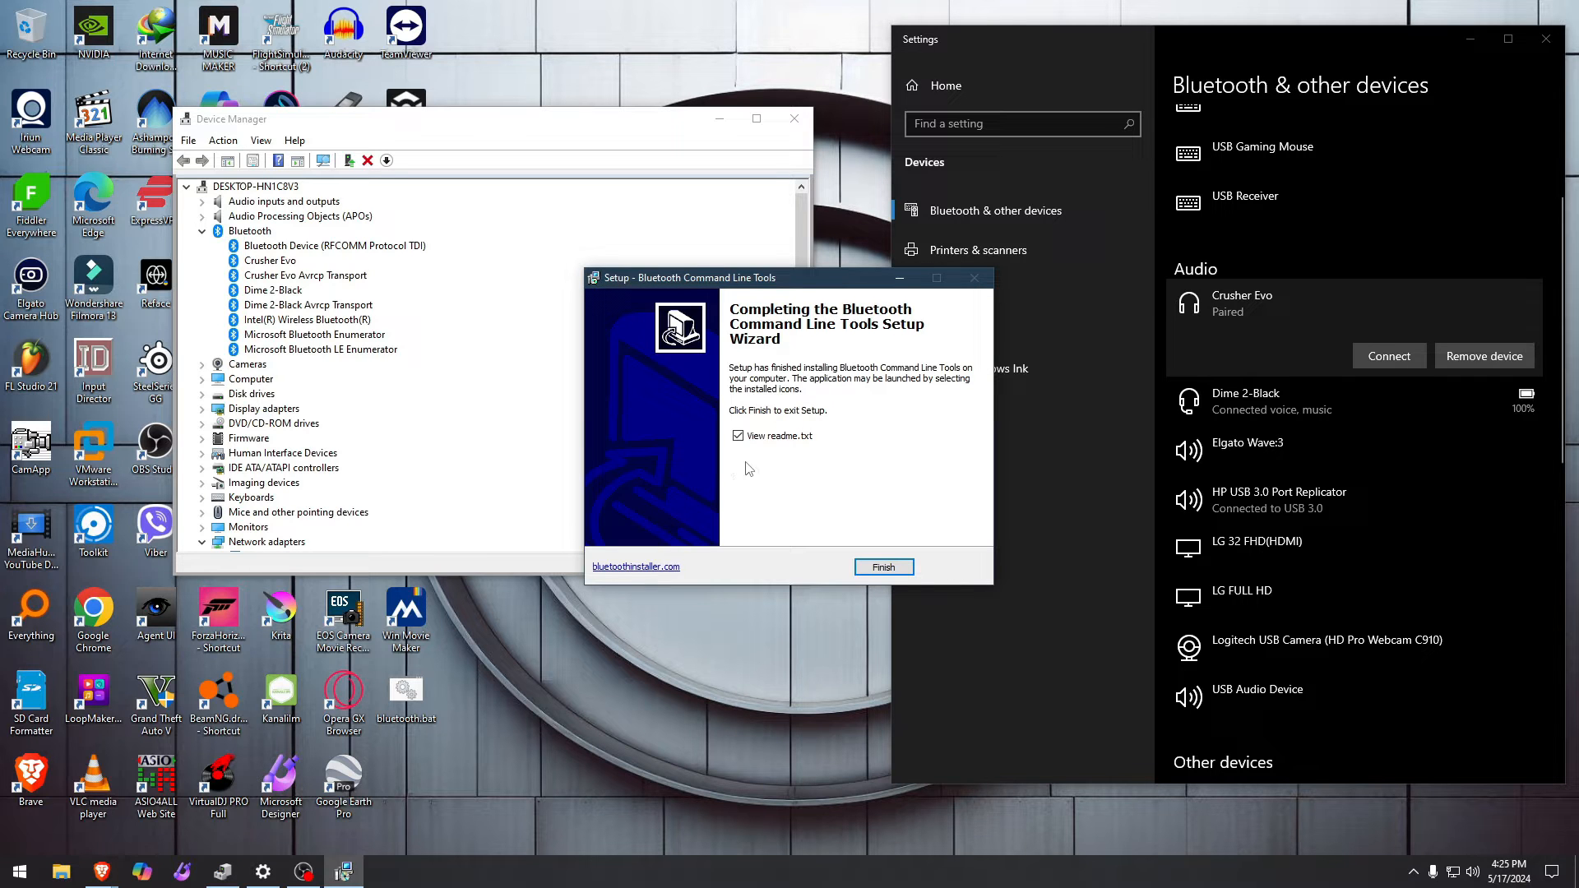
left_click(738, 435)
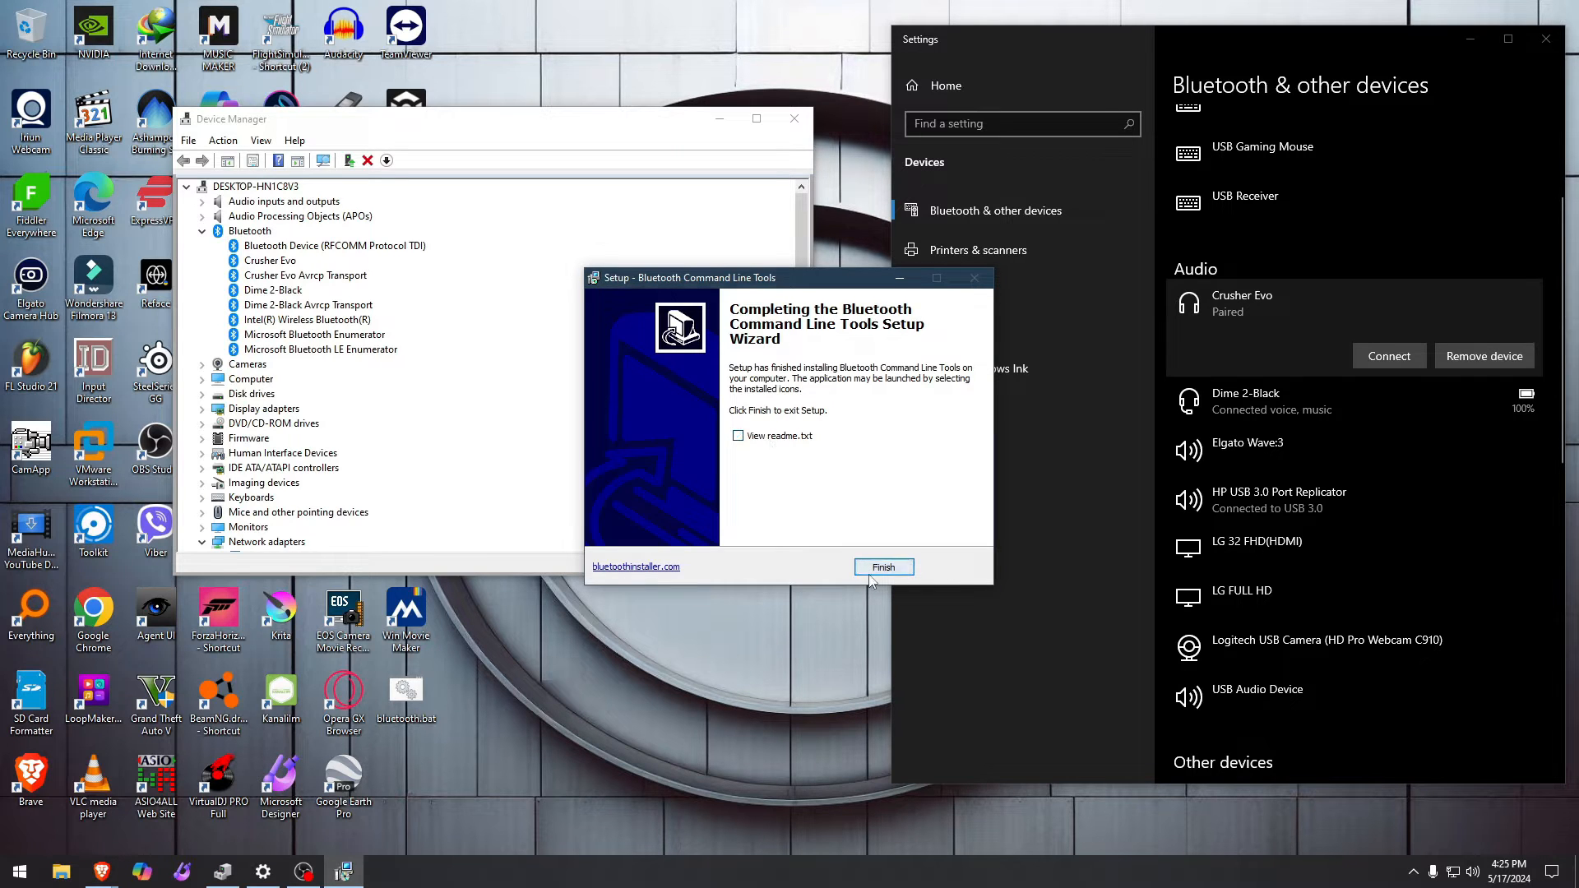
left_click(883, 567)
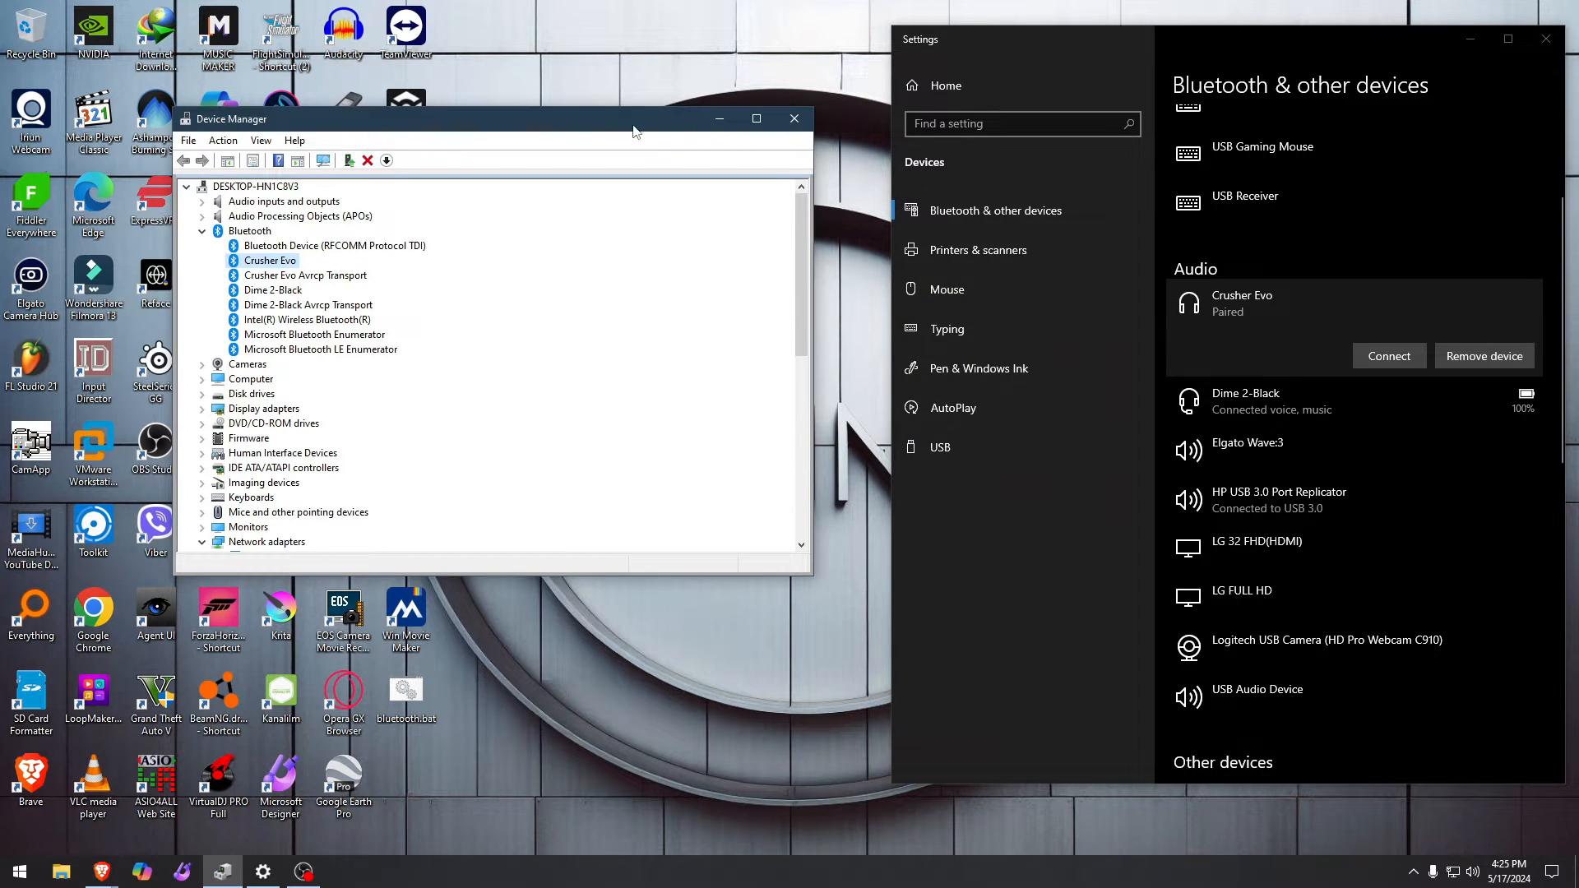
Step: Run btpair -u in an admin Command Prompt, then check Device Manager's Bluetooth list
left_click(15, 870)
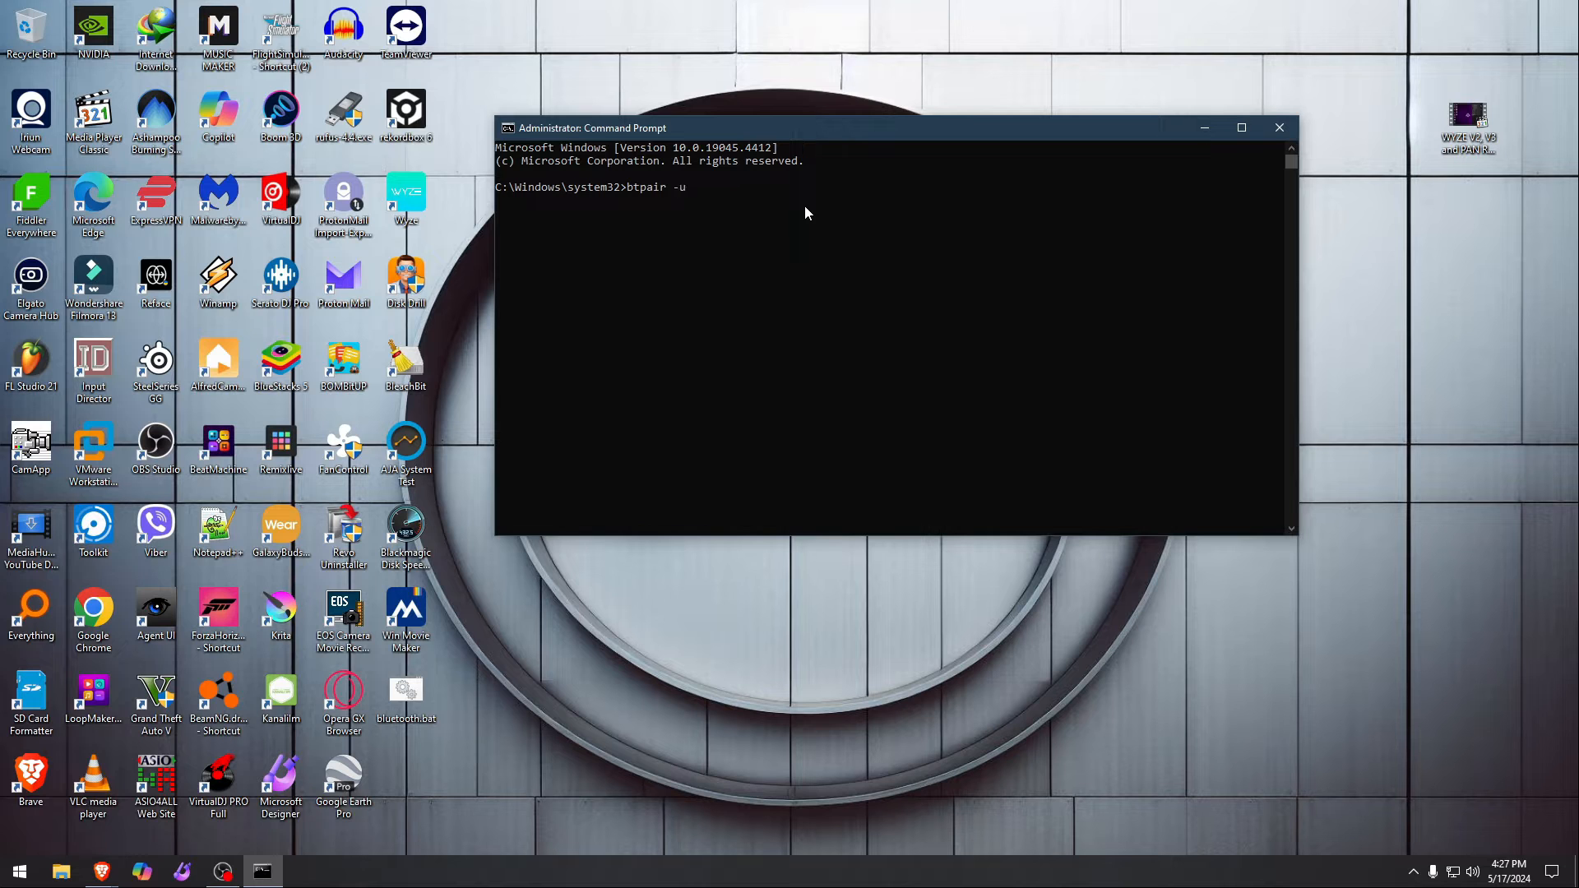
key("Return")
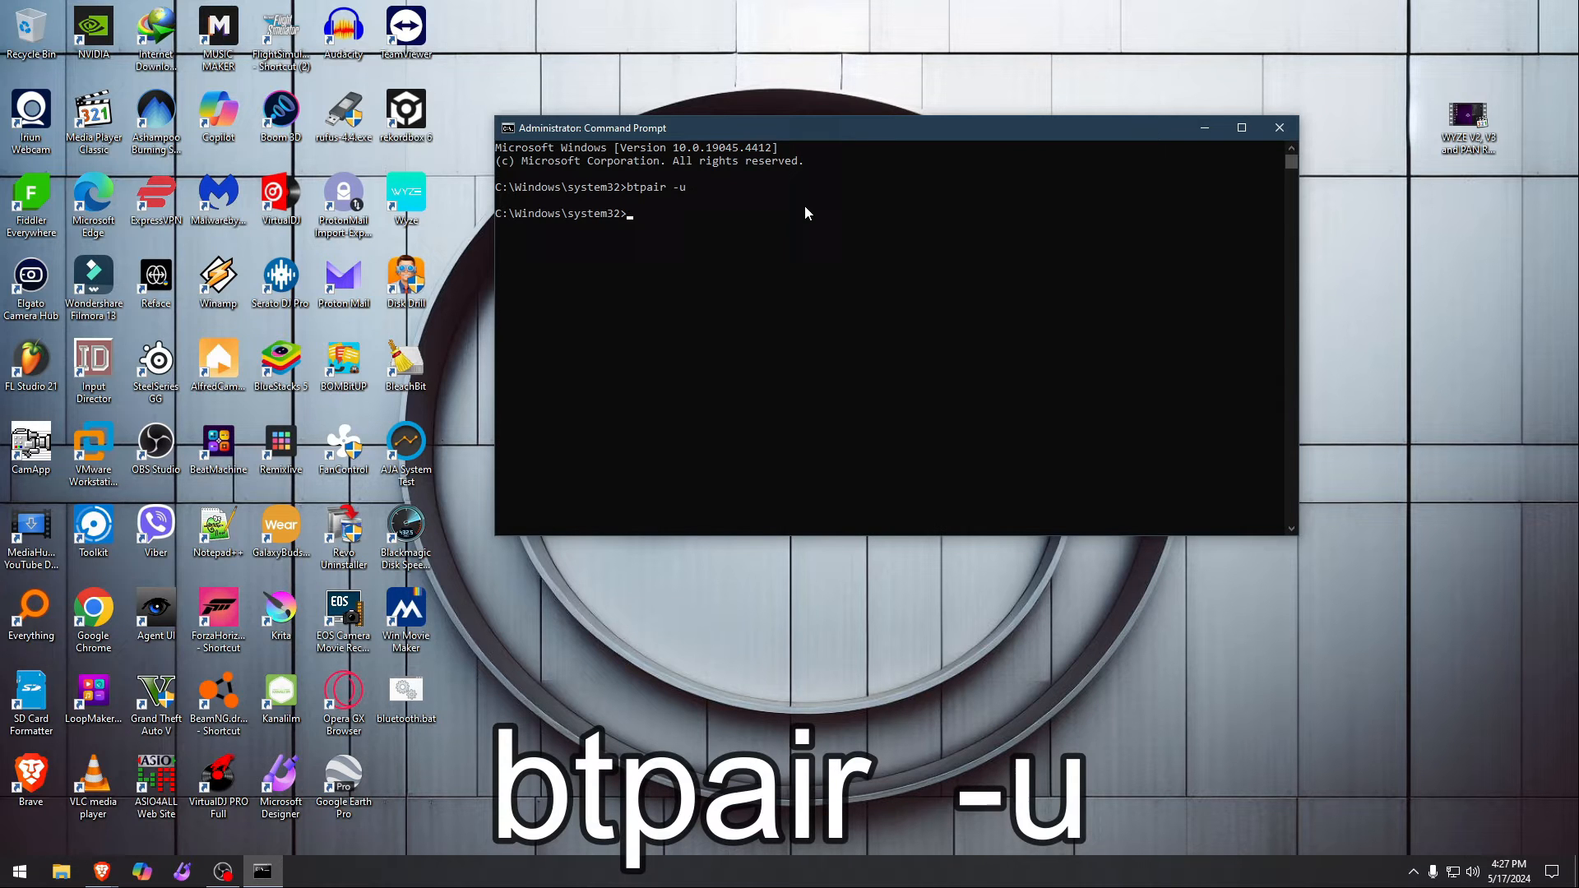
left_click(1278, 128)
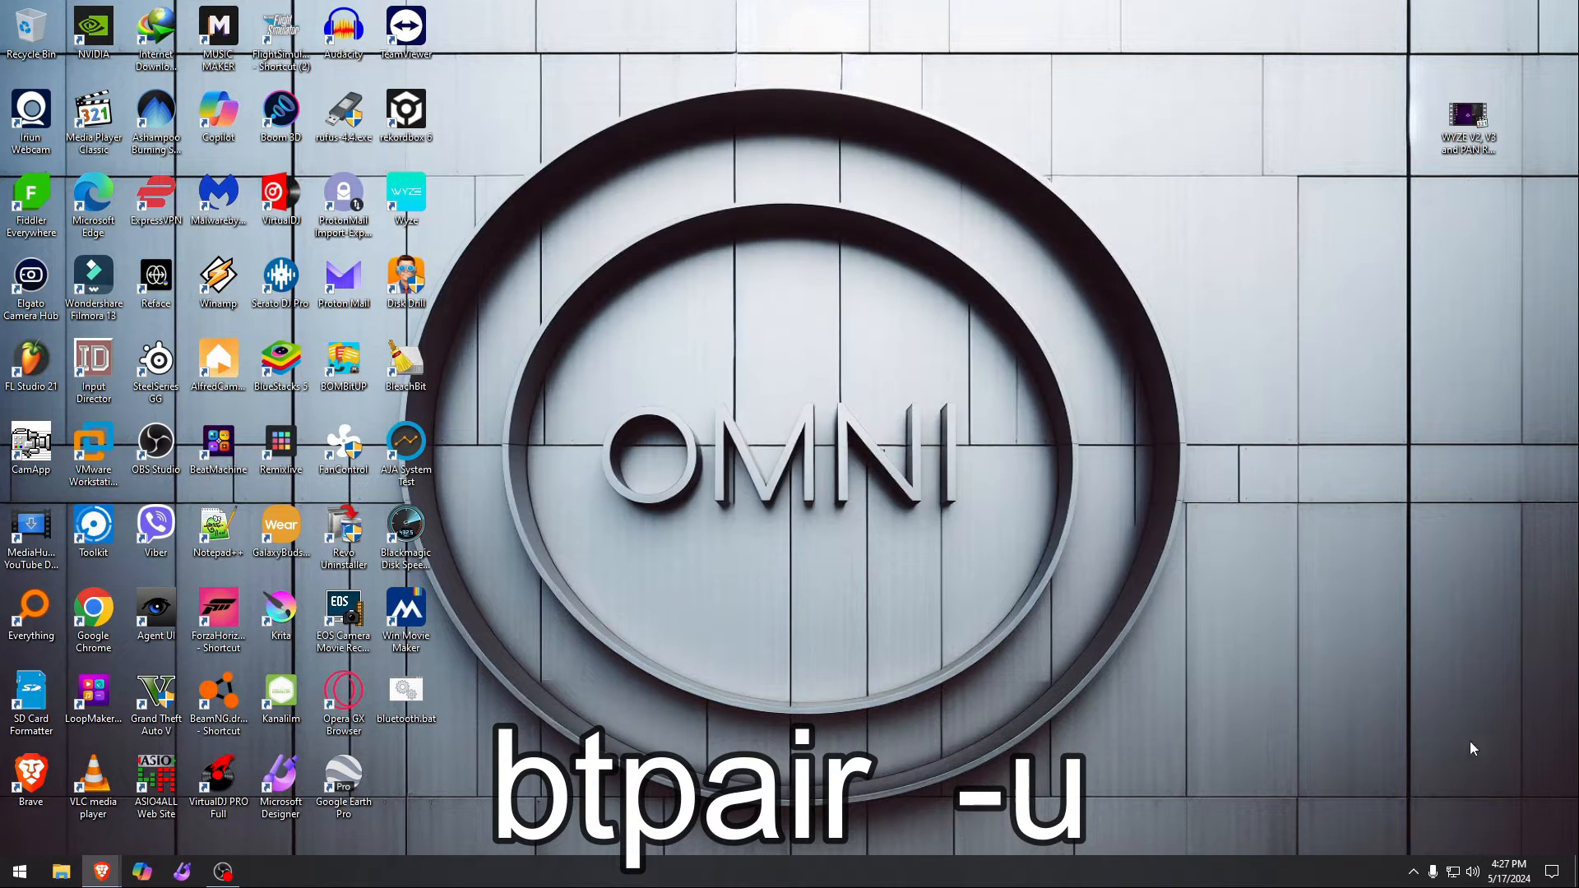
type("device Manager")
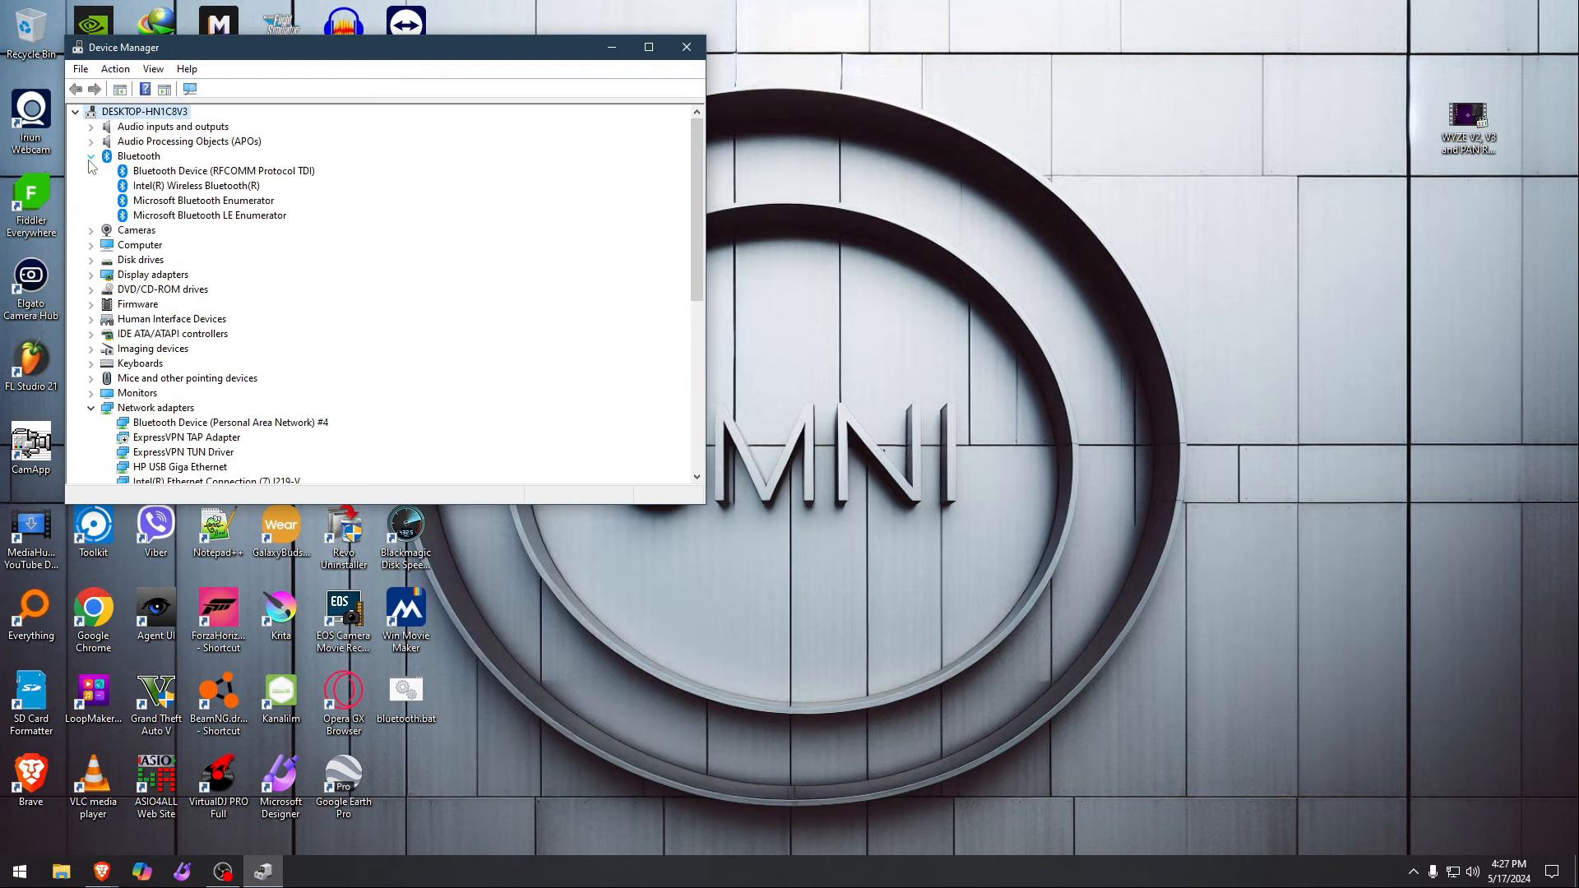
mouse_move(688, 48)
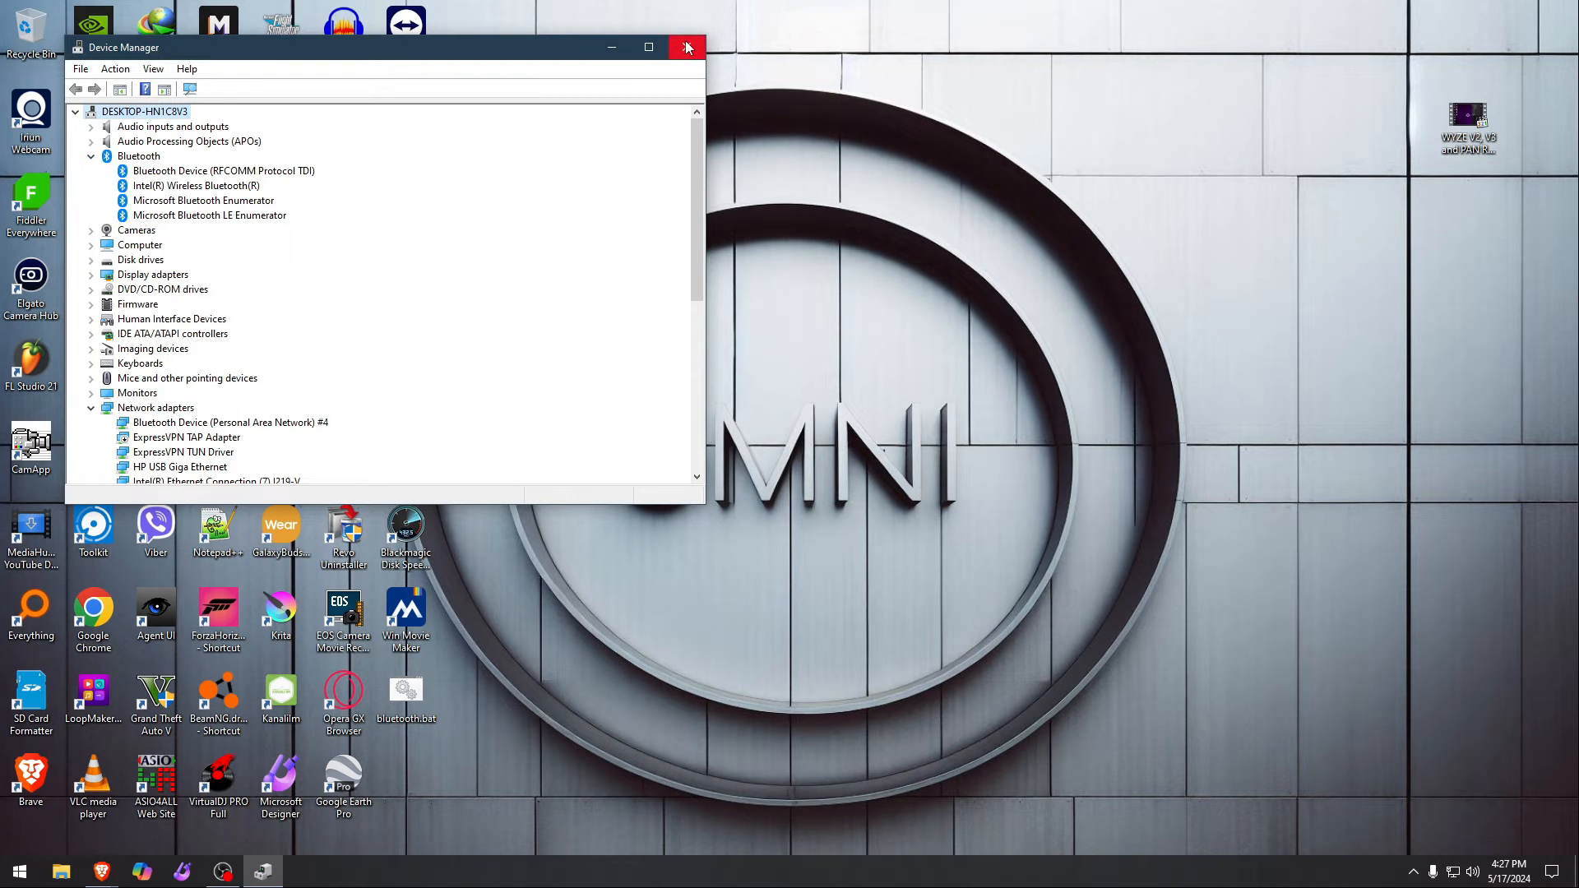
left_click(687, 47)
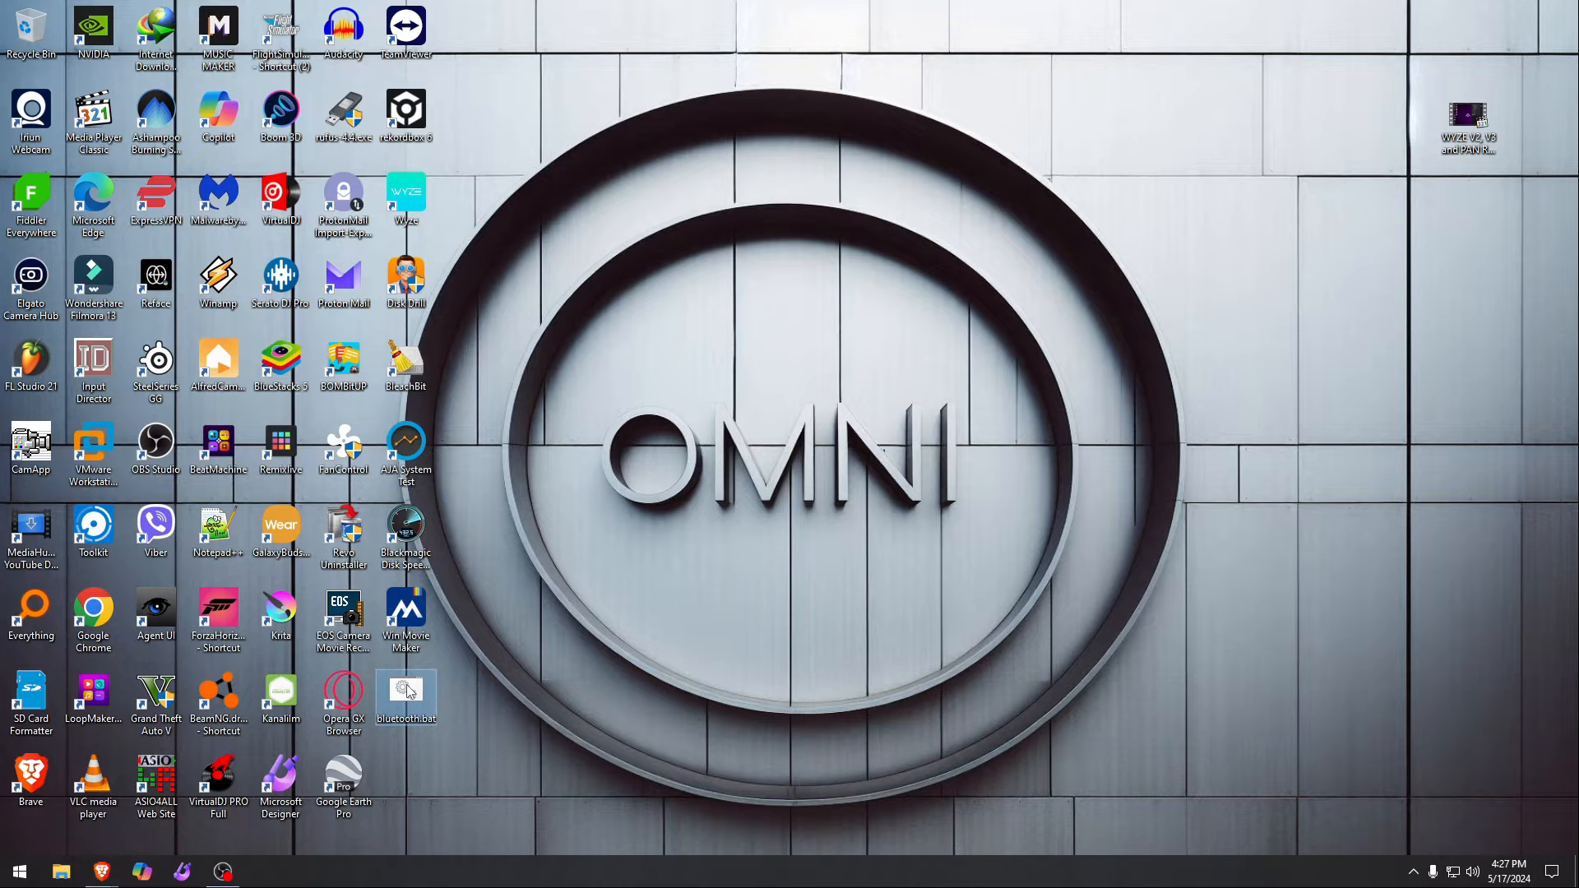
Step: Open, close and reopen bluetooth.bat, then bring up Bluetooth settings from the tray
double_click(406, 695)
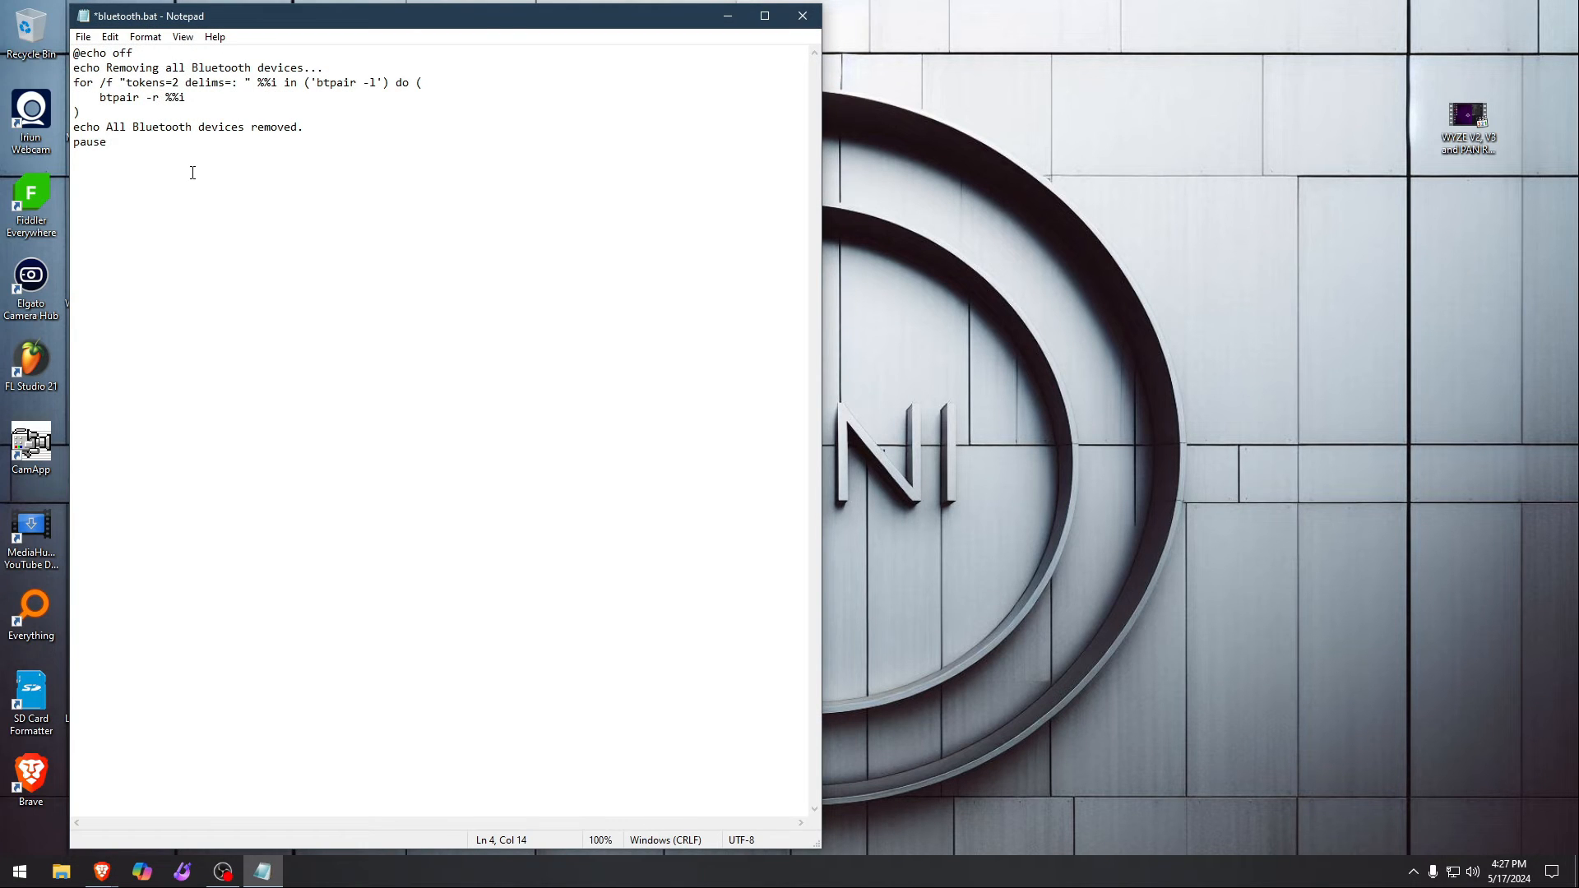
left_click(82, 37)
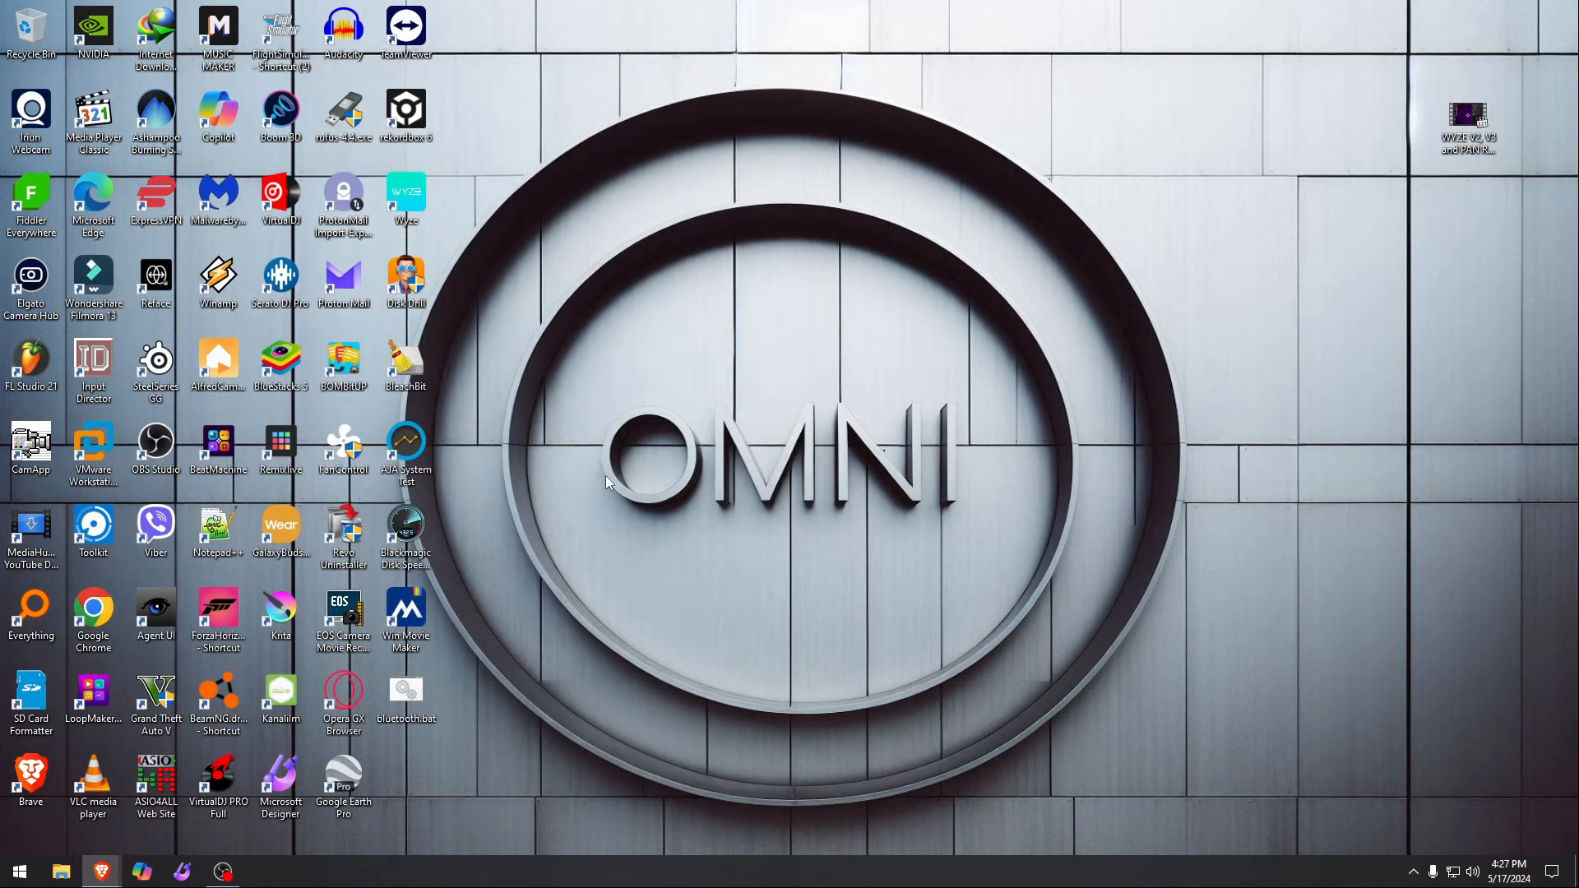
double_click(407, 695)
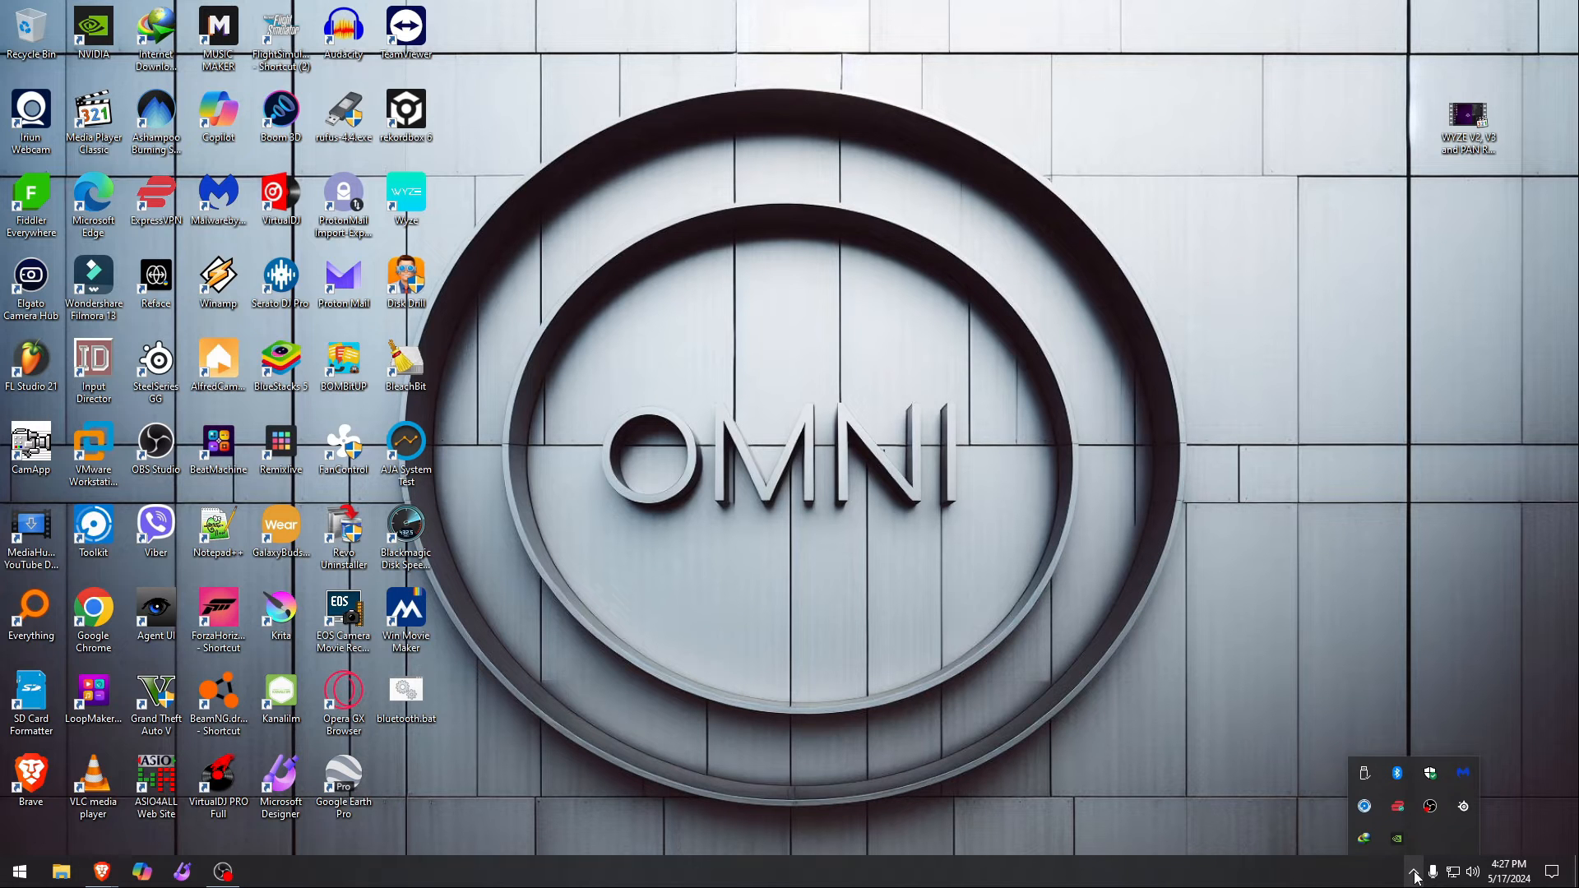
left_click(1395, 773)
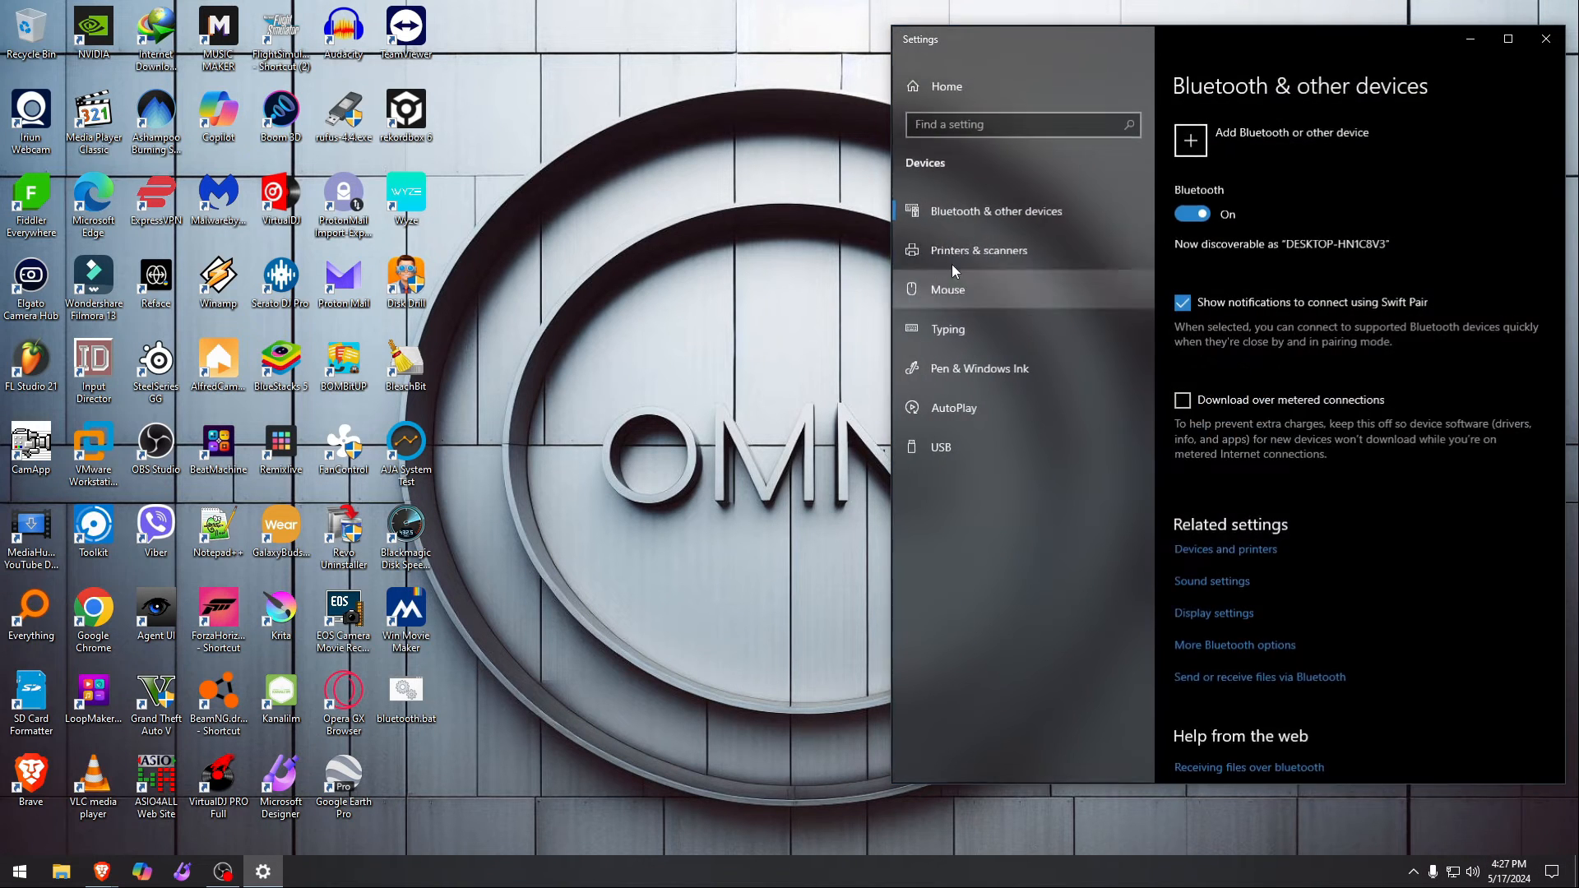
scroll("down", 3)
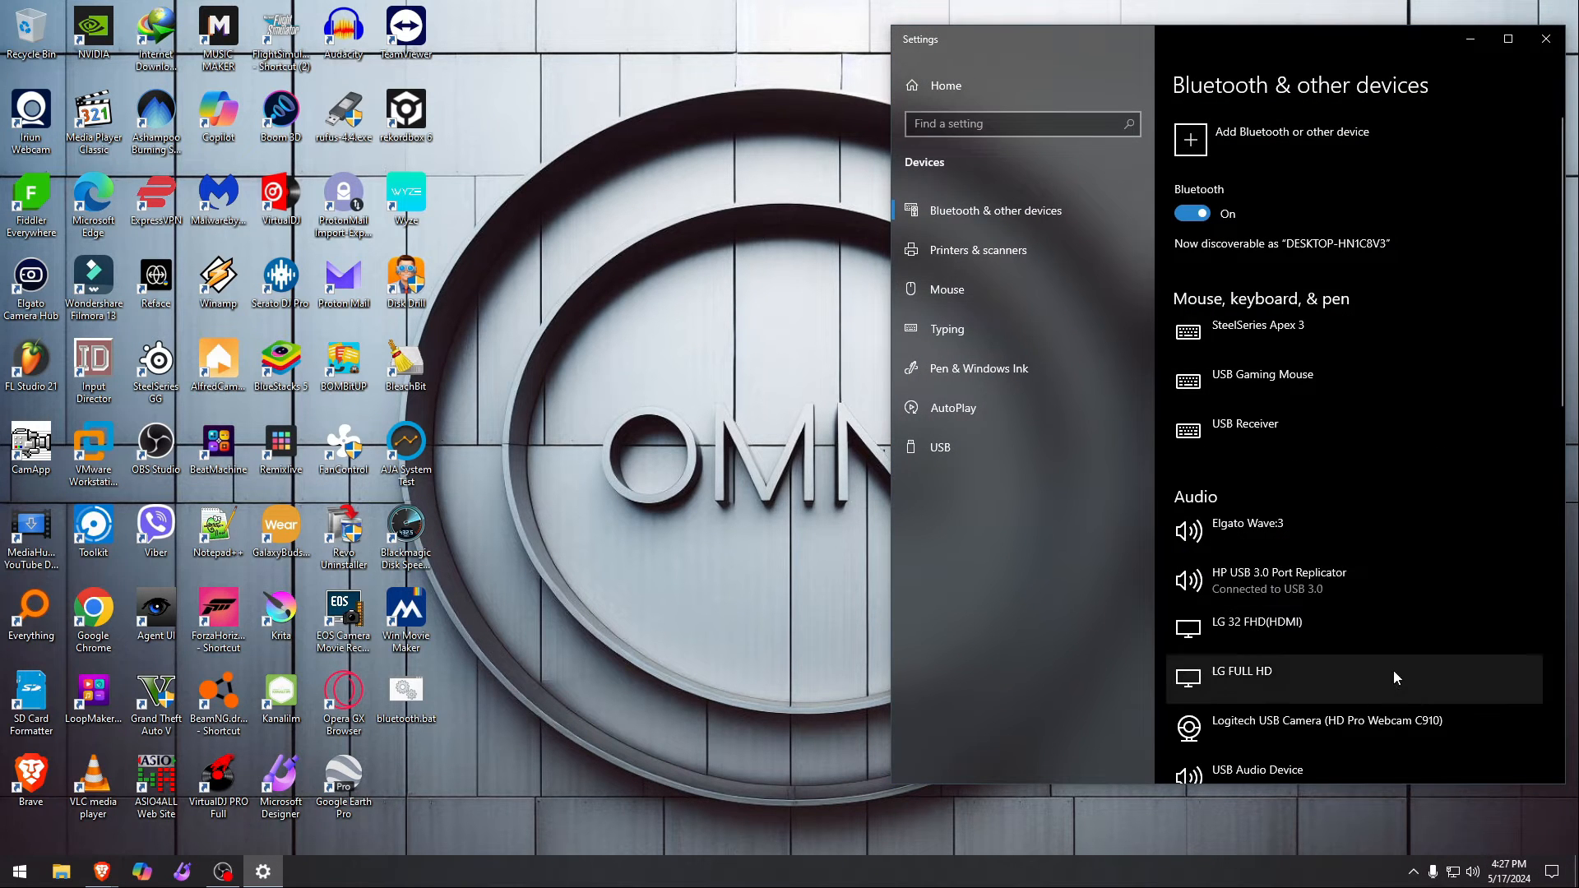
mouse_move(1309, 324)
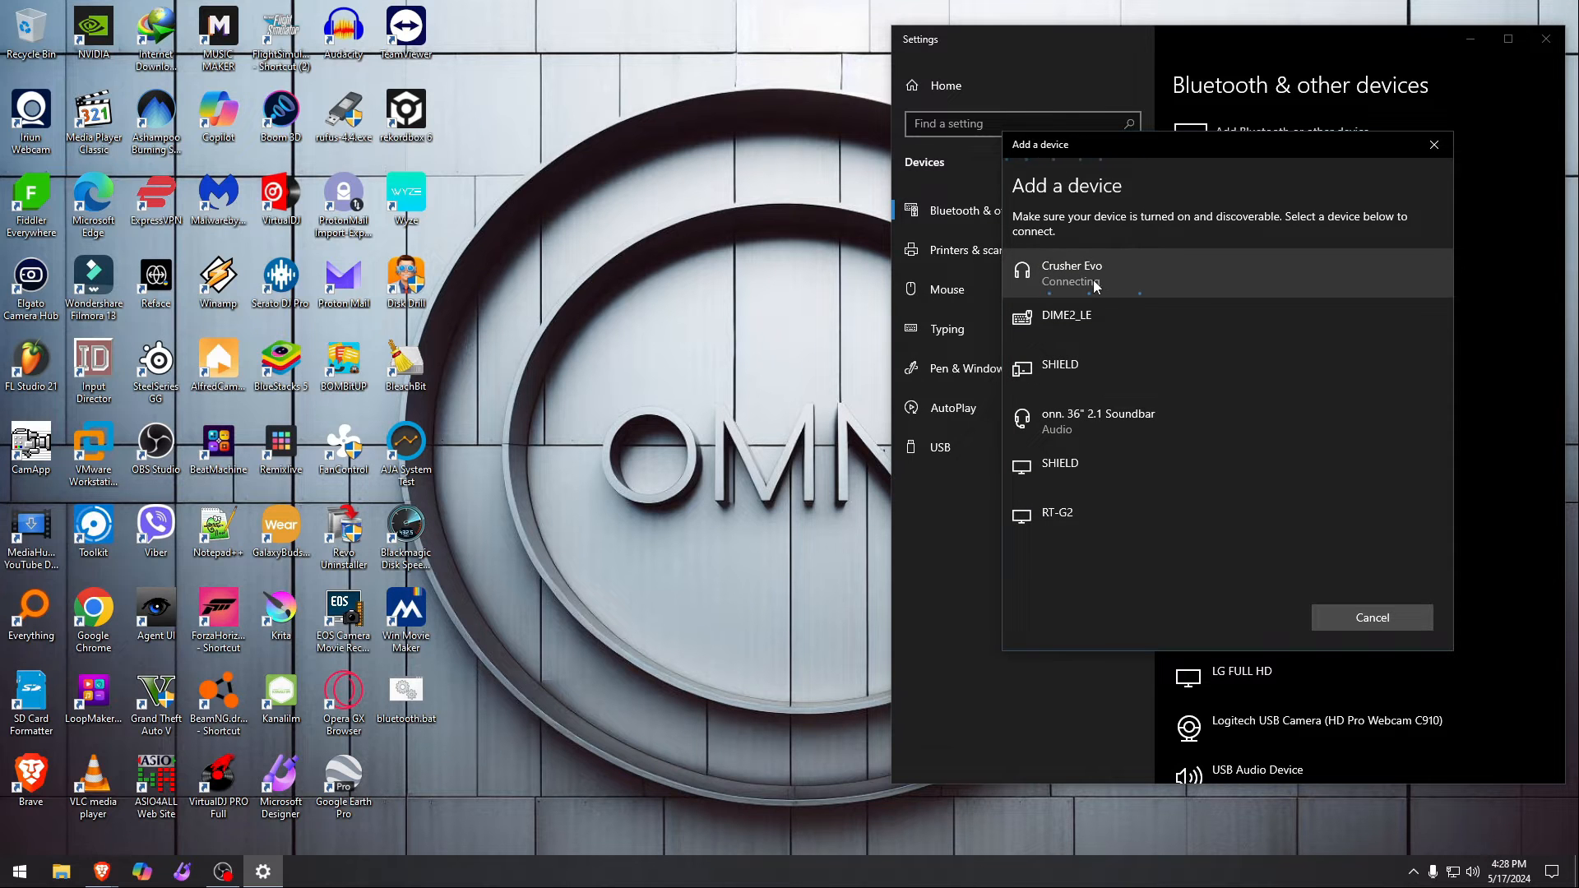
left_click(1369, 618)
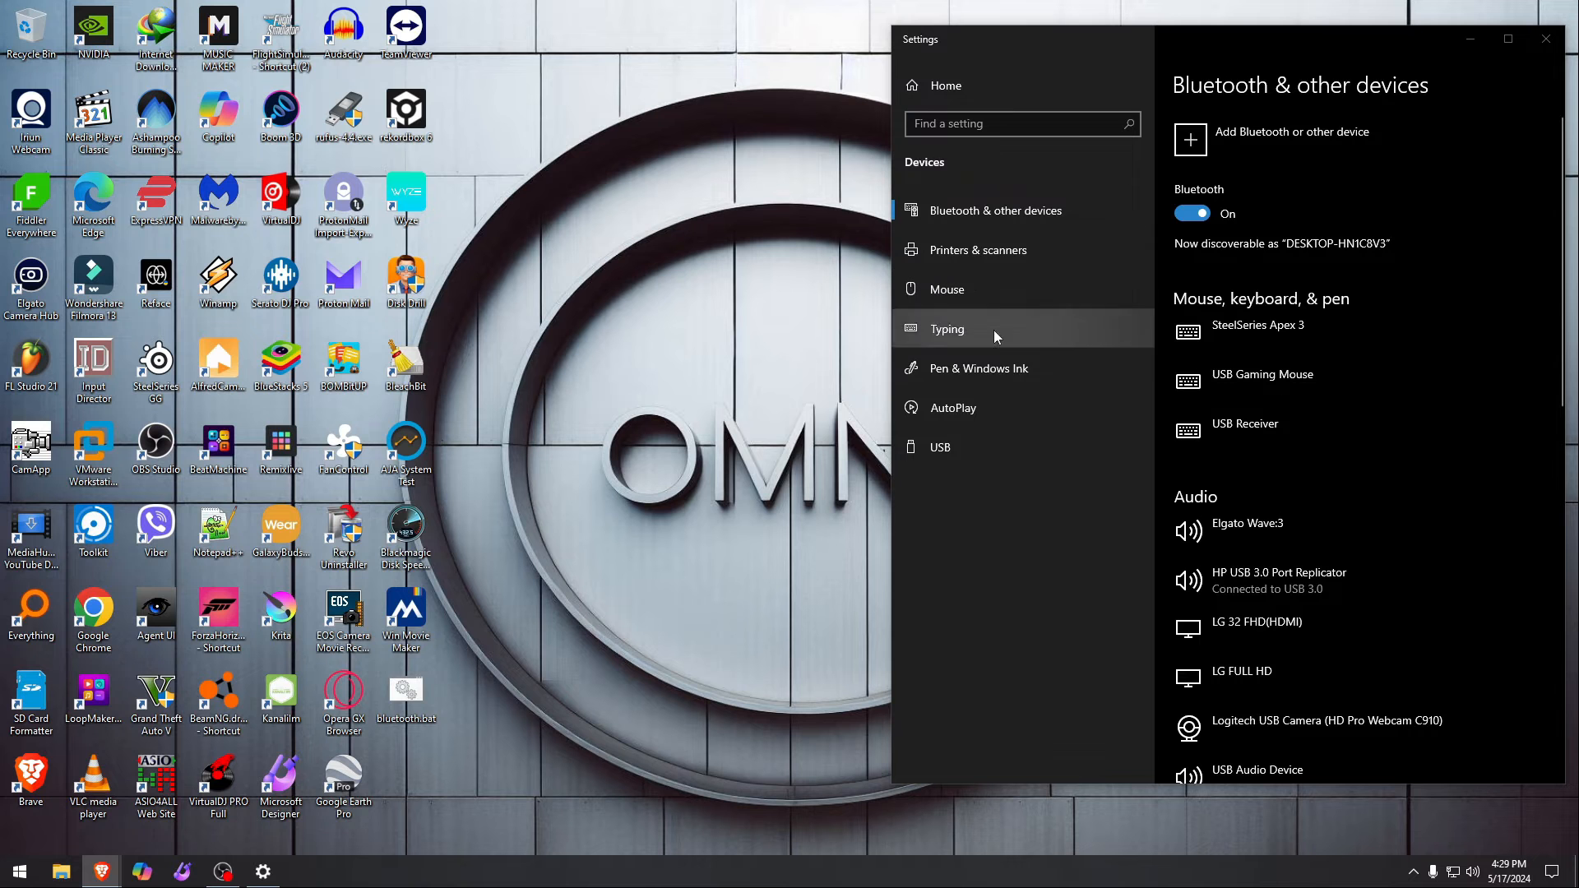
mouse_move(1261, 154)
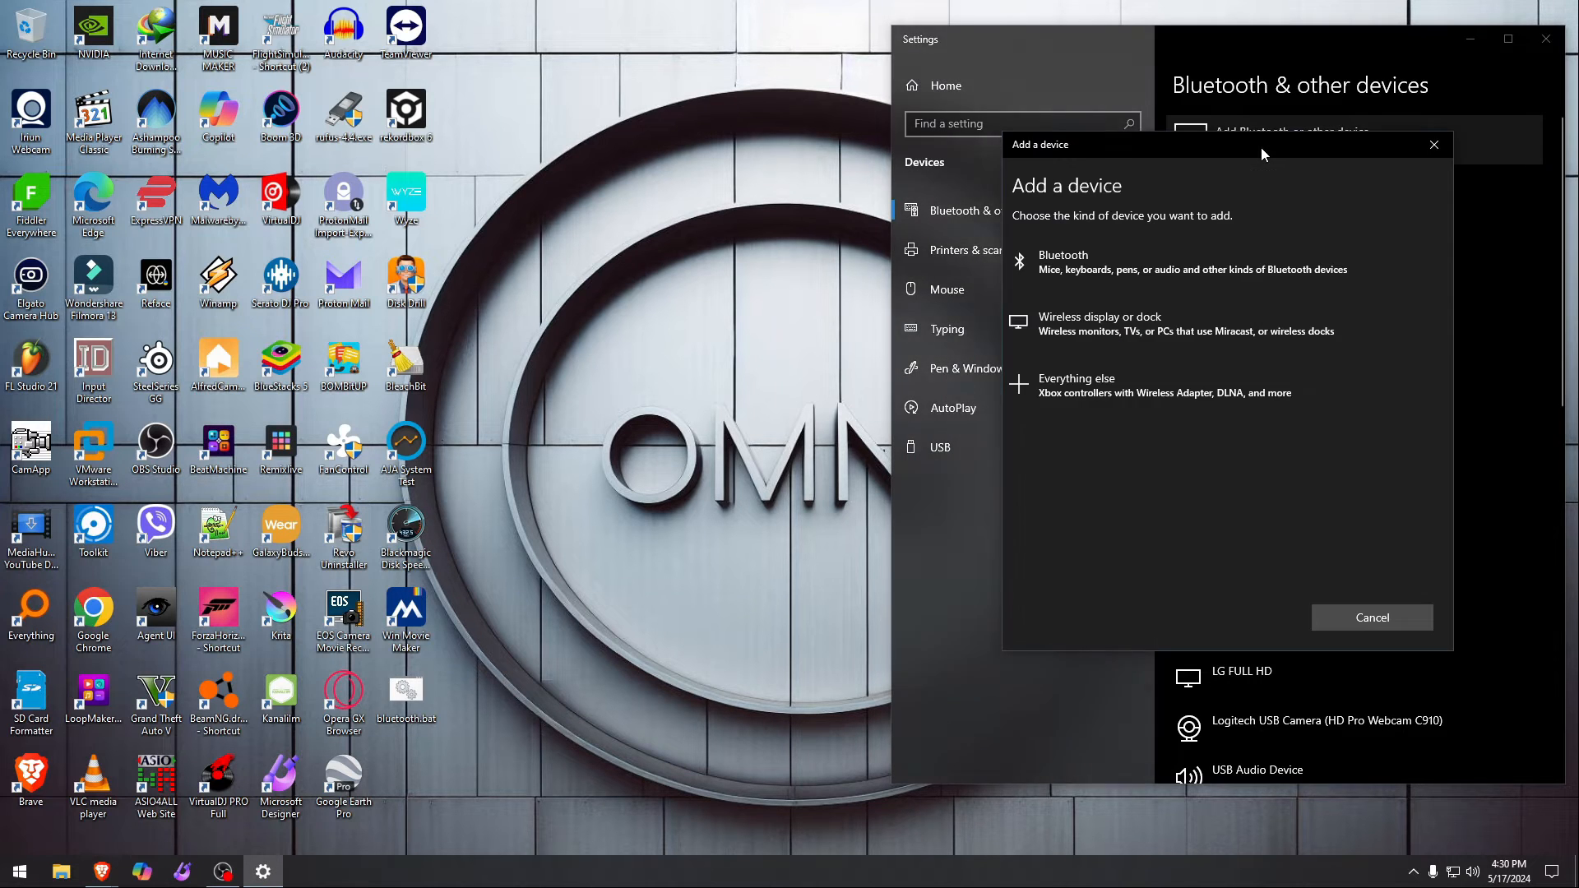
Step: Add a Bluetooth device, pair Crusher Evo, and dismiss the pairing confirmation
left_click(1061, 261)
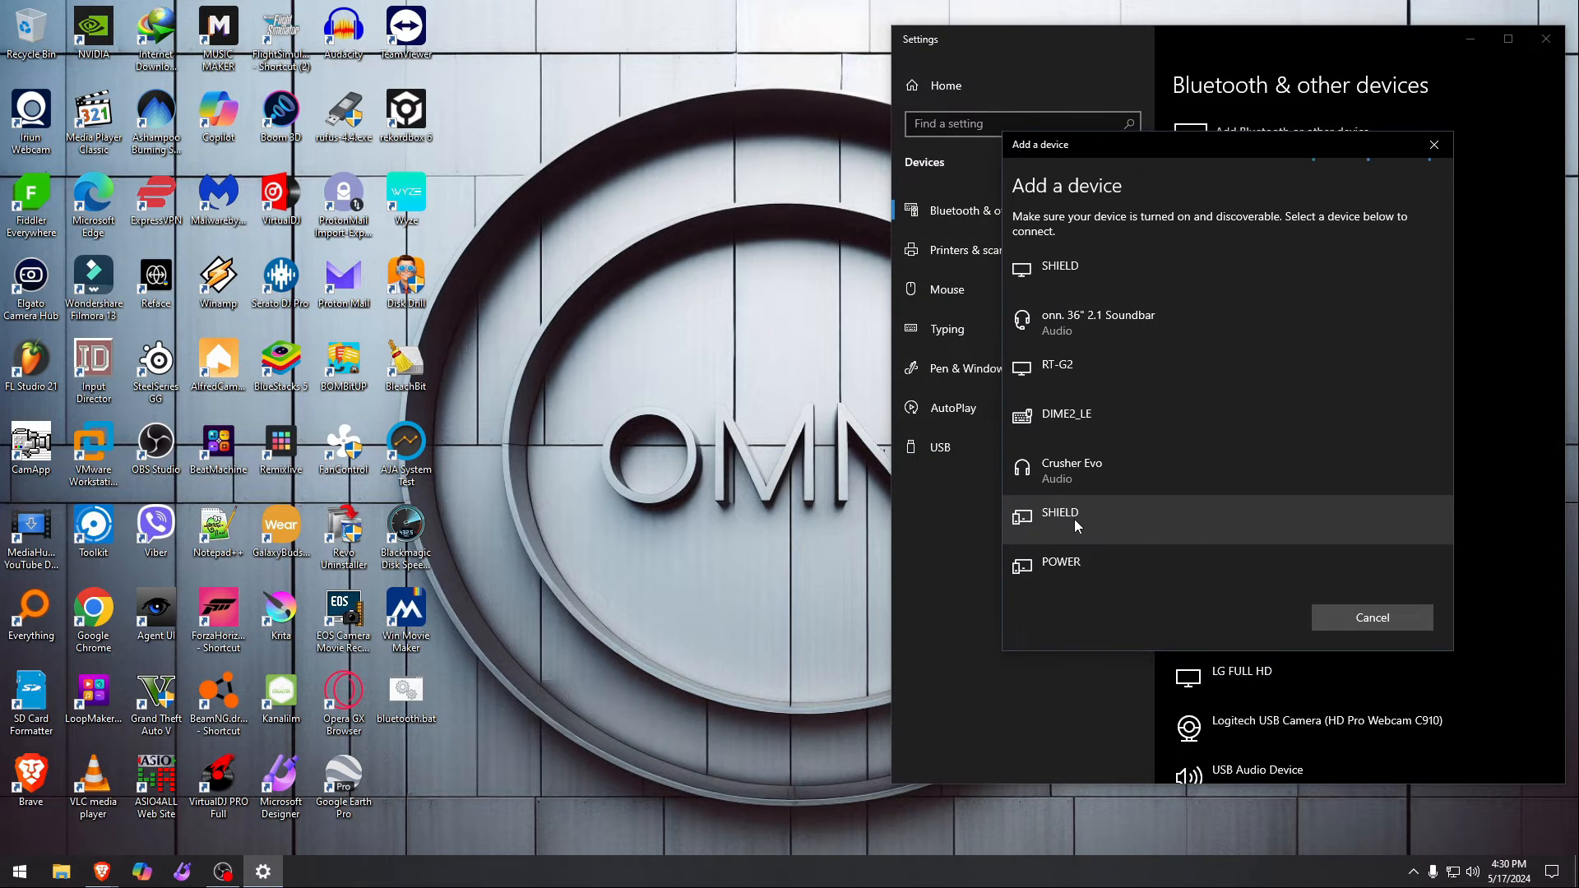
left_click(1071, 470)
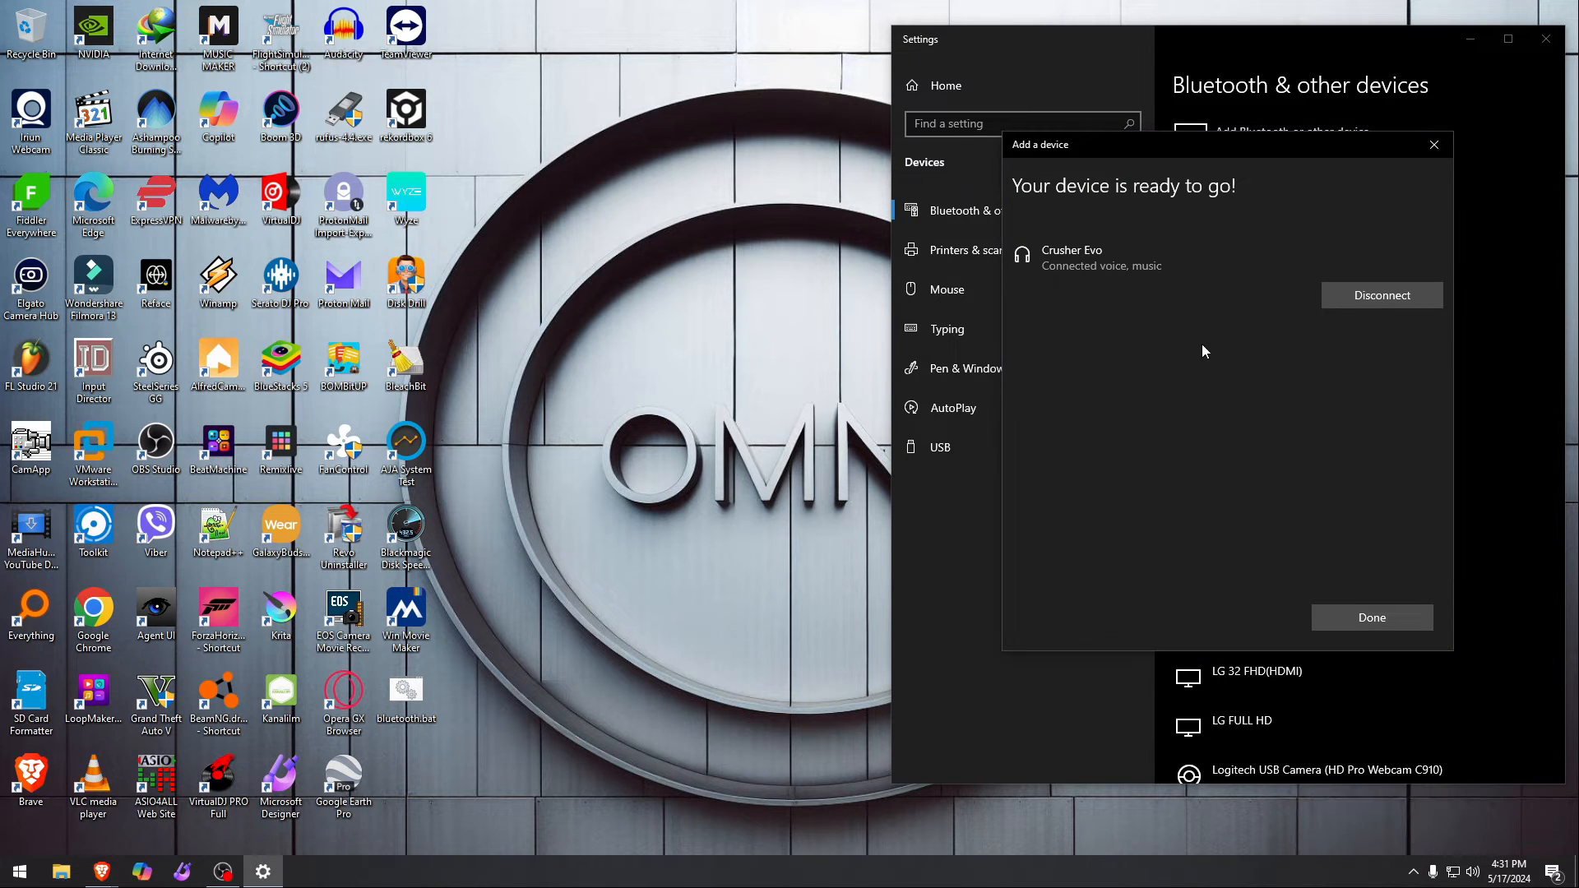
left_click(1369, 618)
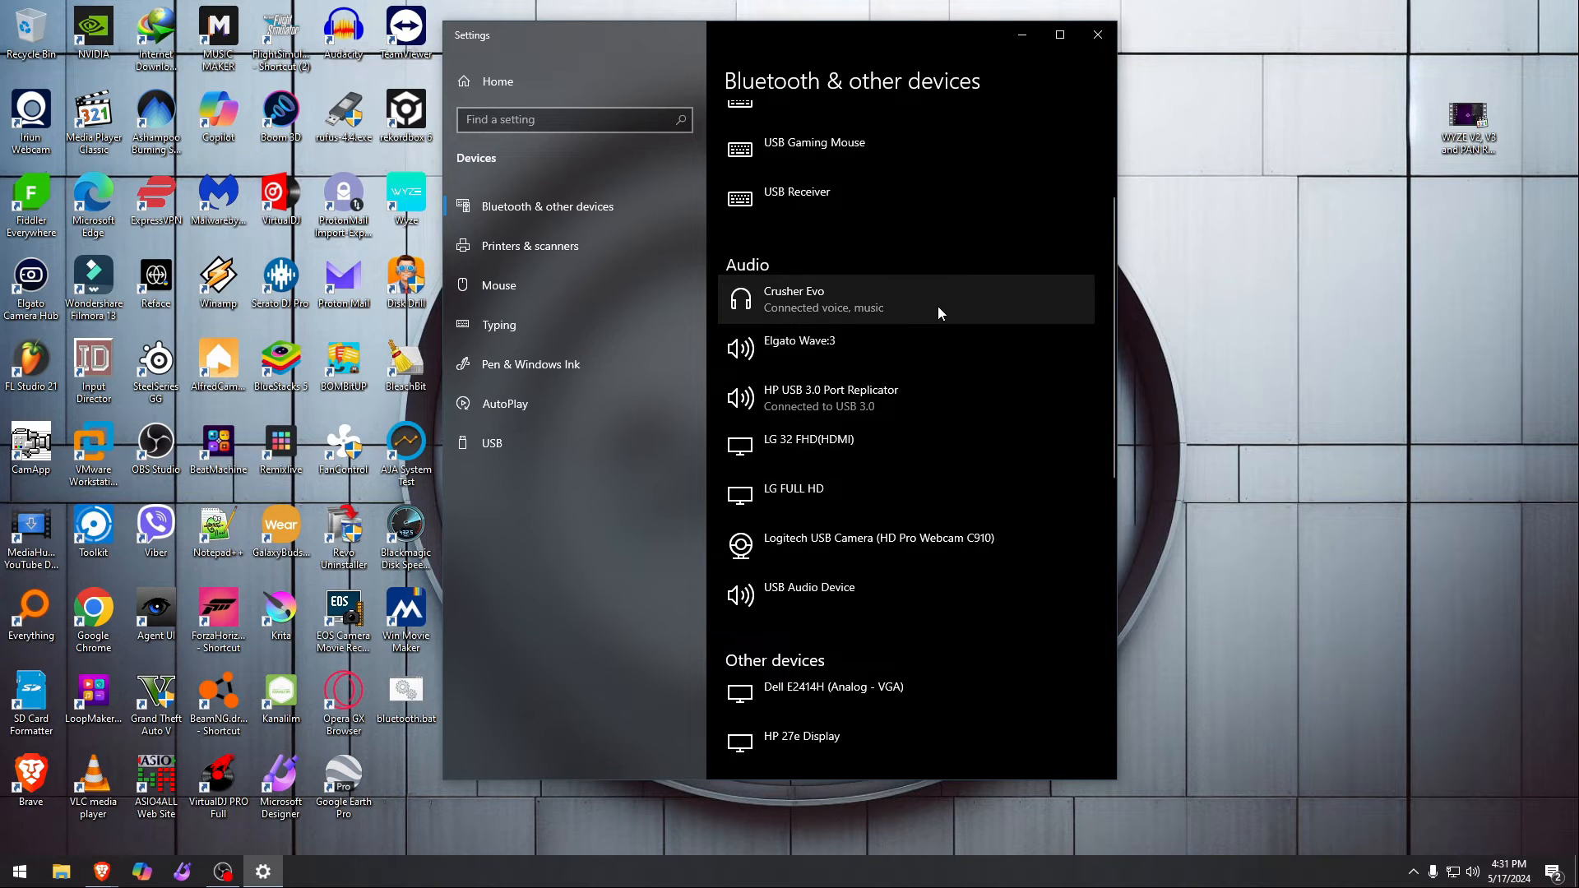
Step: Select Crusher Evo under Audio, choose Remove device, and confirm with Yes
left_click(902, 299)
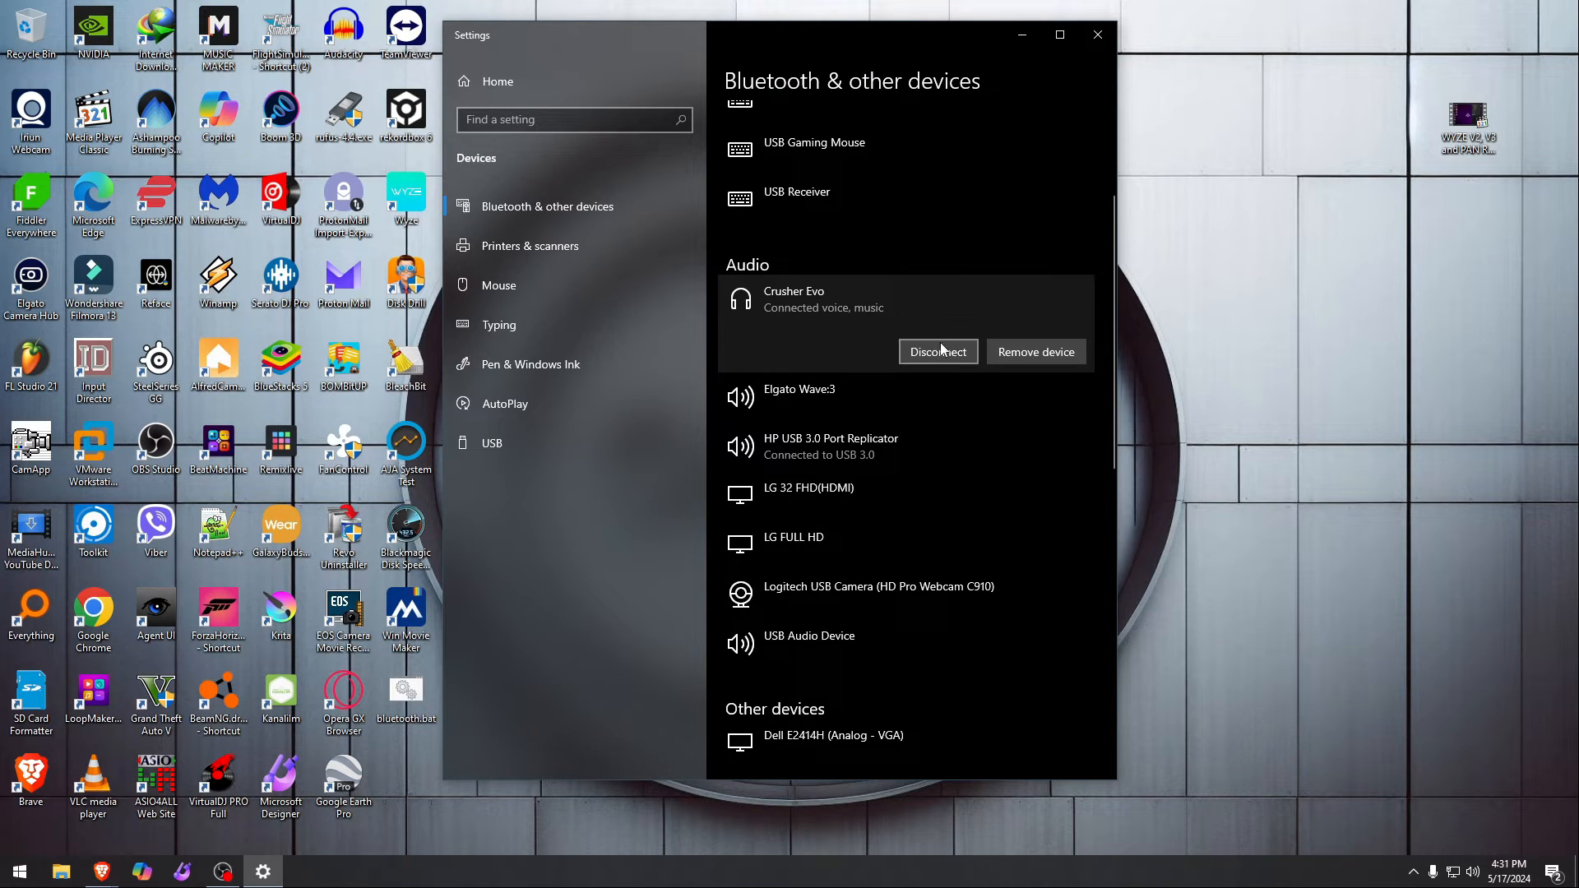
left_click(1034, 351)
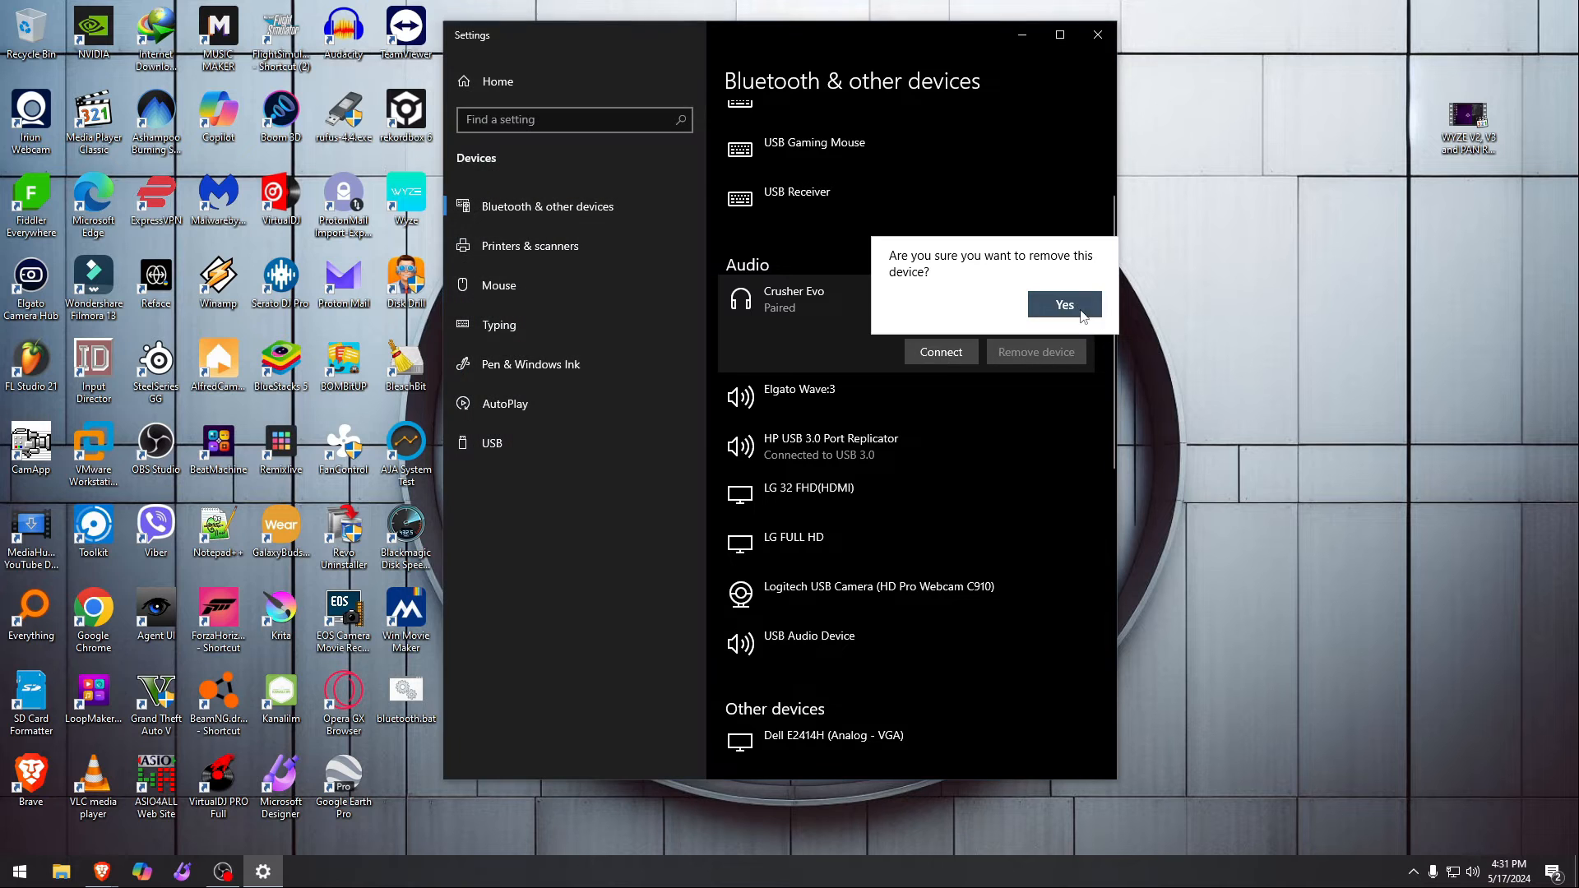
left_click(1062, 304)
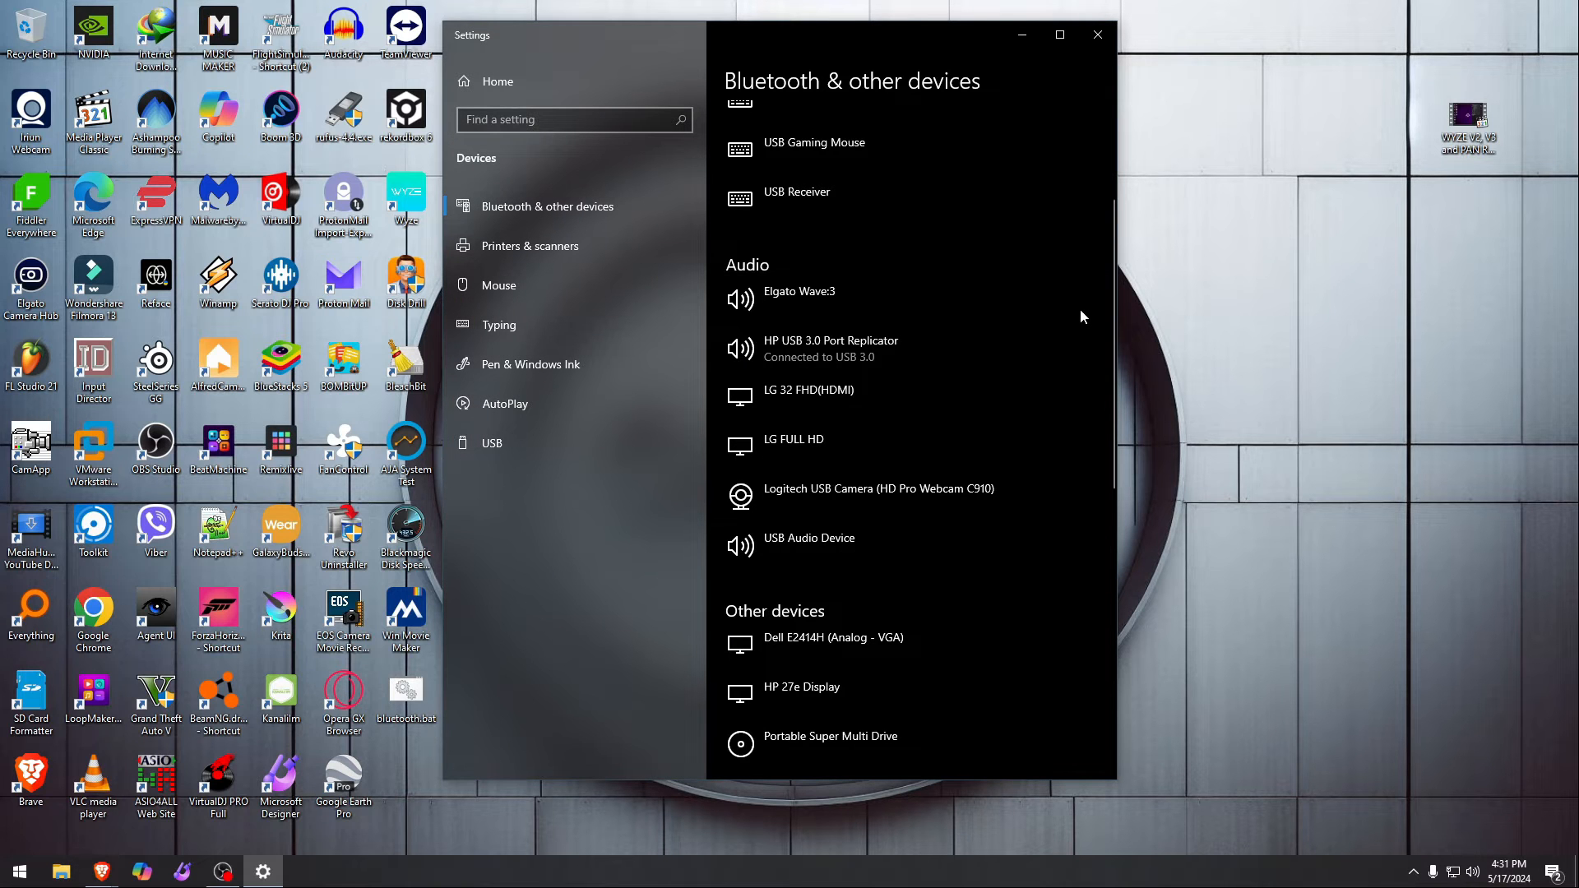
mouse_move(876, 114)
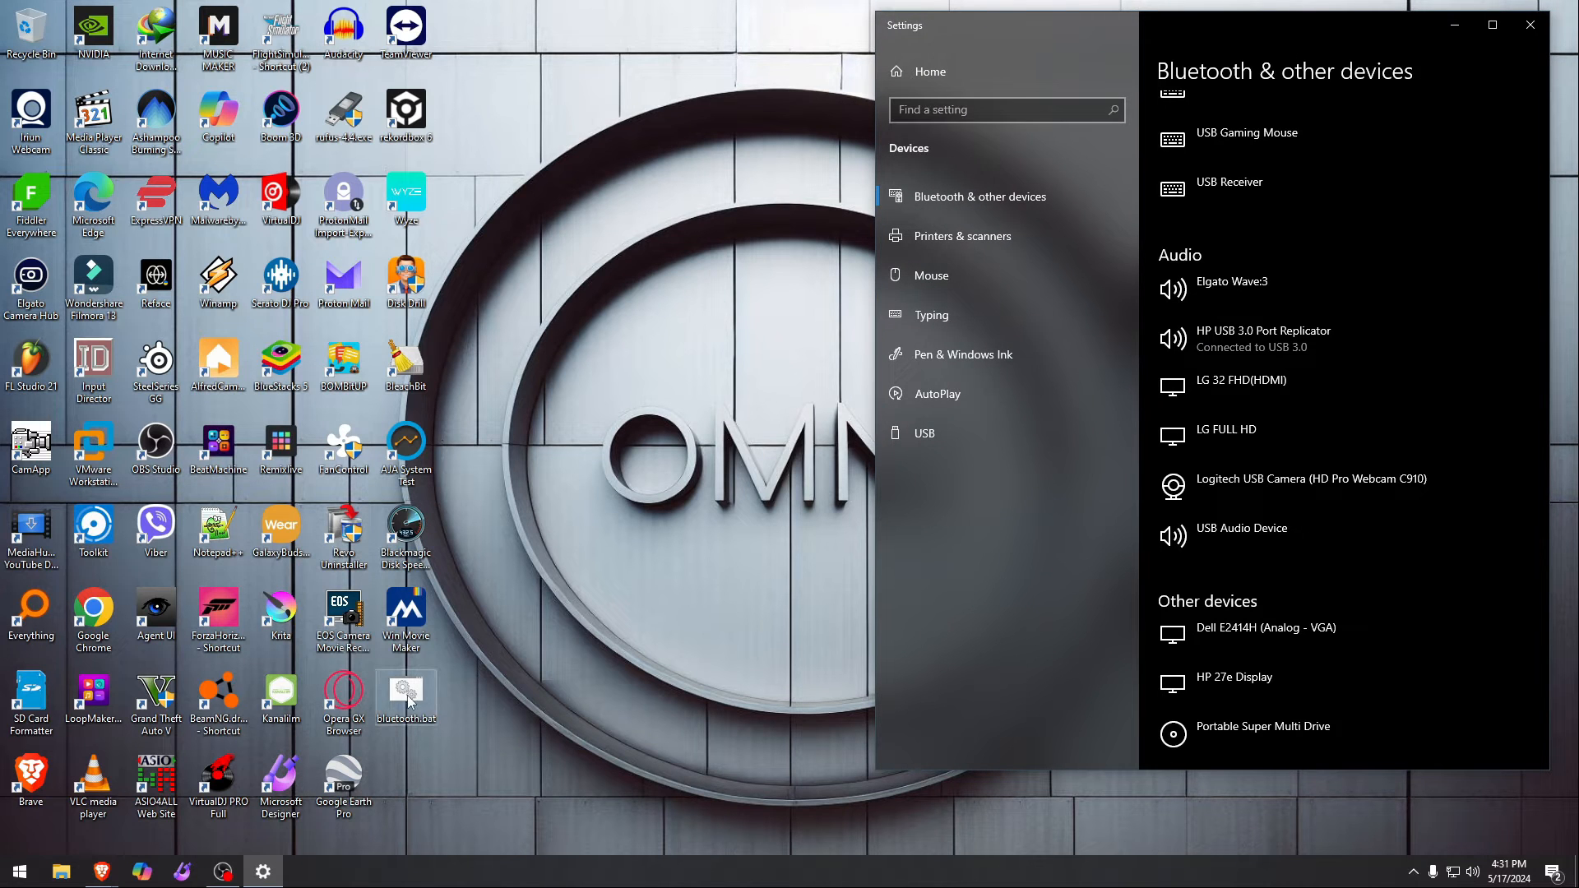
Step: Open bluetooth.bat for editing from its context menu, then close Notepad
right_click(404, 695)
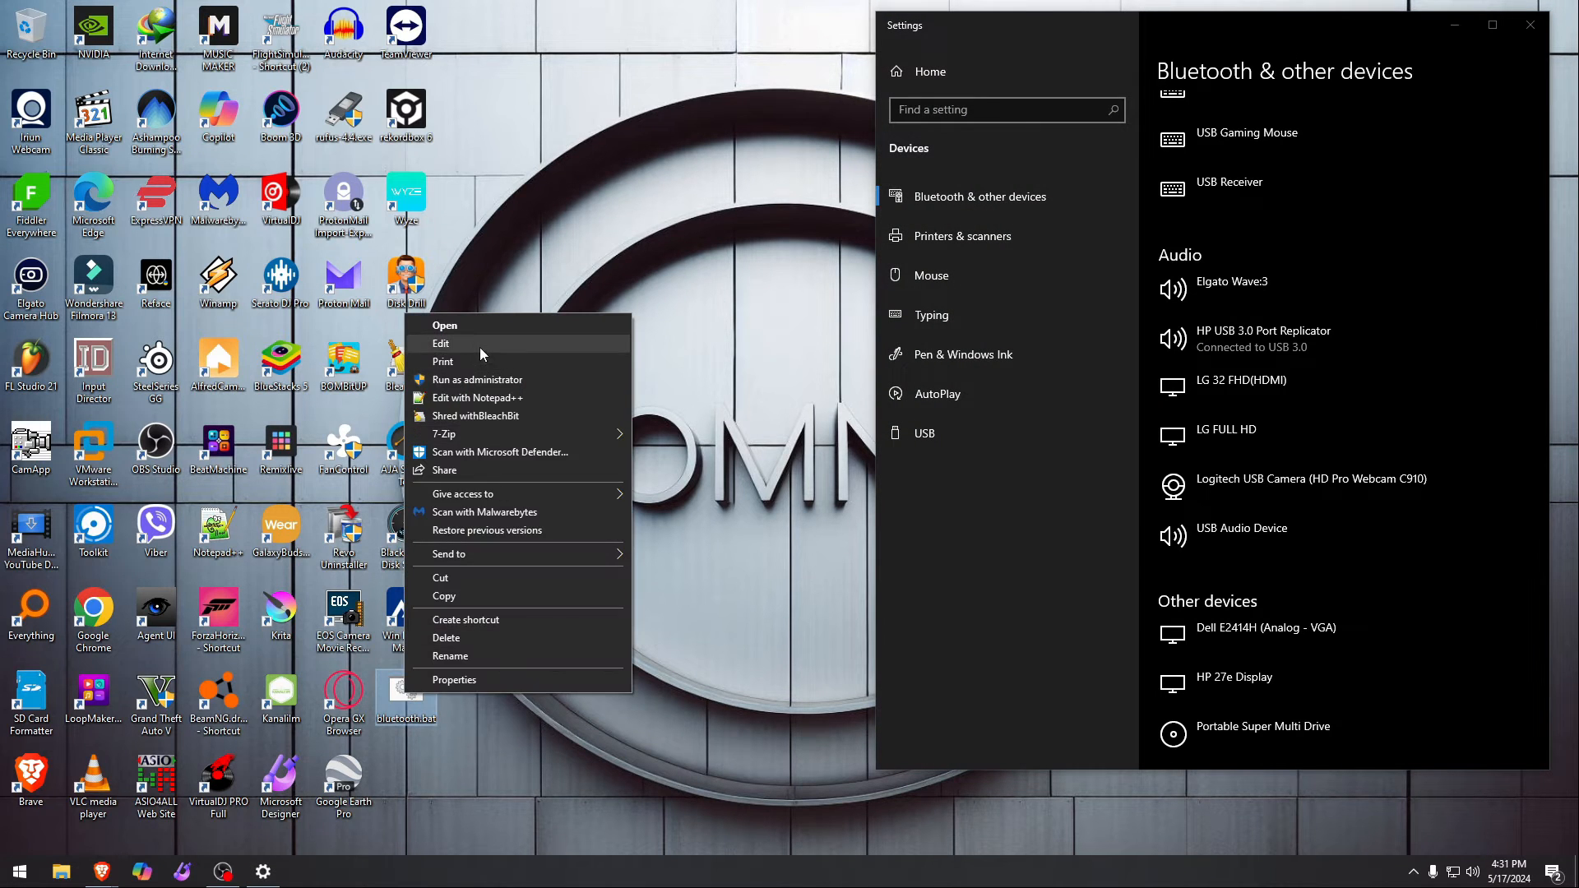
left_click(440, 344)
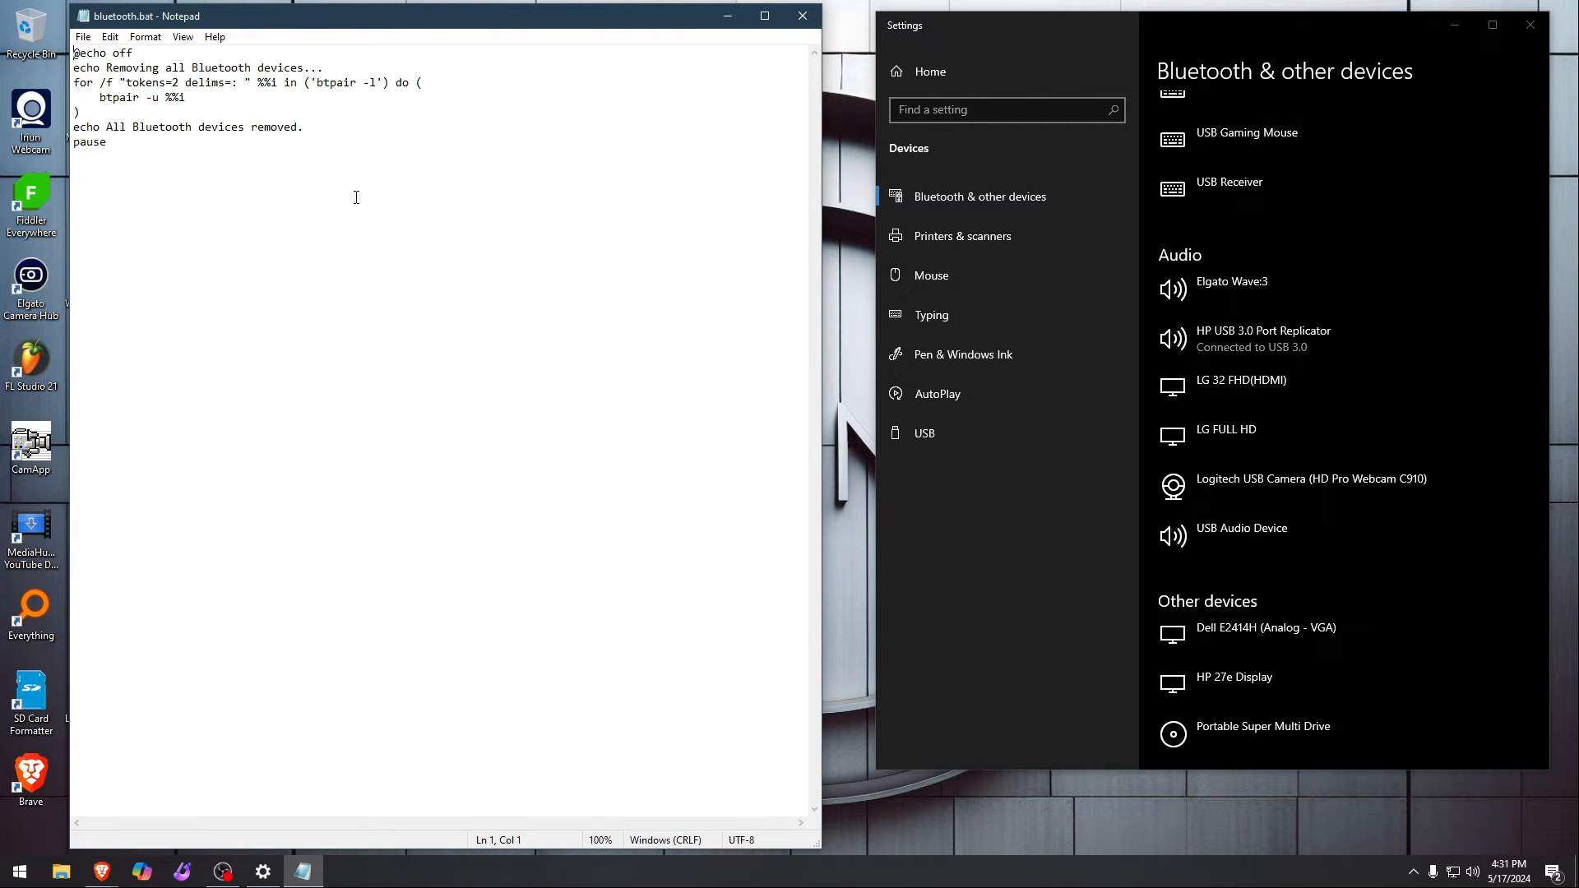
mouse_move(781, 79)
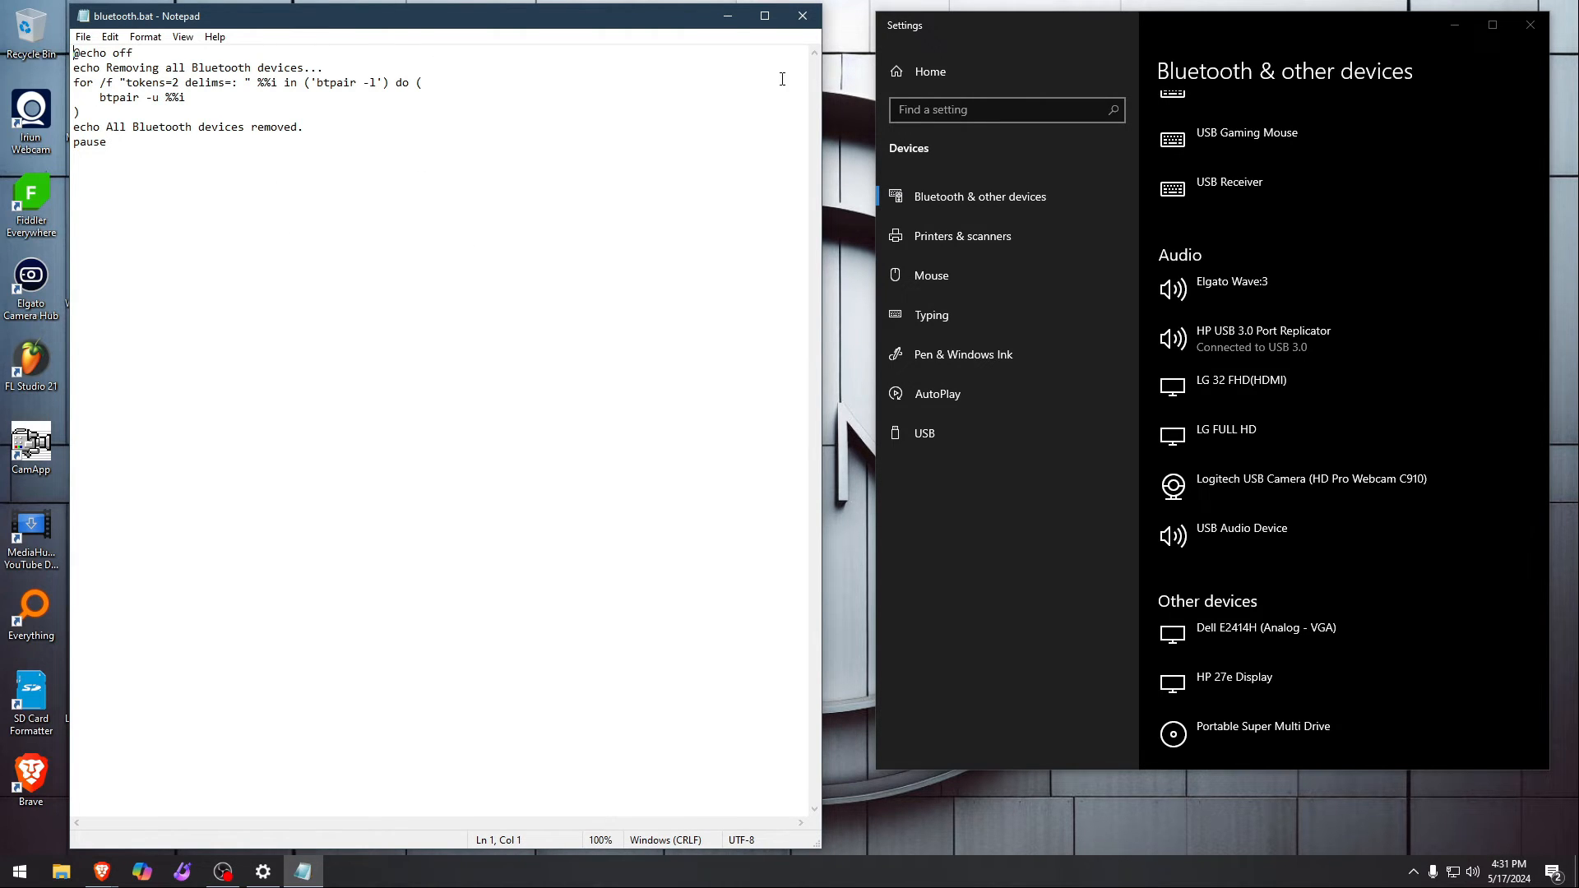
left_click(802, 16)
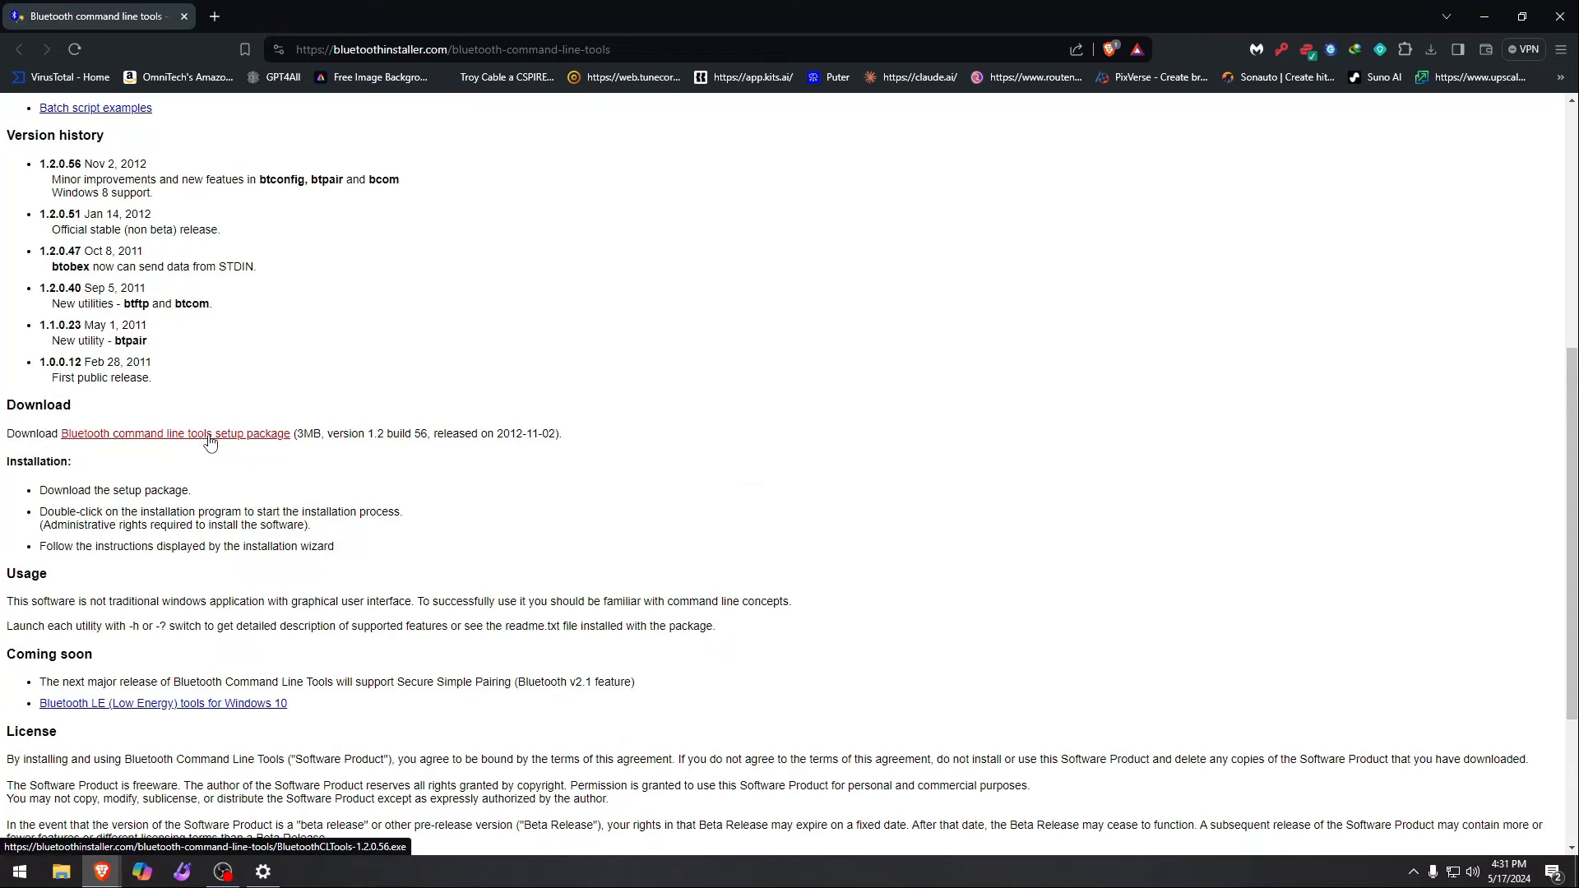
mouse_move(654, 302)
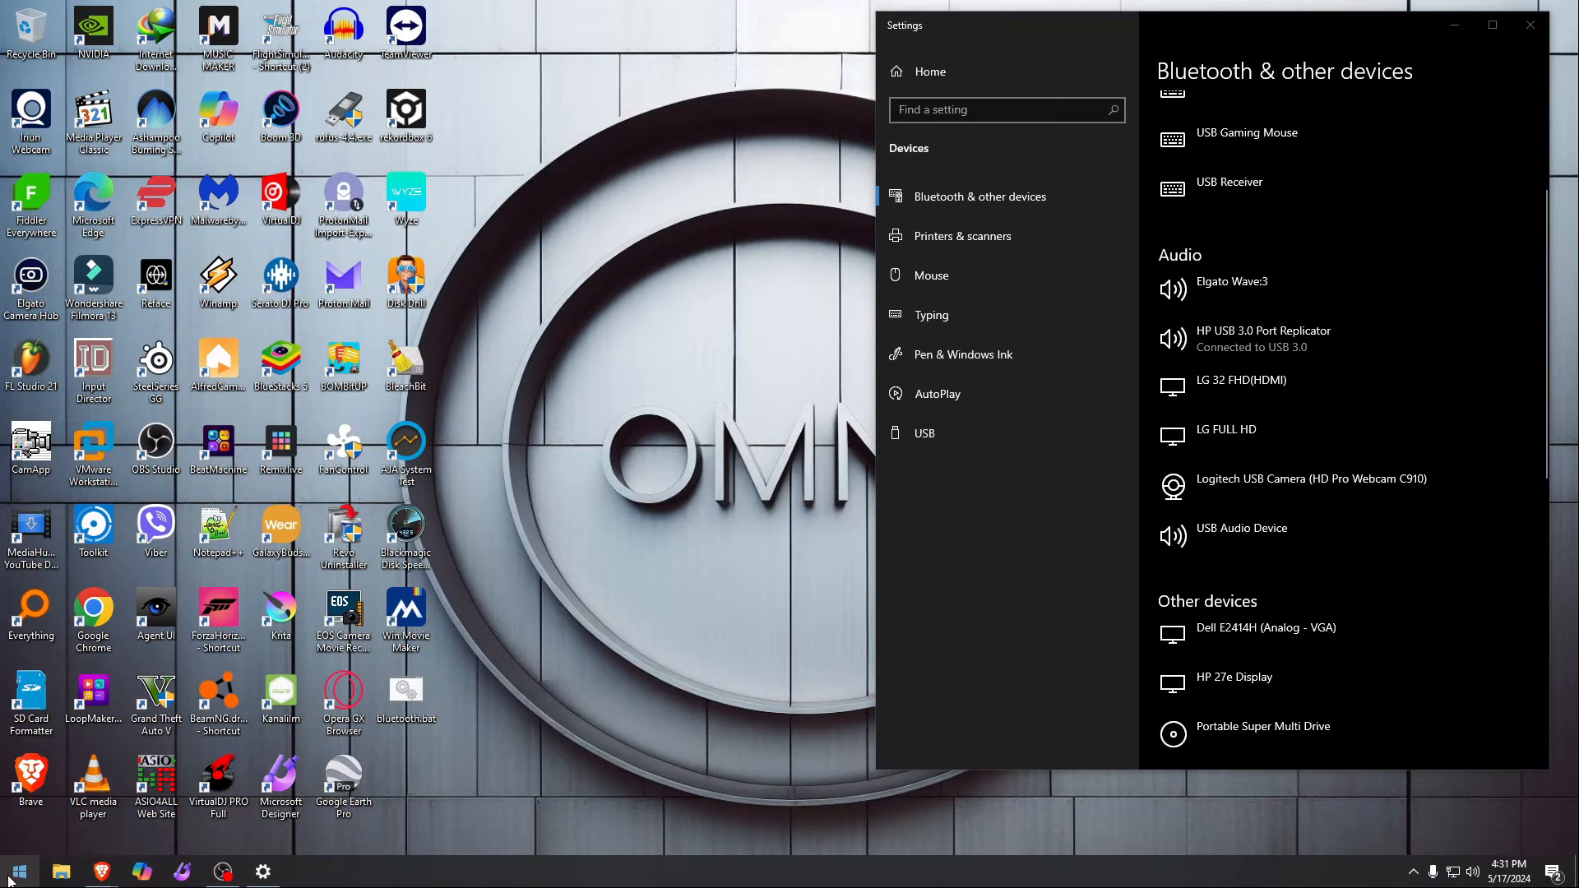
Step: Launch Bluetooth Tools Command Prompt from Start's Recently added list, then close it
left_click(17, 870)
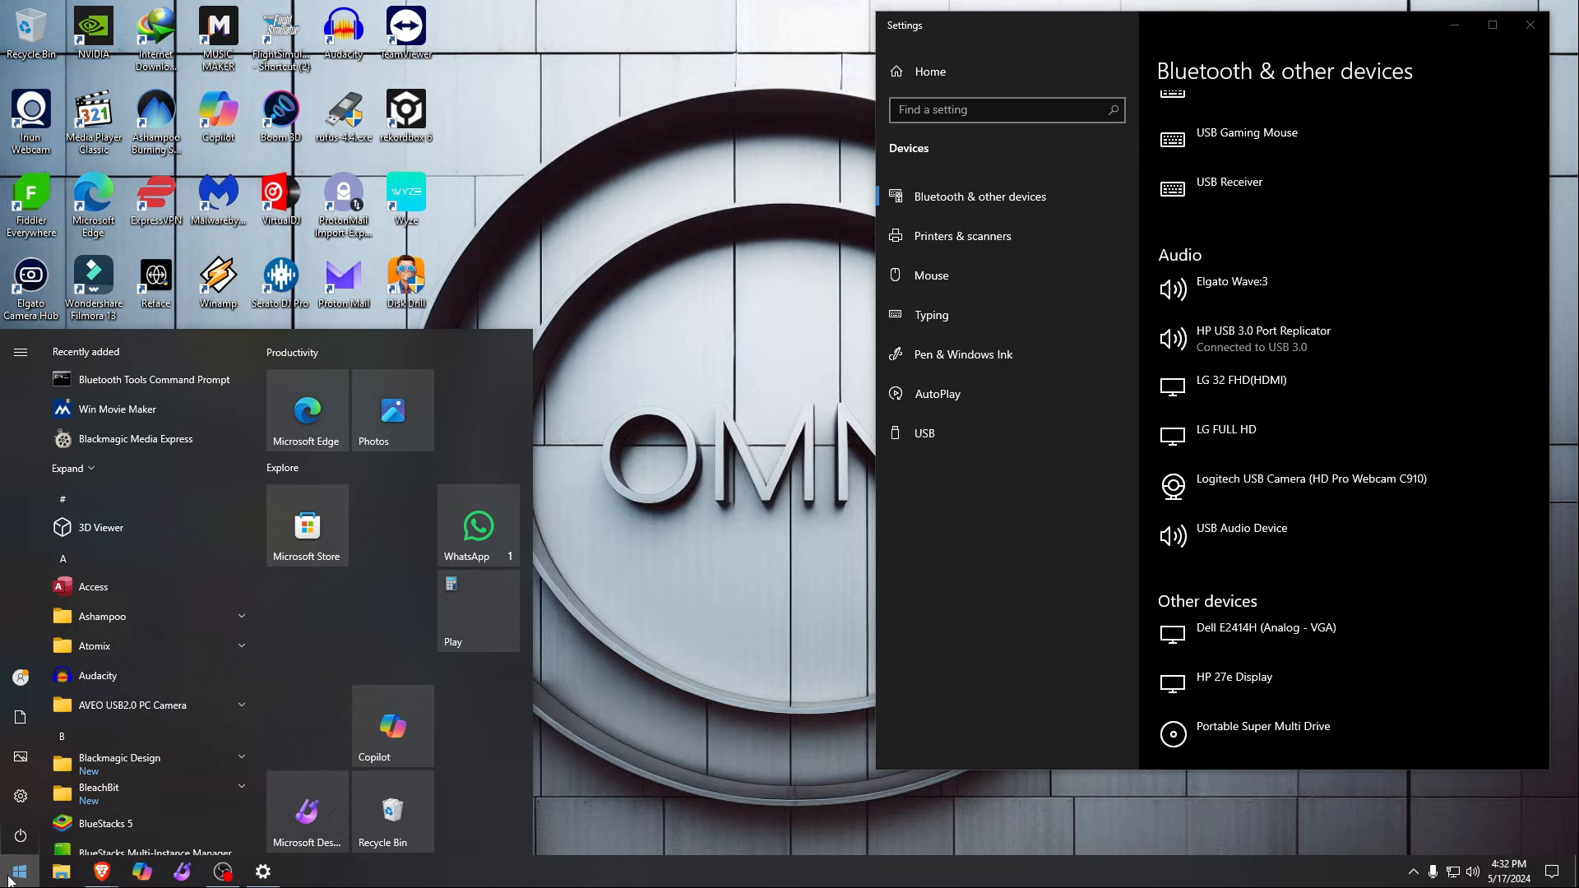
mouse_move(135, 438)
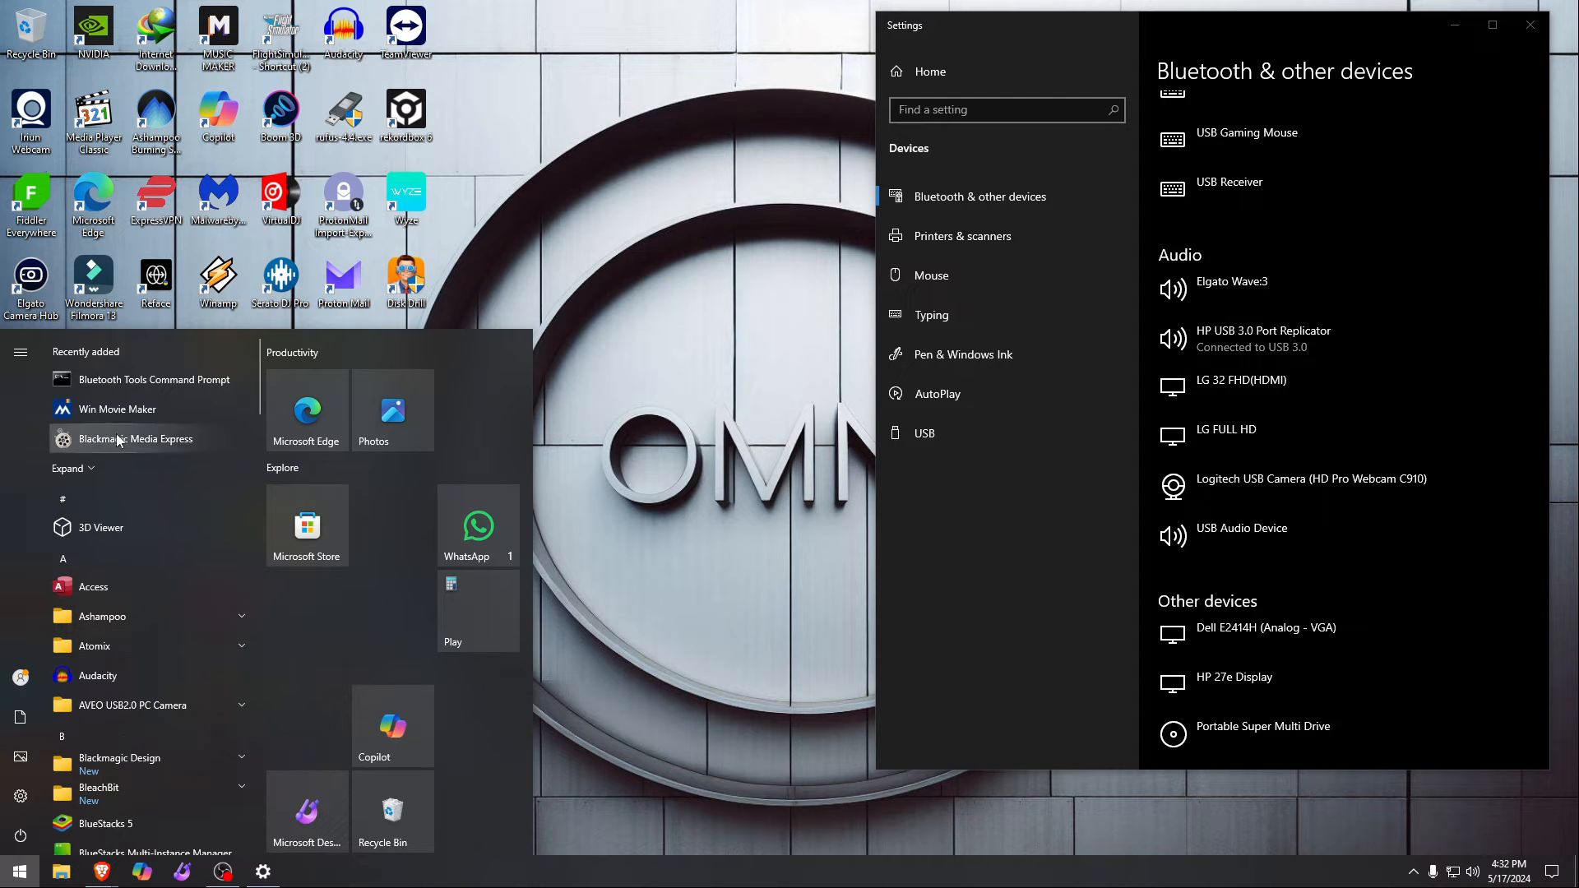
left_click(153, 379)
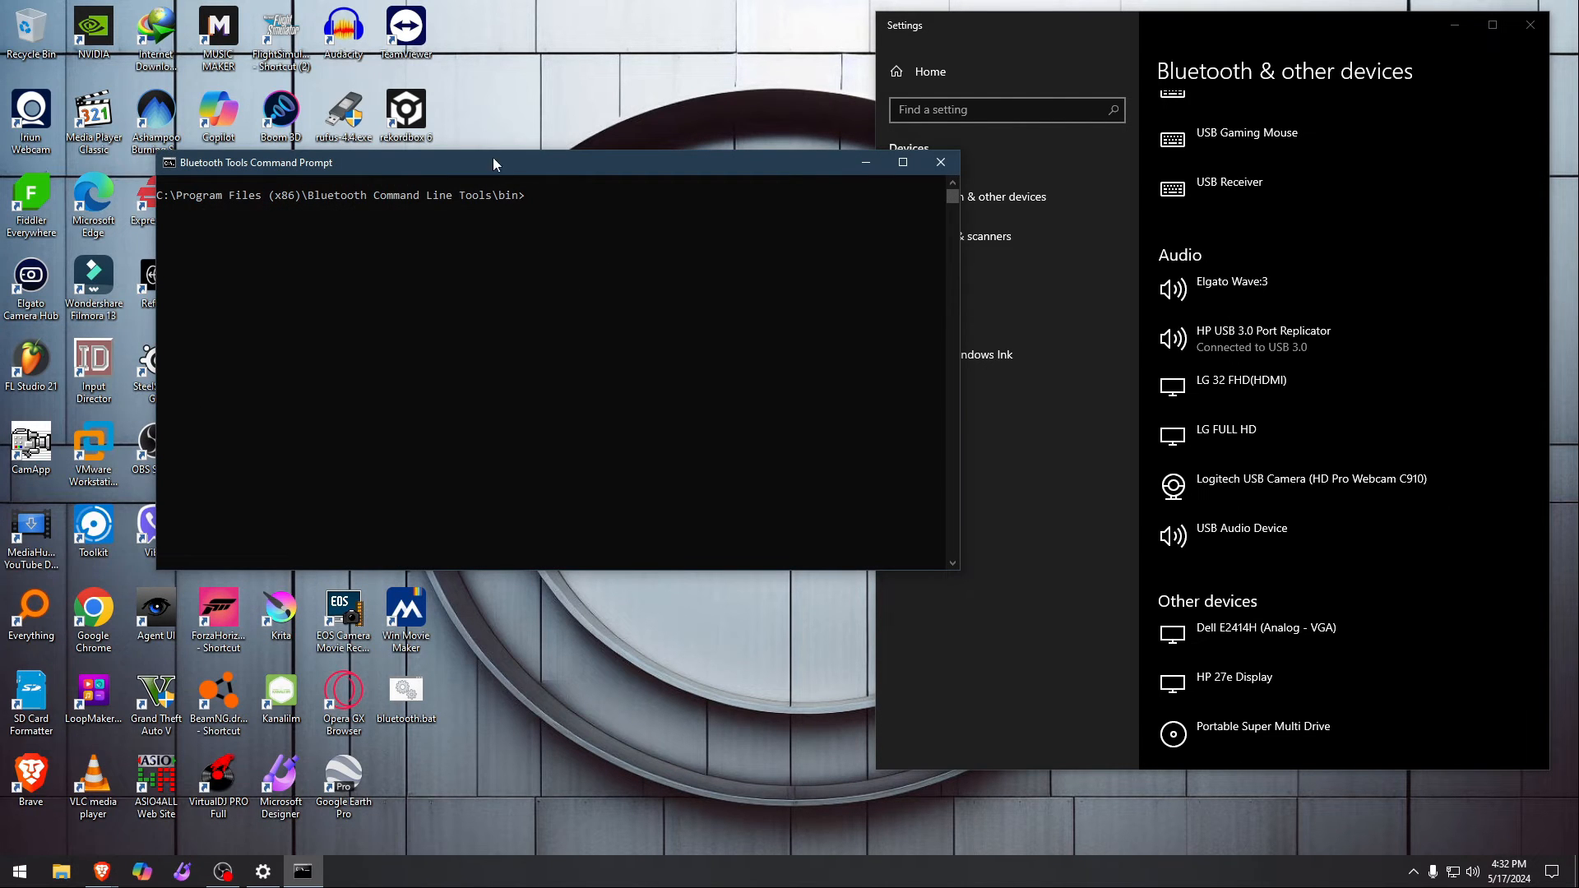
left_click(19, 871)
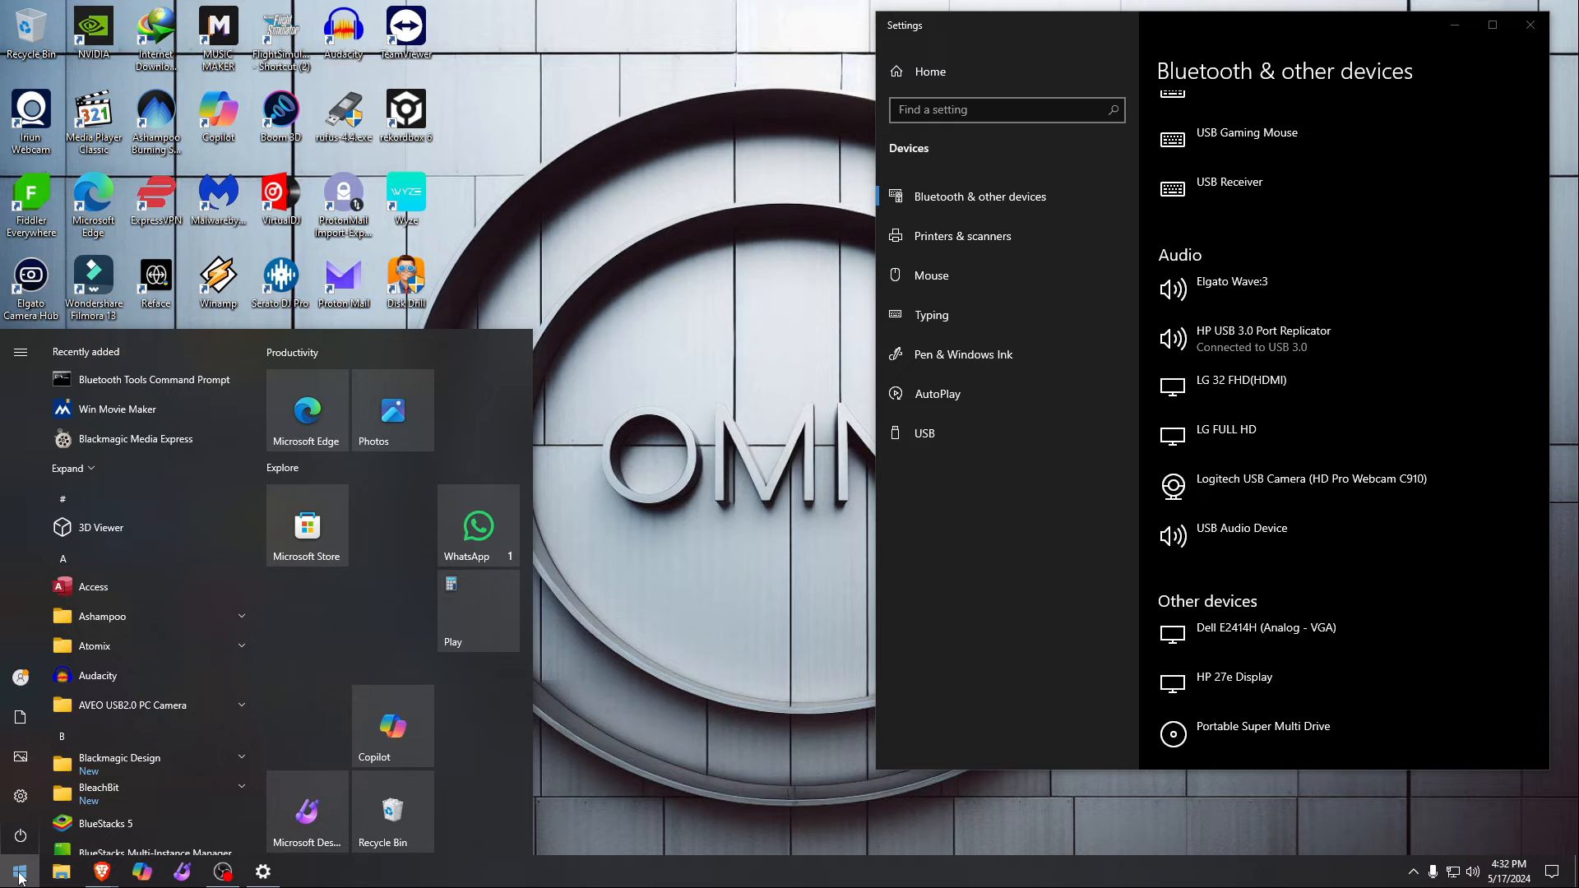
Step: Run Command Prompt as administrator and enter 'btpair -u' to unpair all devices
type("cmd")
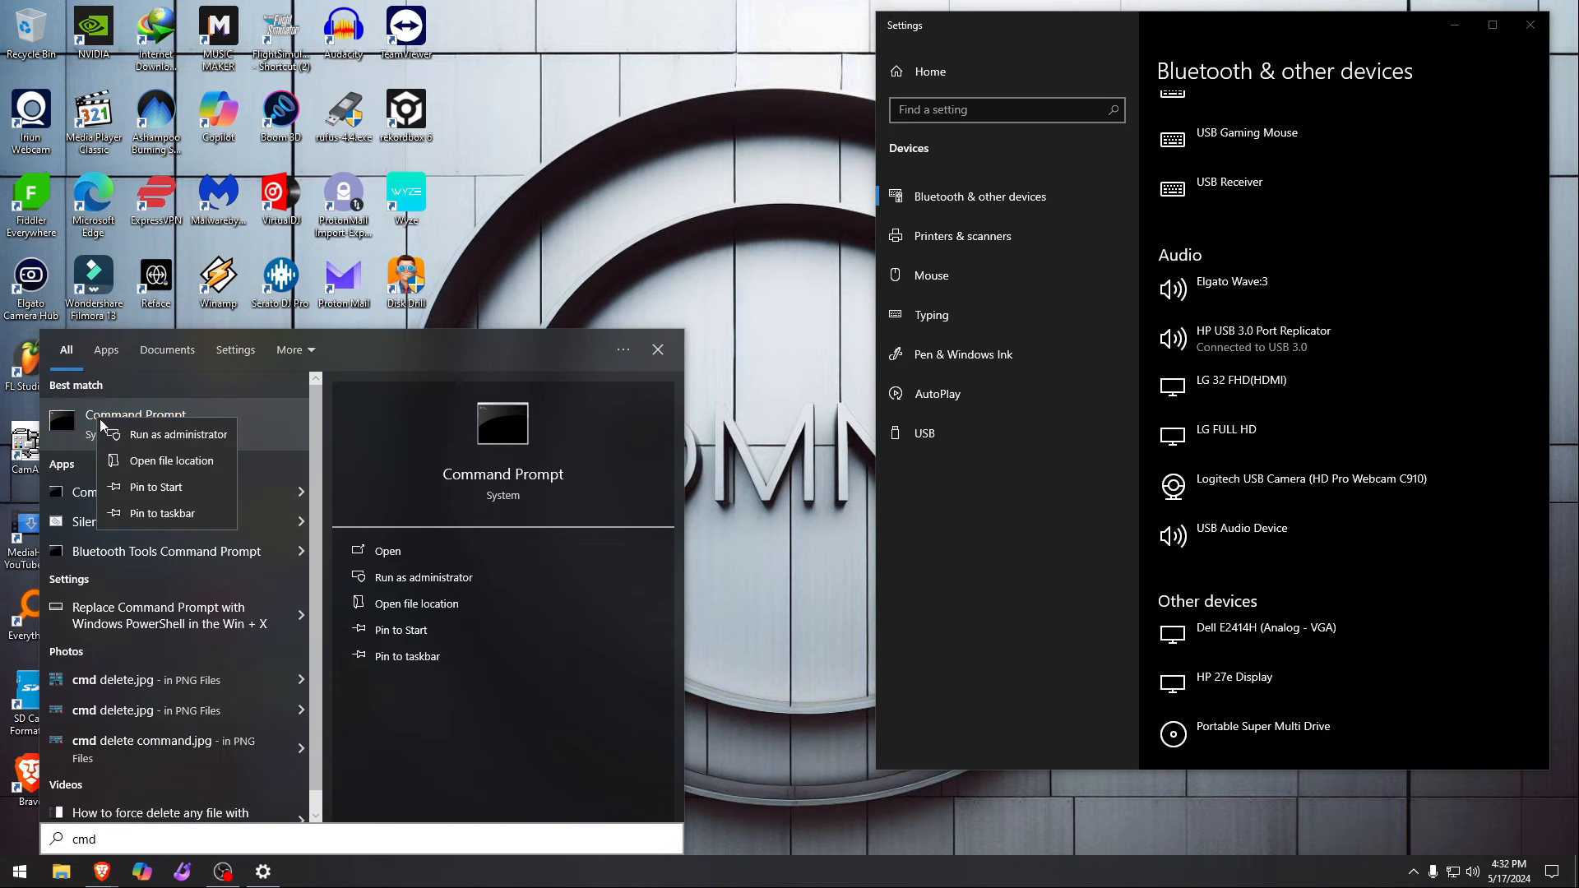
left_click(181, 434)
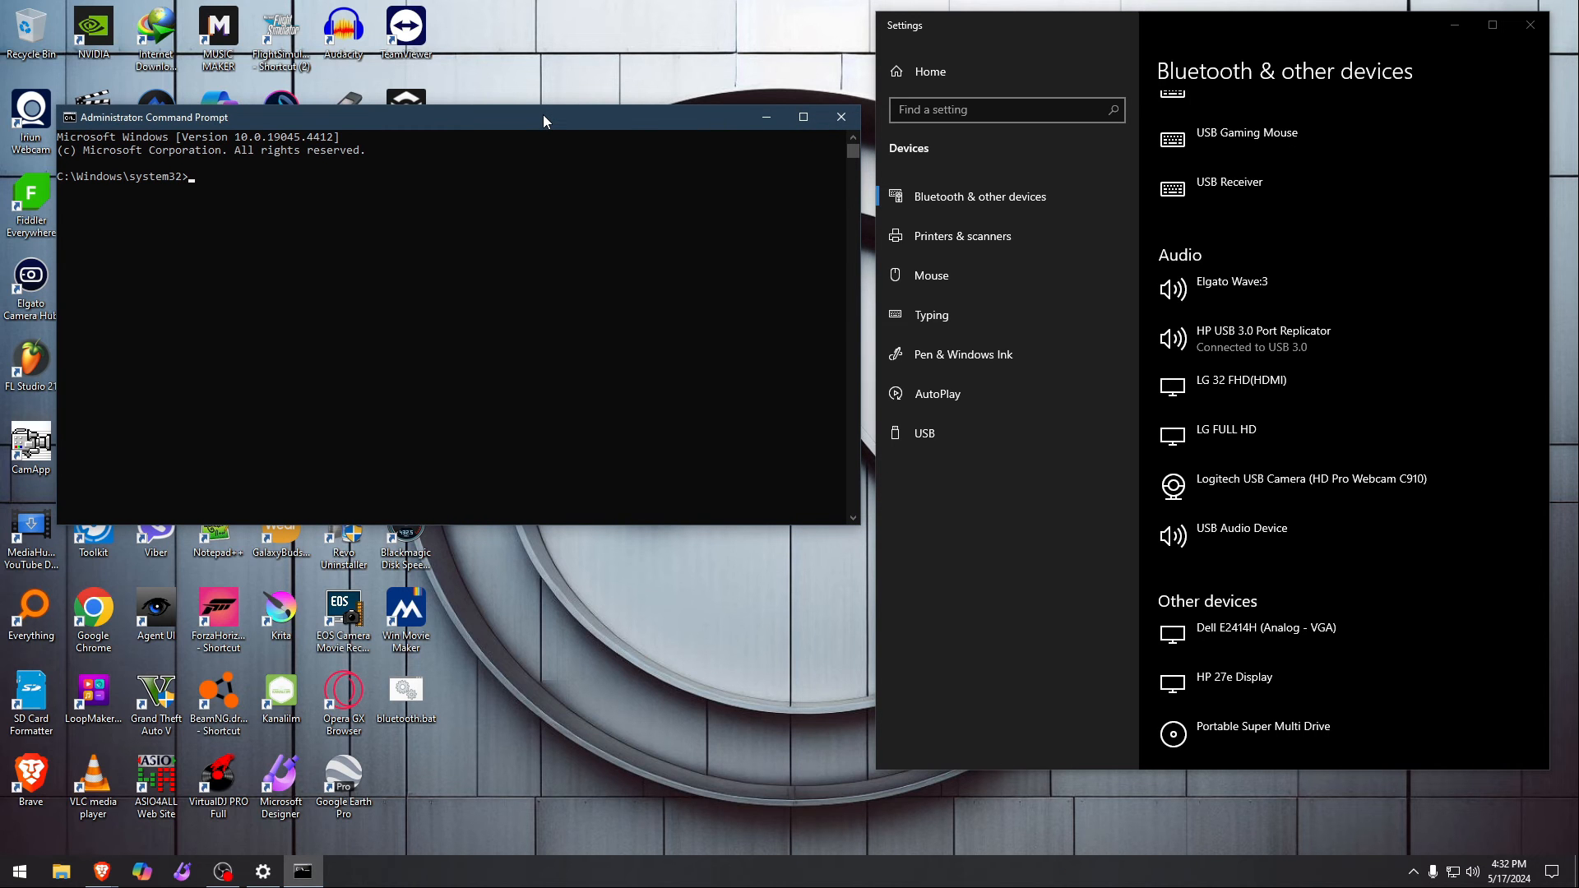
mouse_move(297, 245)
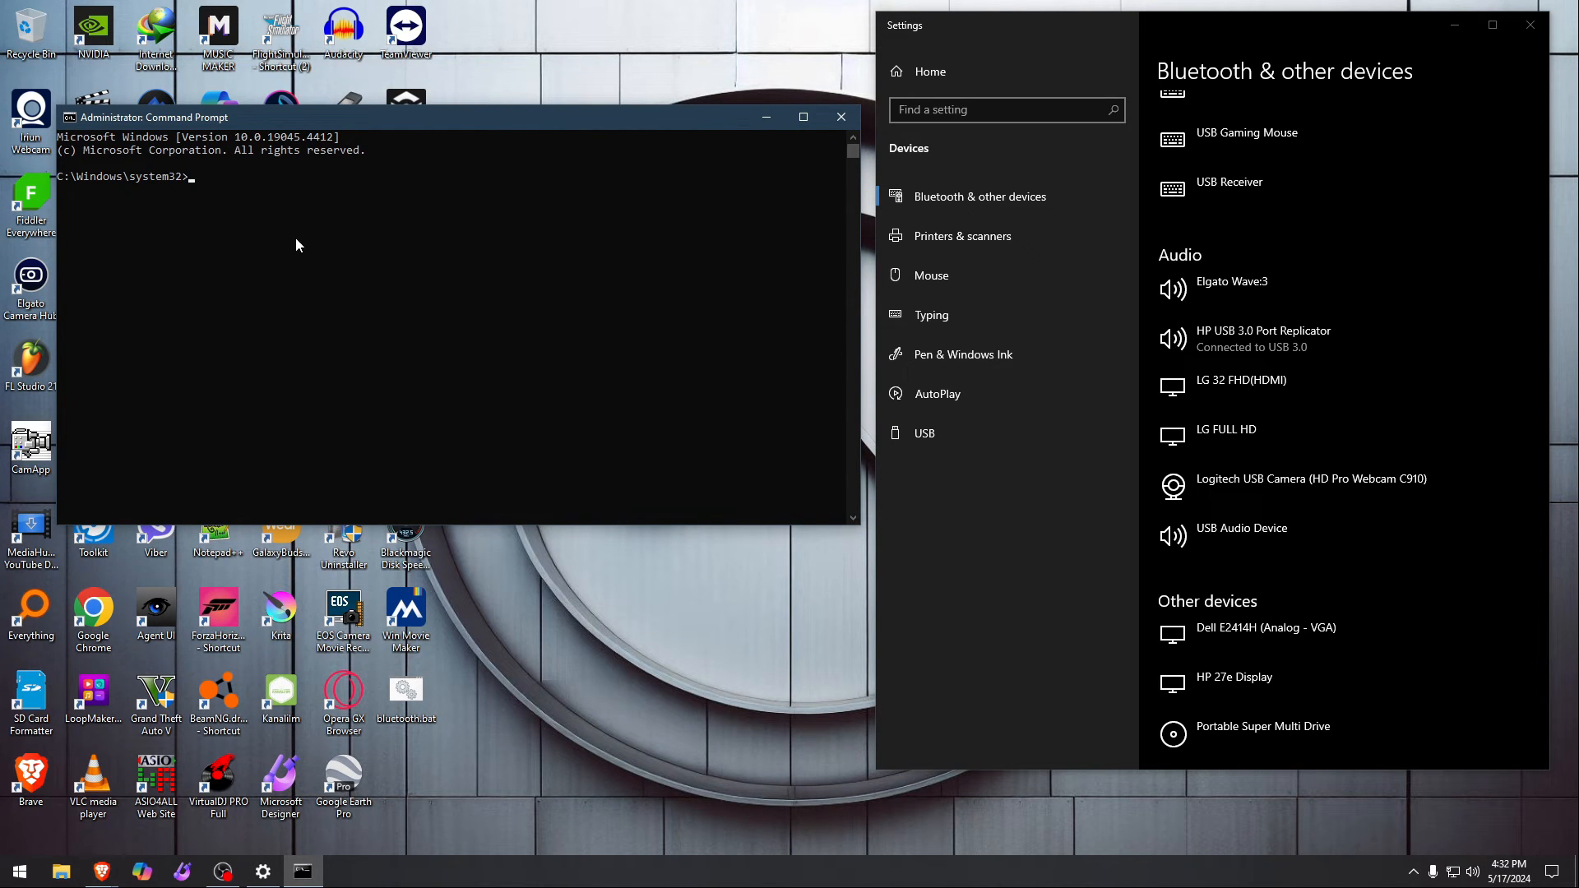
type("btpai")
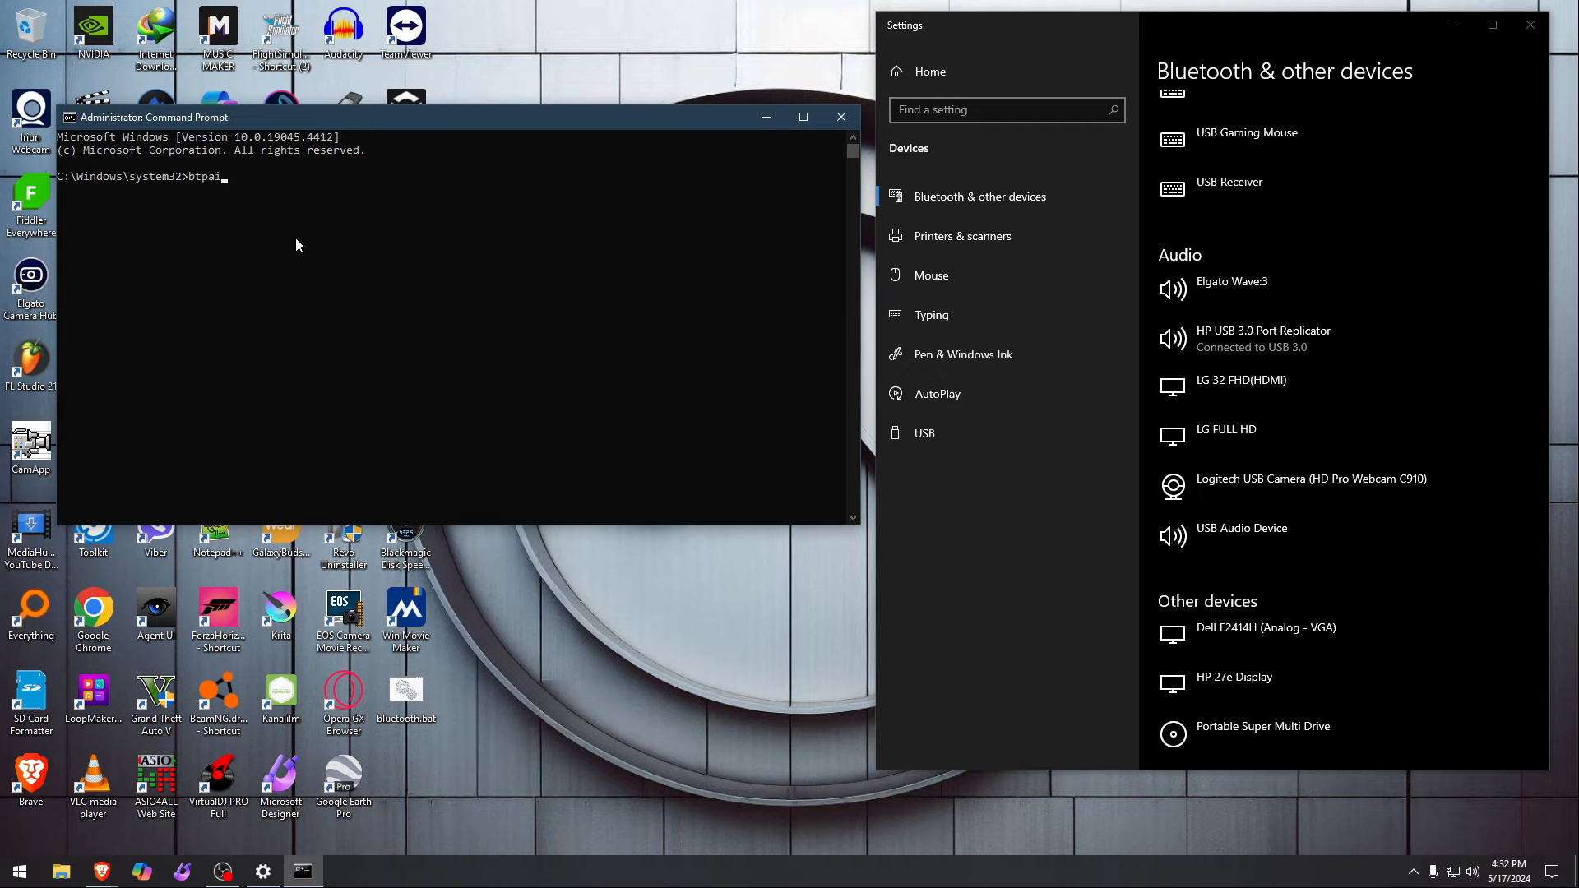
type("r -")
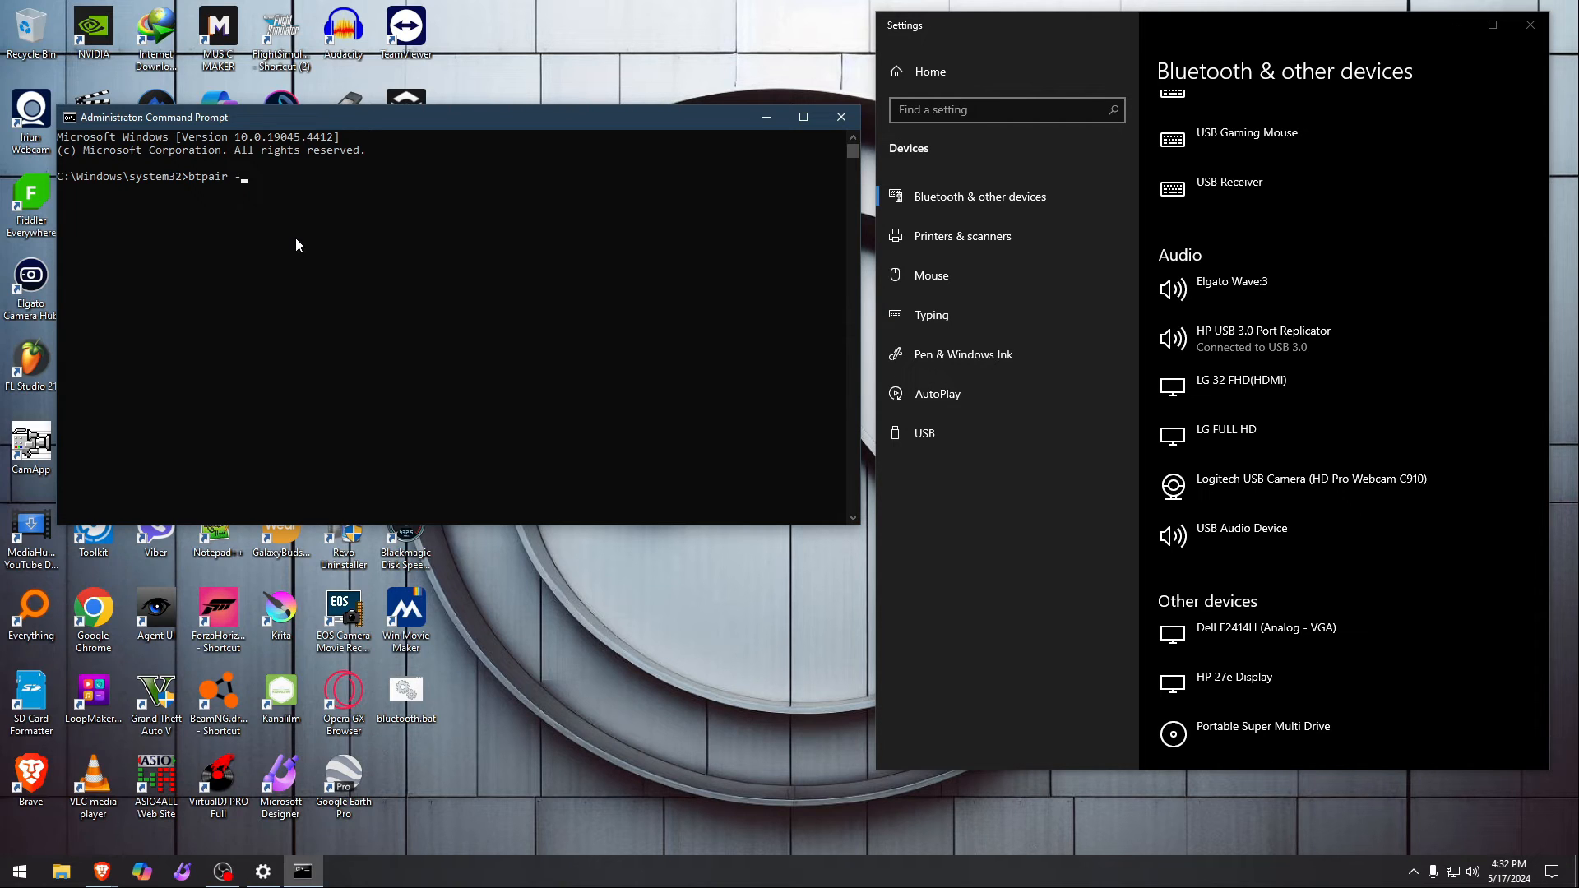
type("u")
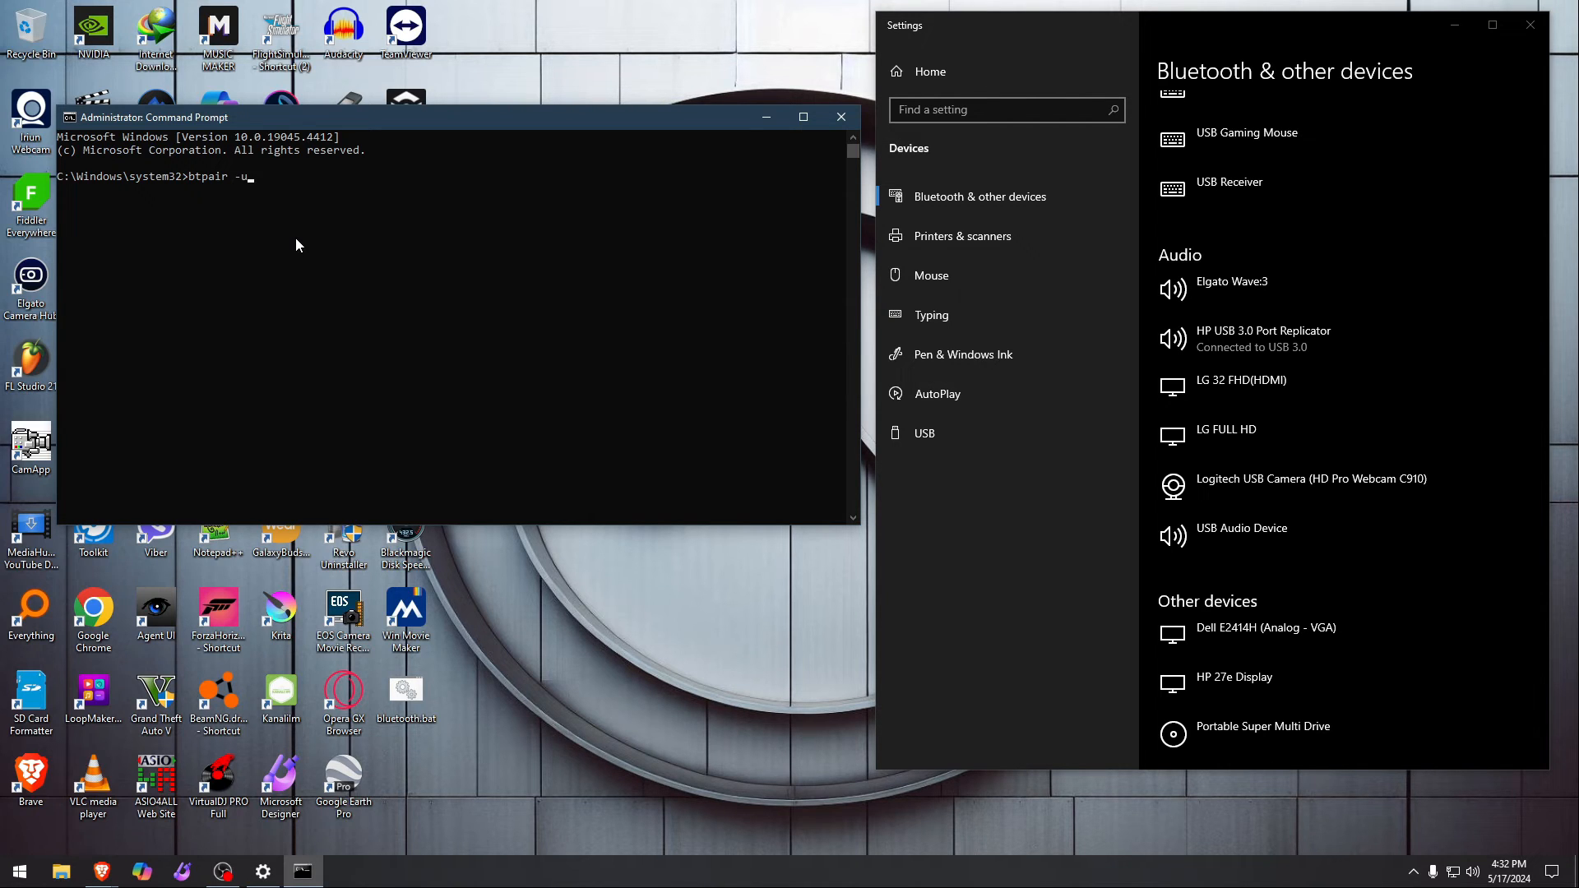
mouse_move(842, 116)
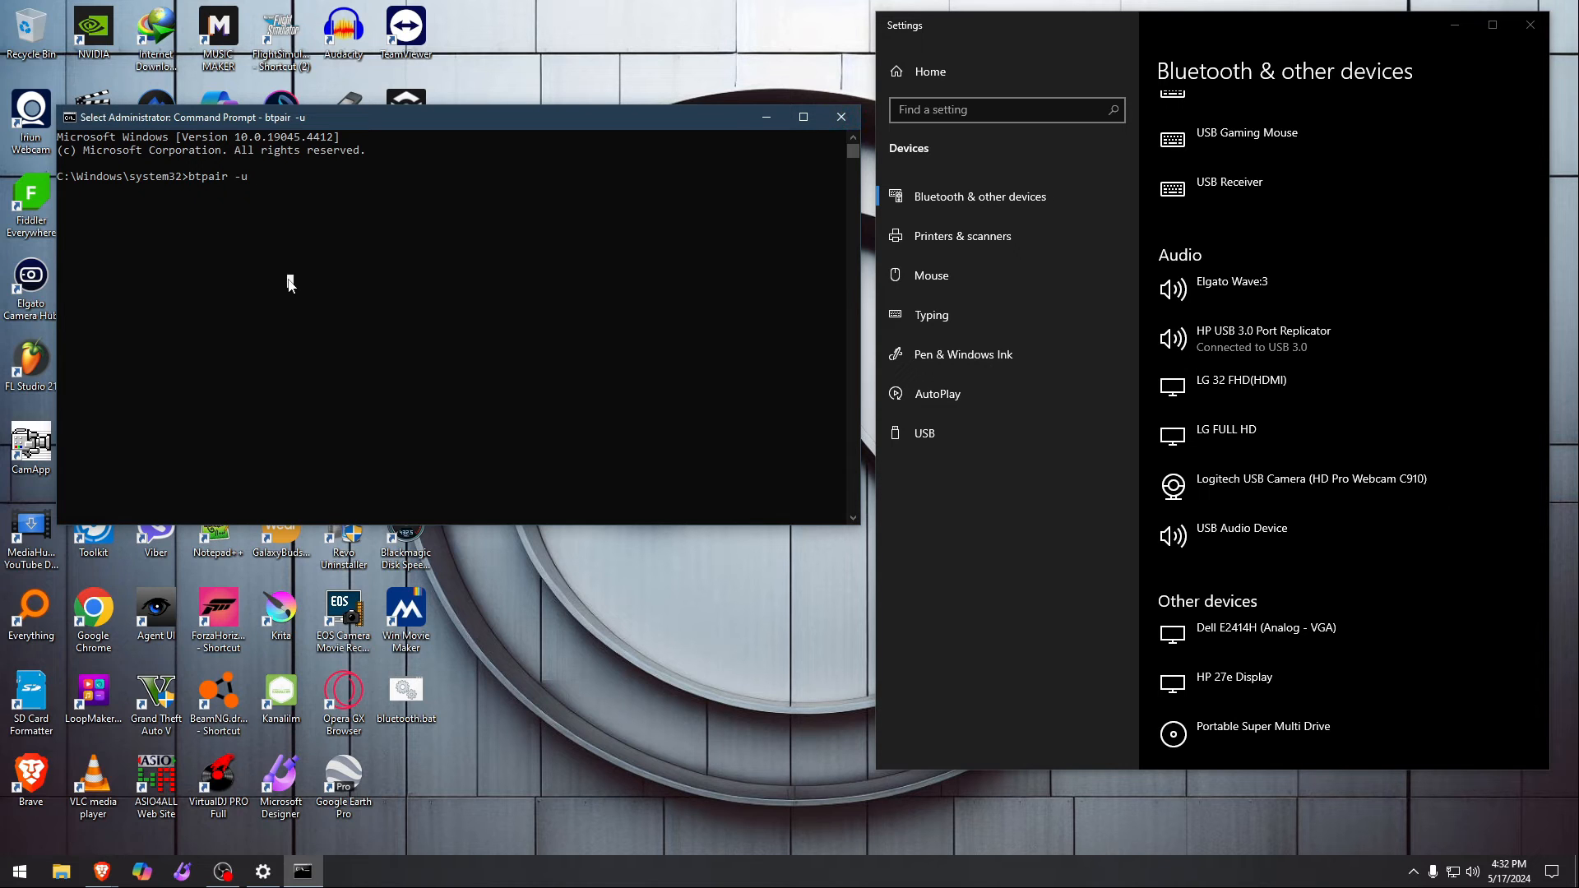
mouse_move(416, 308)
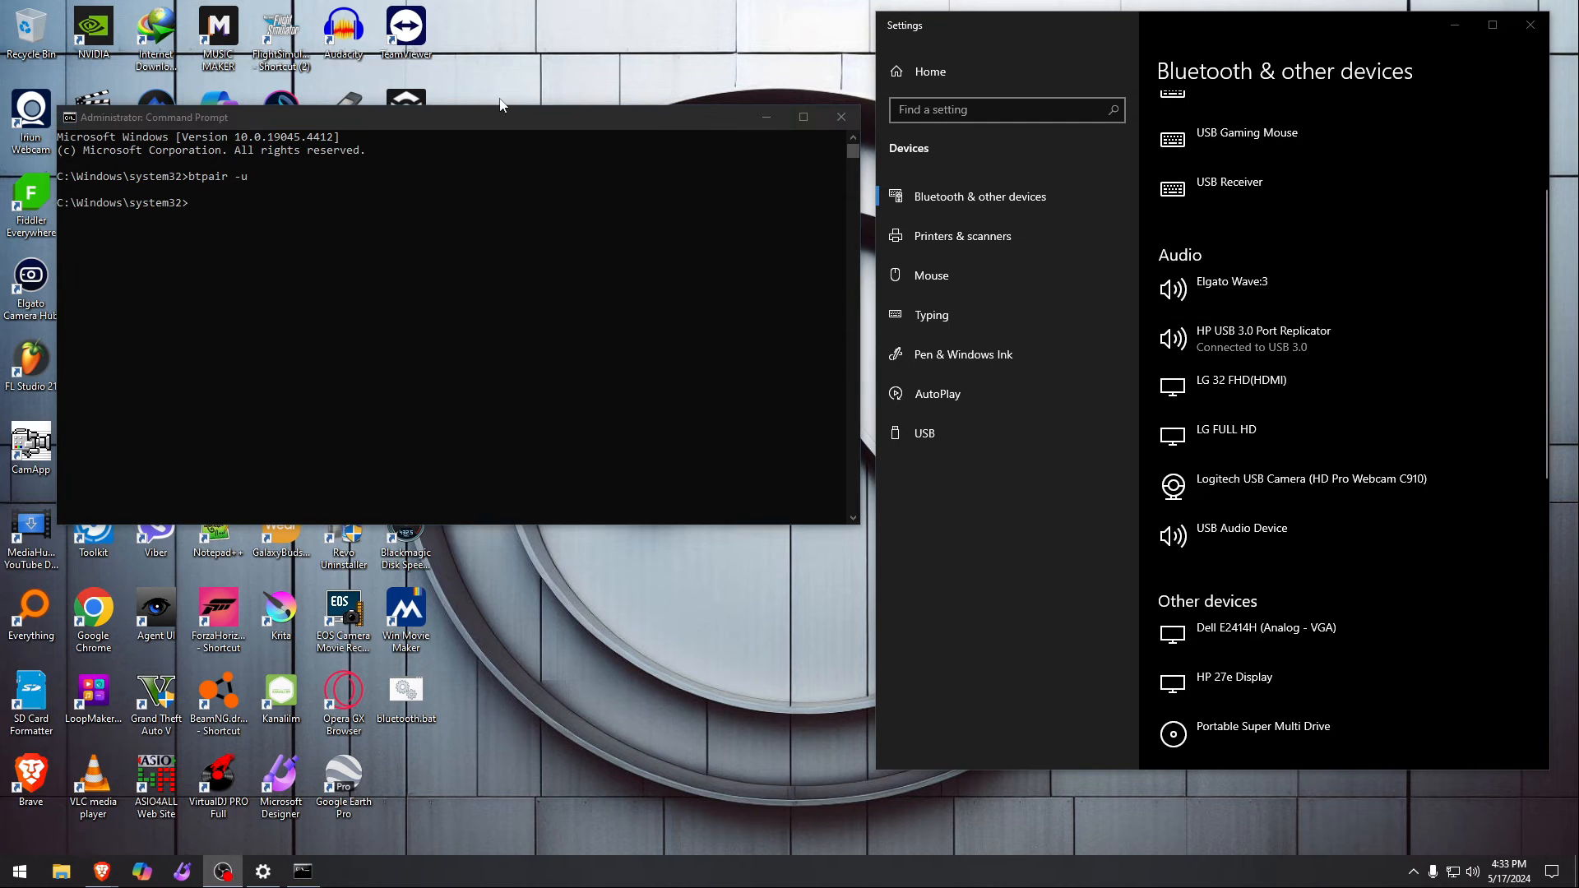
Step: Close the administrator Command Prompt, leaving Bluetooth settings with no headsets listed
left_click(839, 116)
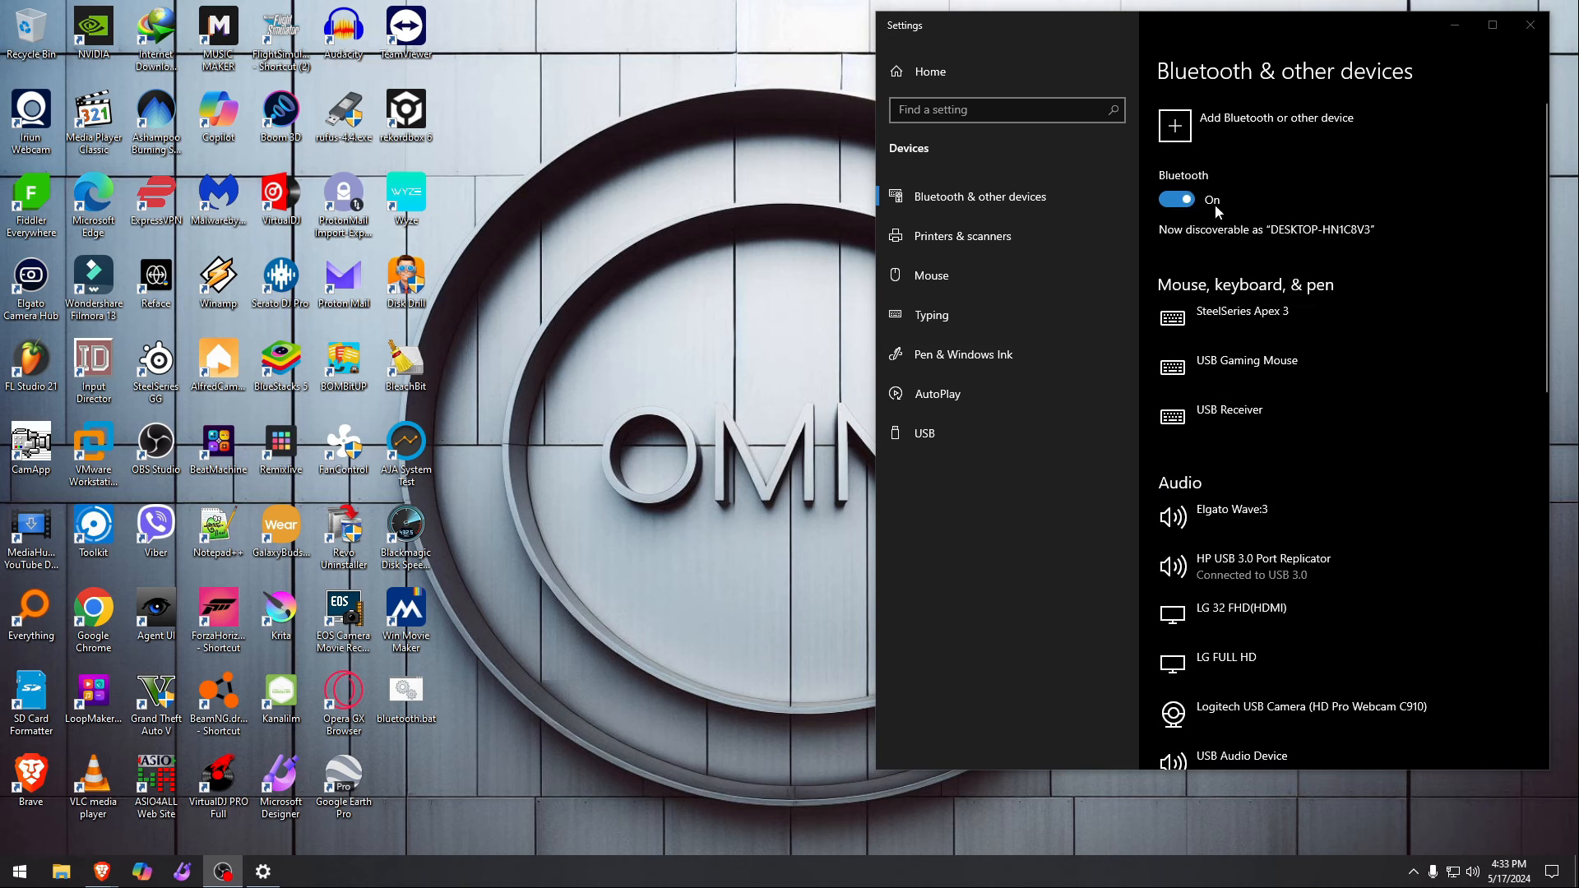
mouse_move(1175, 45)
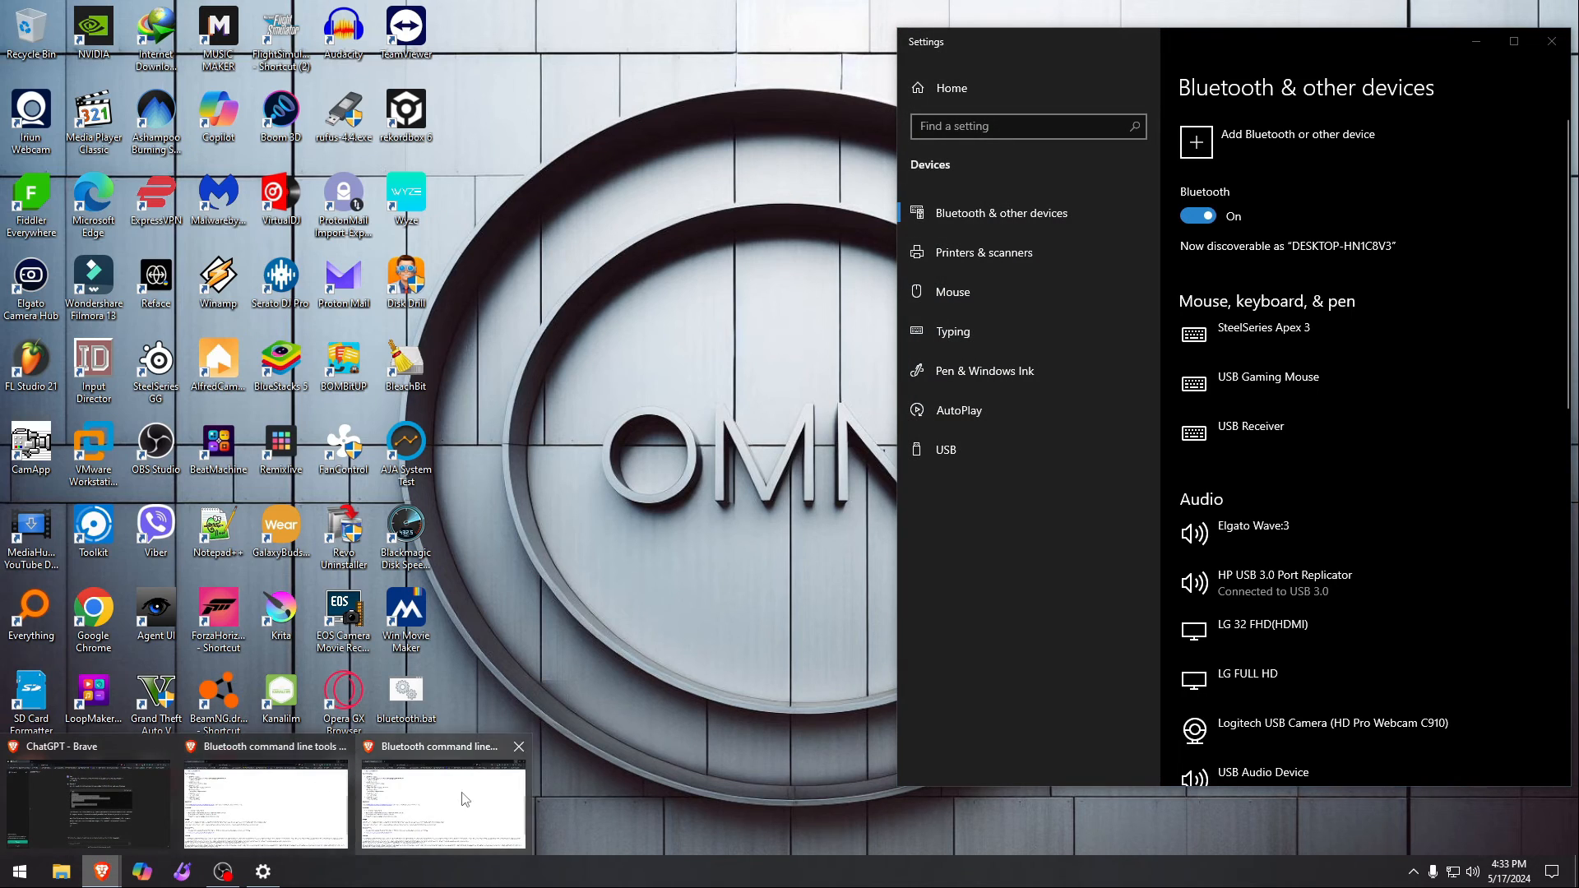
Step: Switch Brave to the Bluetooth Command Line Tools page and nudge the window down
left_click(265, 805)
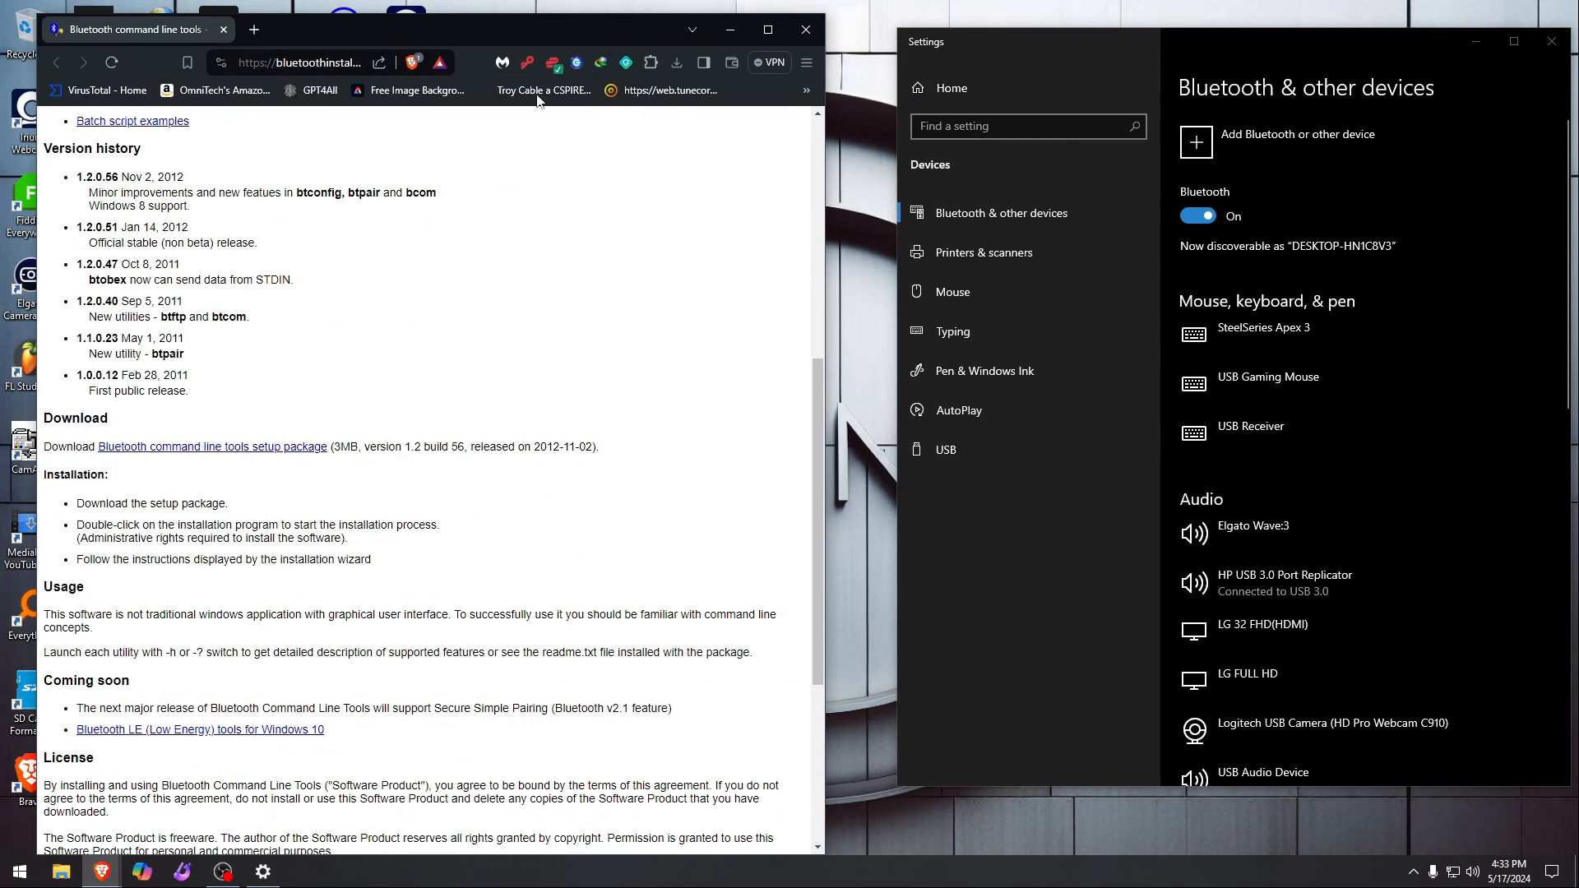
mouse_move(901, 787)
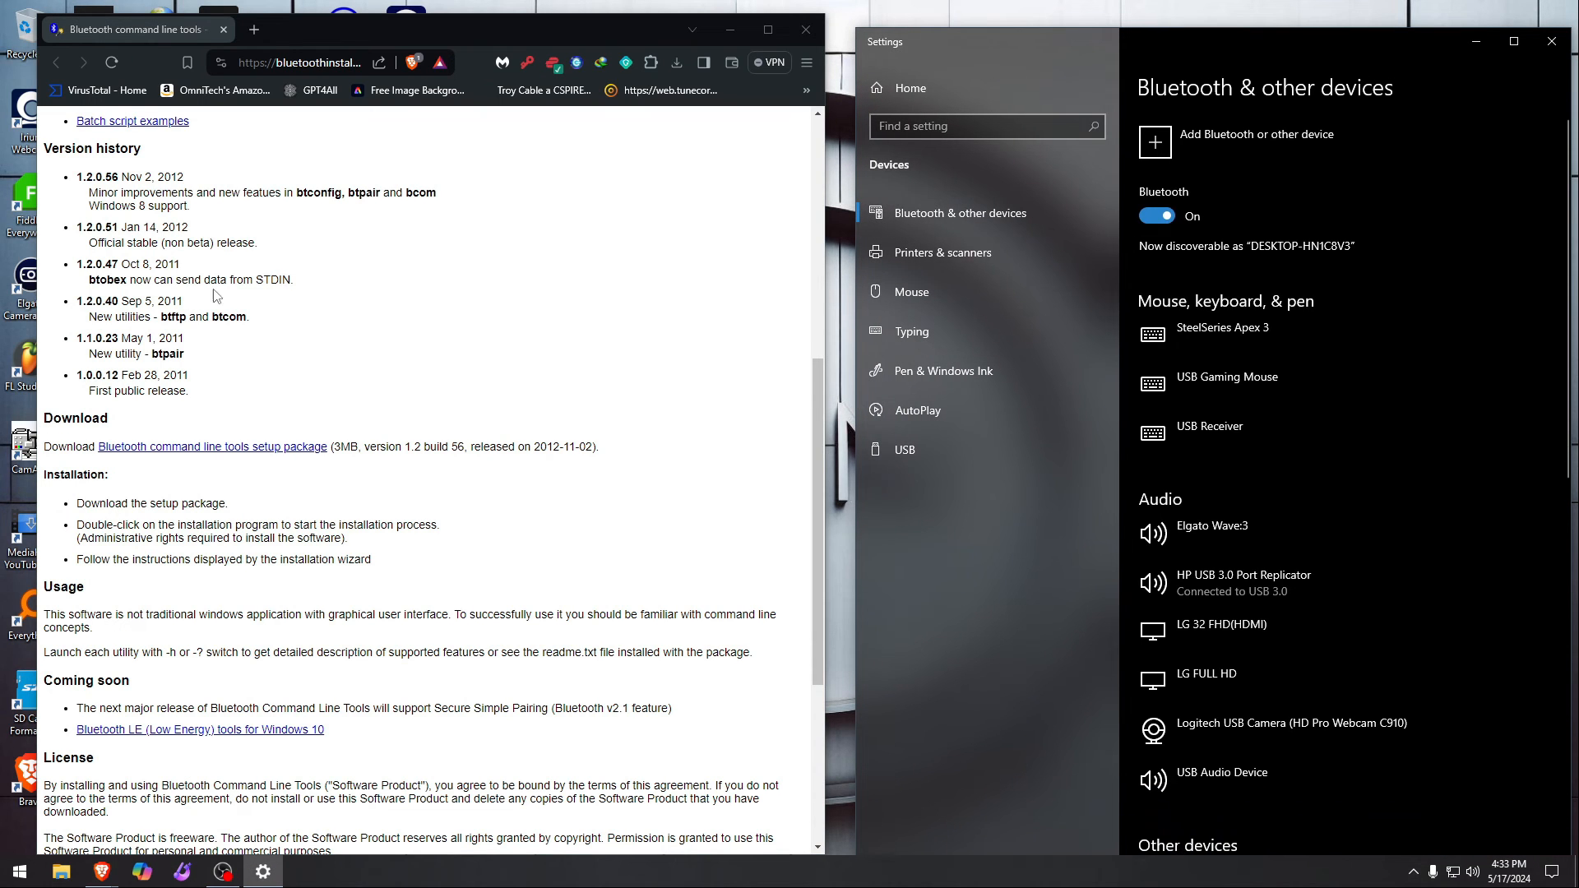
mouse_move(257, 453)
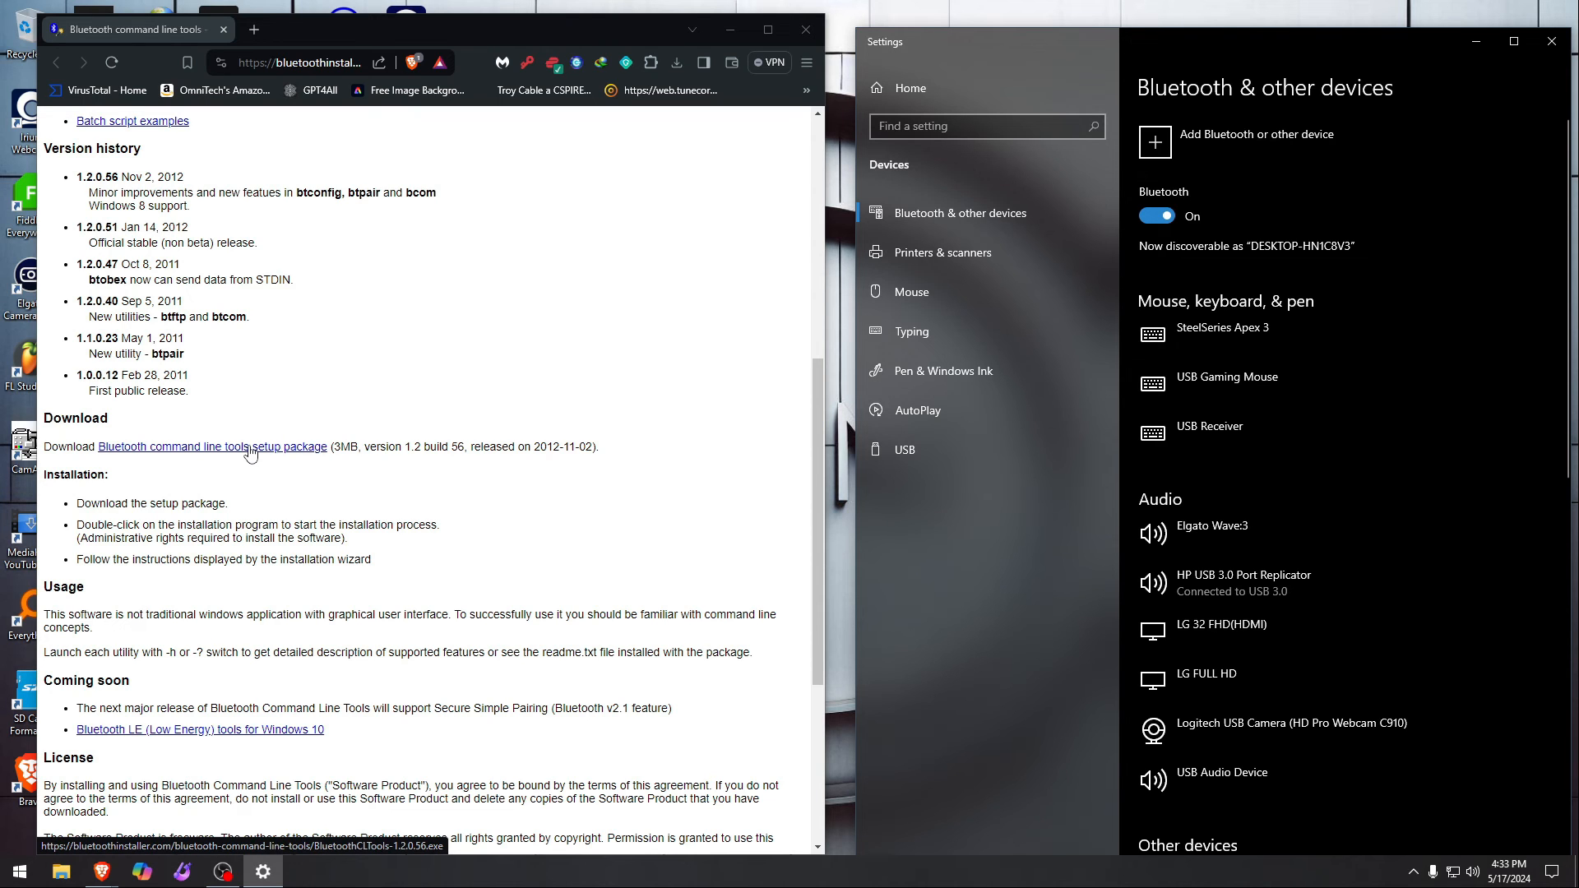
mouse_move(683, 309)
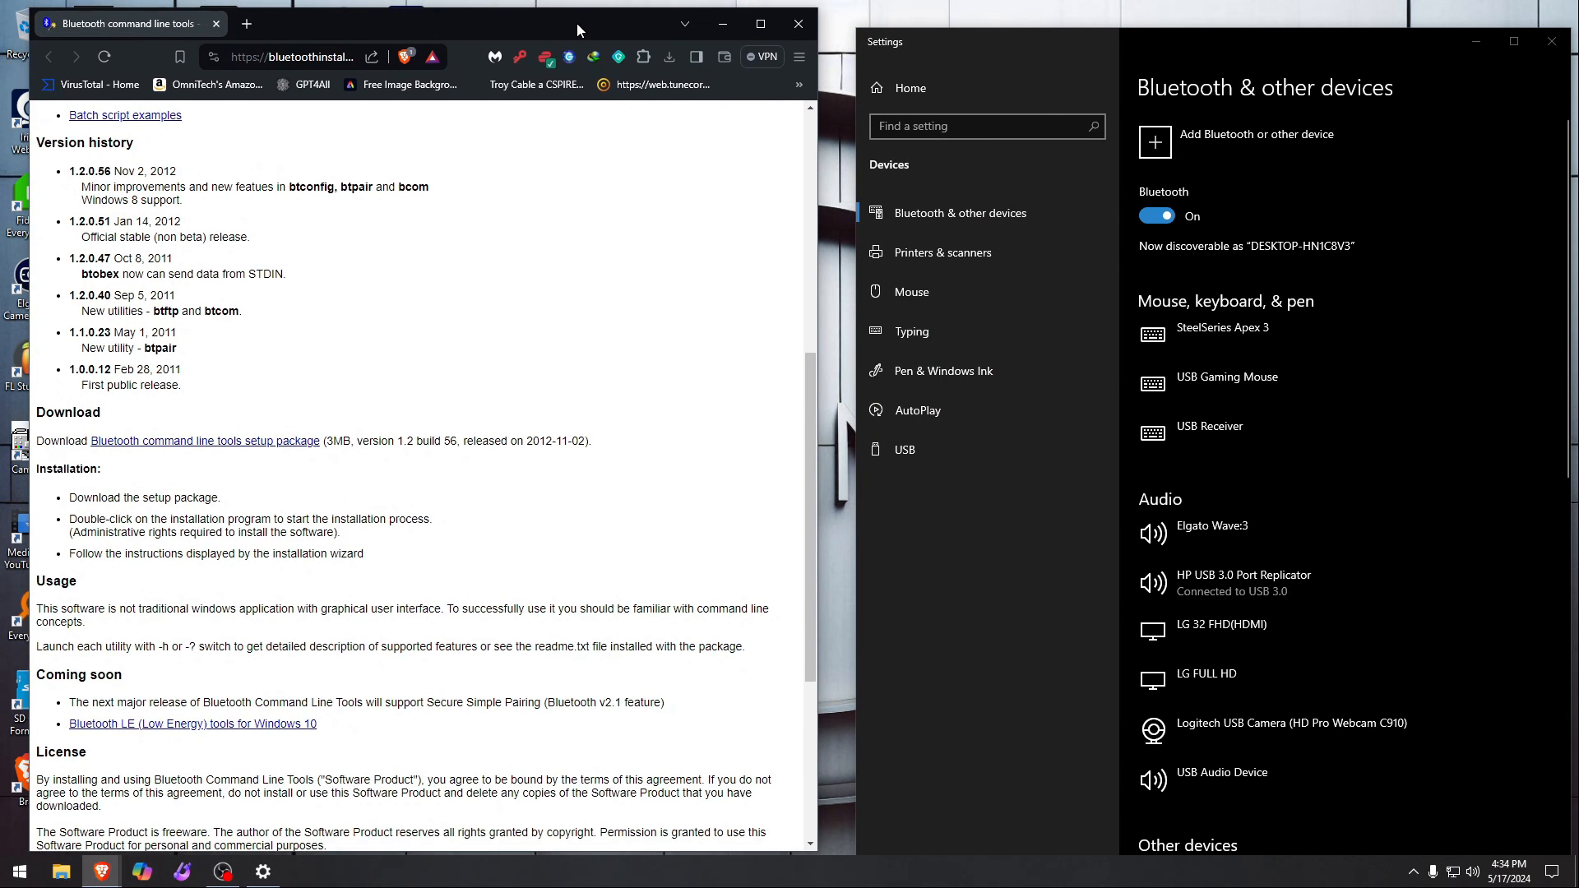
left_click_drag(578, 28, 579, 48)
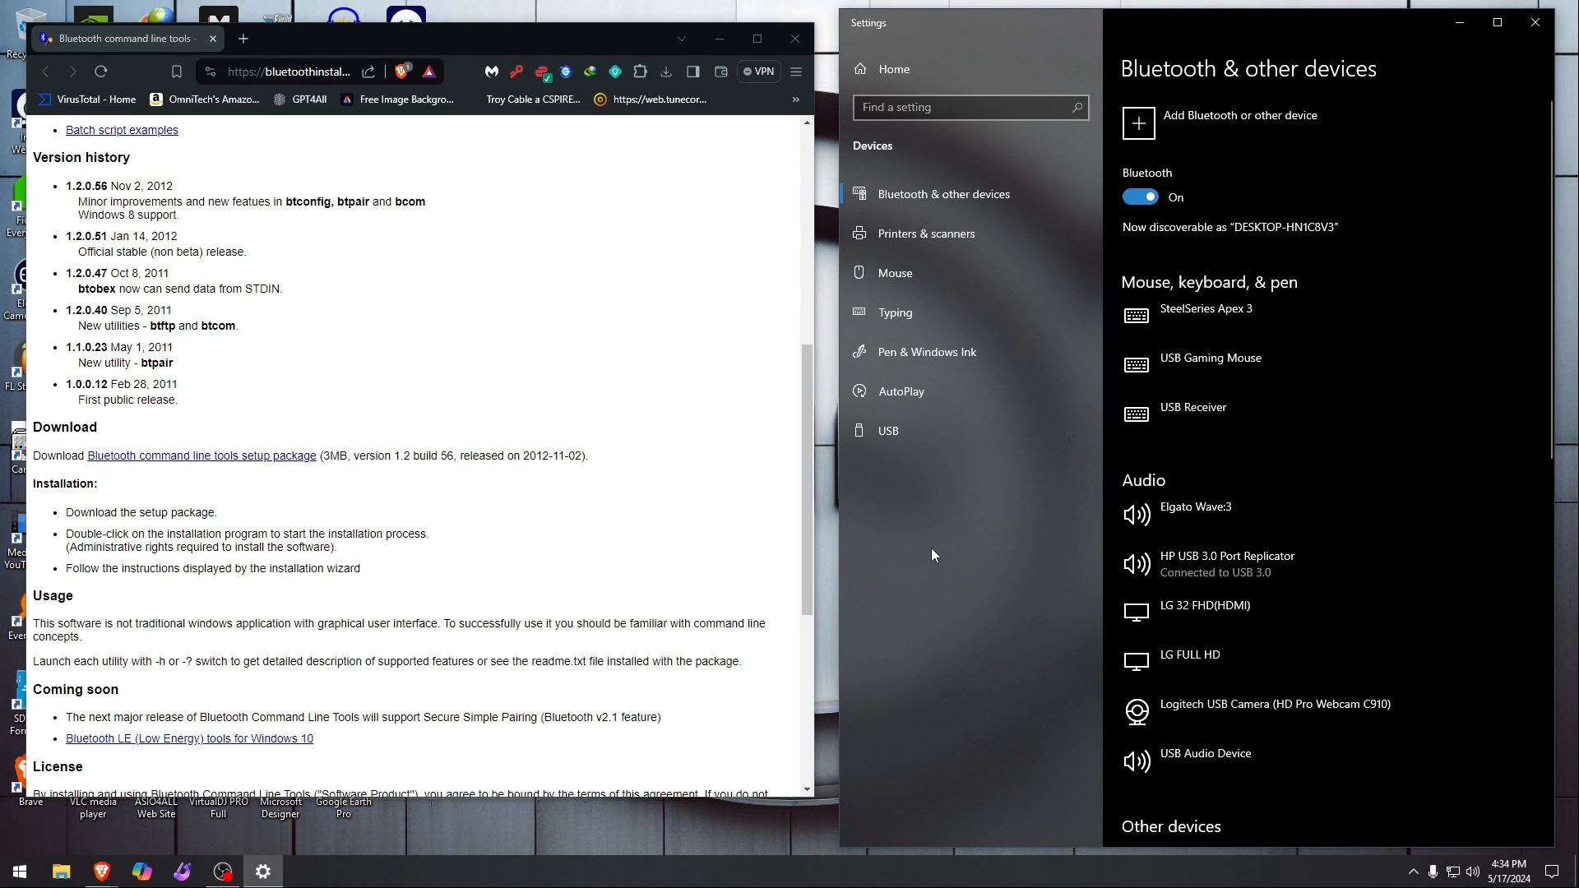
mouse_move(270, 250)
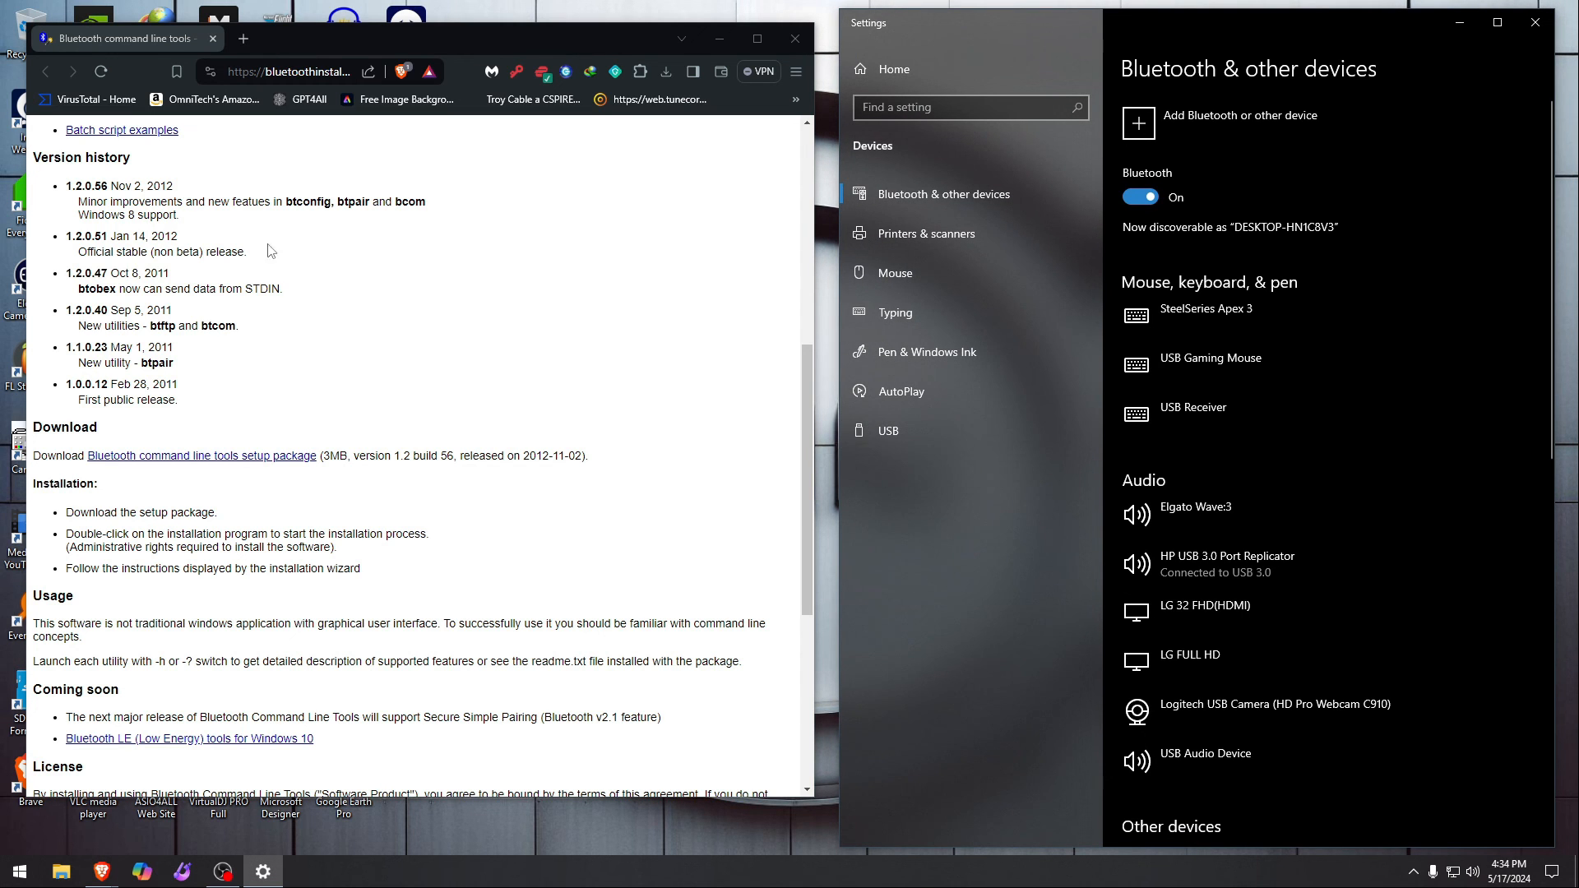
mouse_move(488, 313)
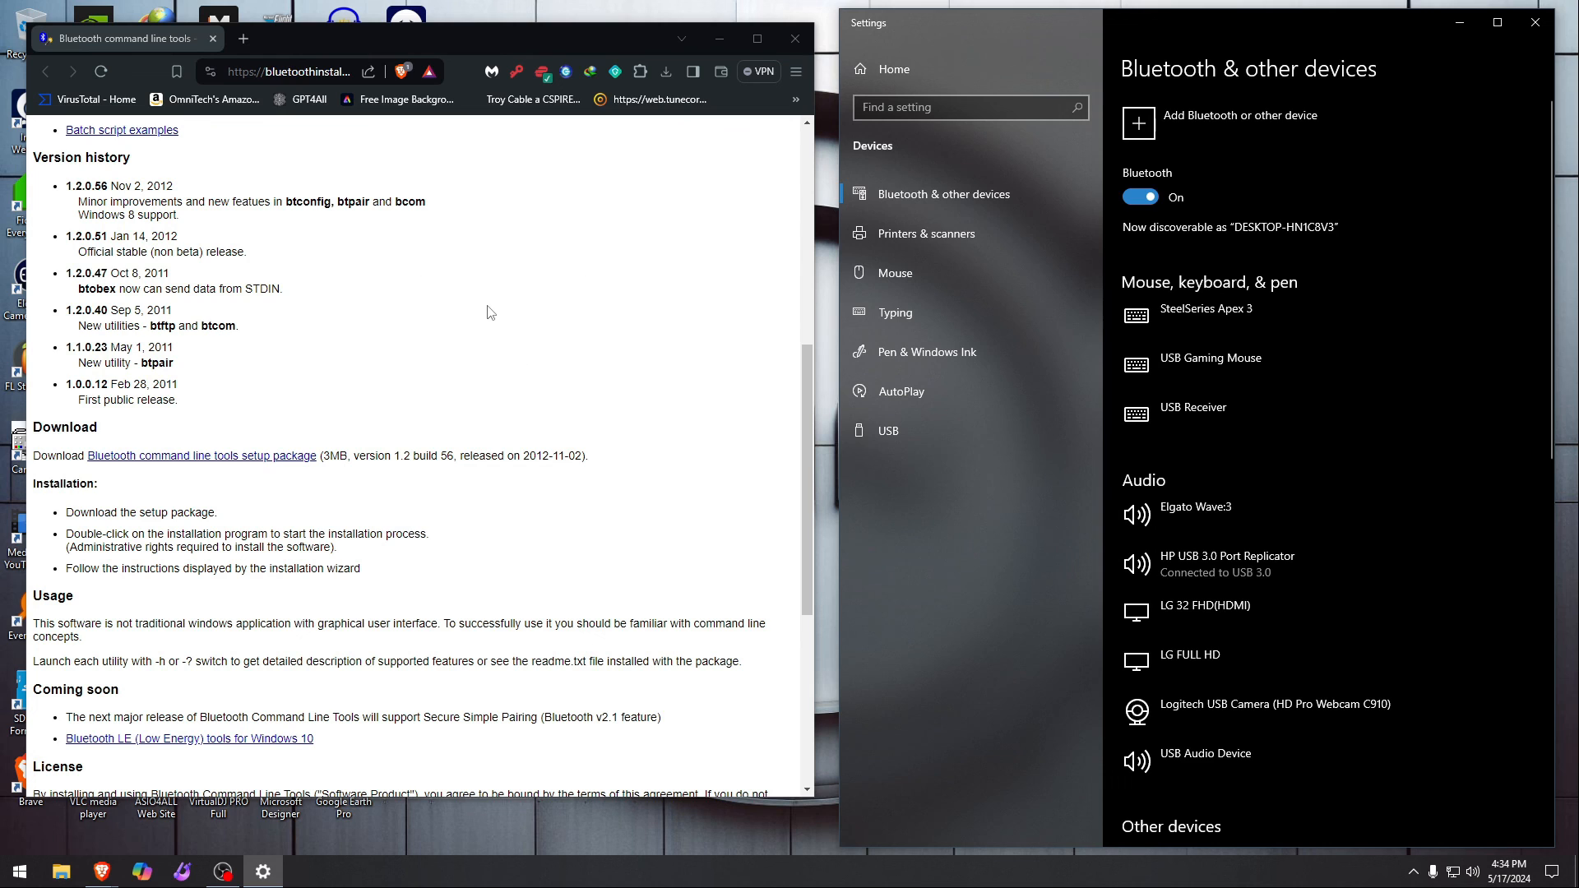